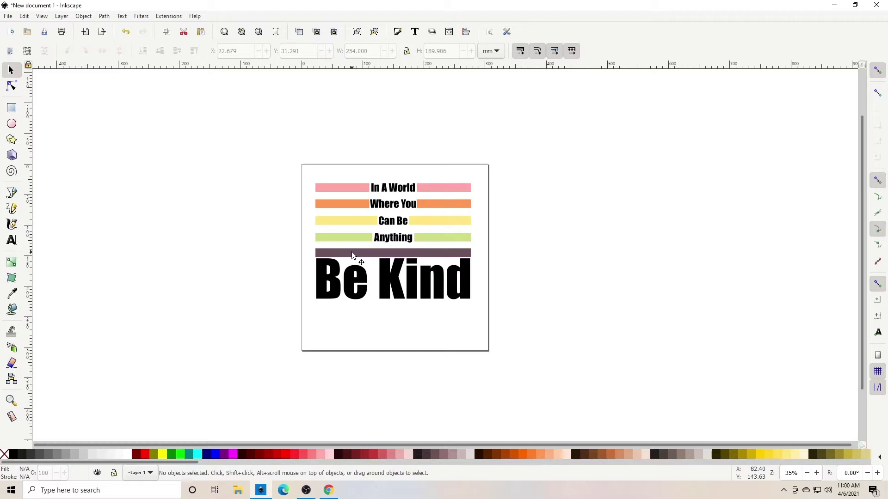
# - Select the grouped six-object Be Kind design and move it slightly lower on the page
pyautogui.click(353, 254)
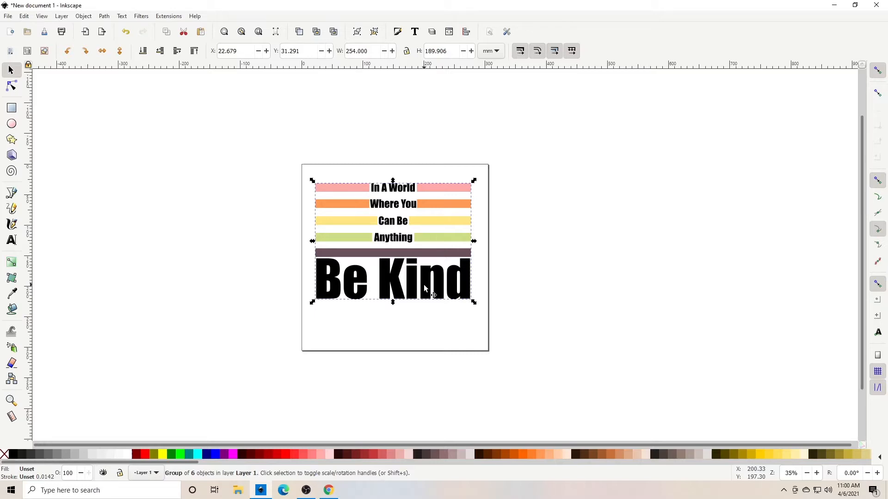
pyautogui.click(349, 173)
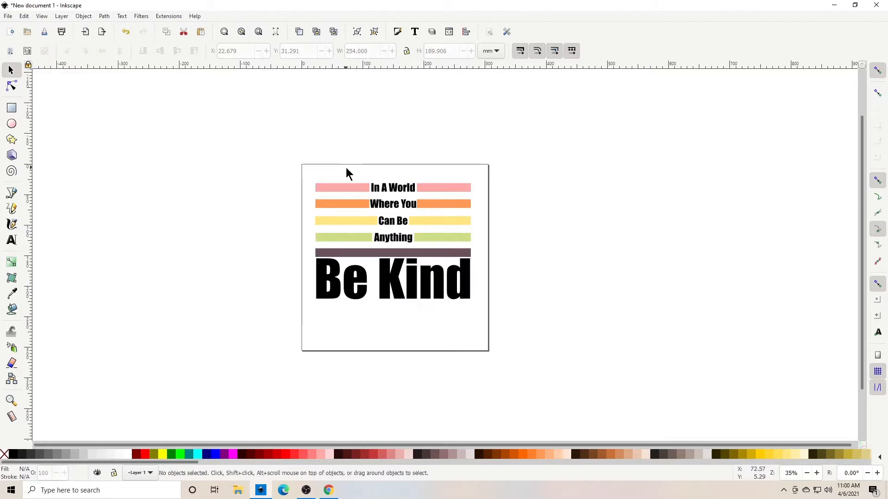
pyautogui.moveTo(347, 195)
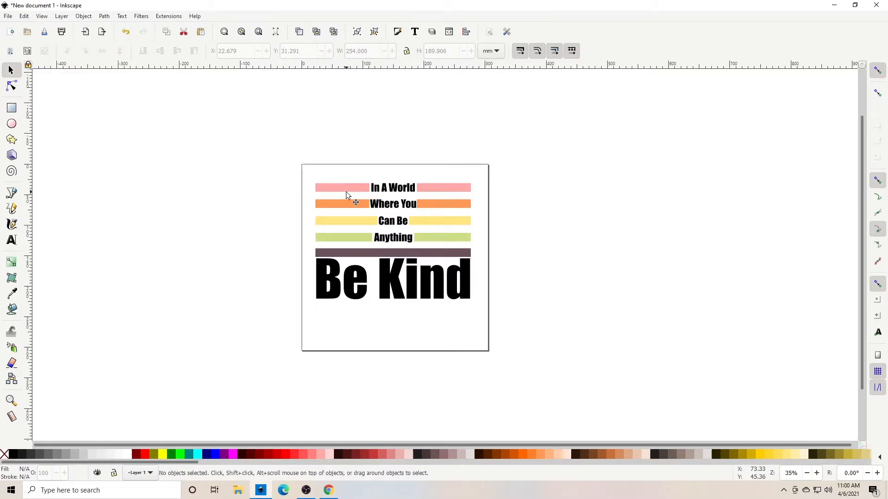
pyautogui.moveTo(293, 240)
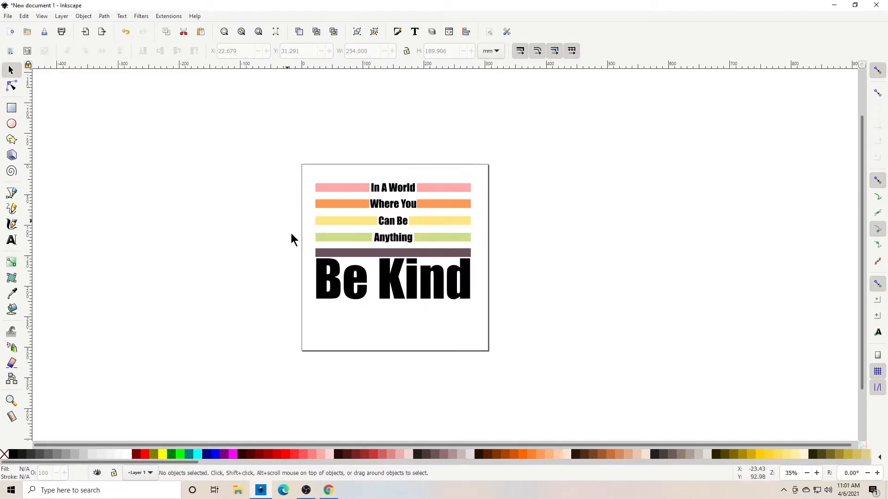
pyautogui.moveTo(315, 296)
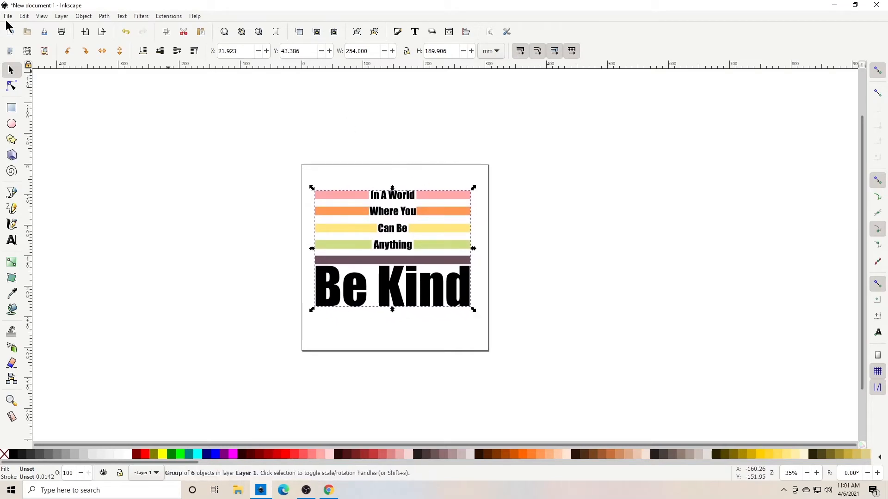
pyautogui.moveTo(27, 29)
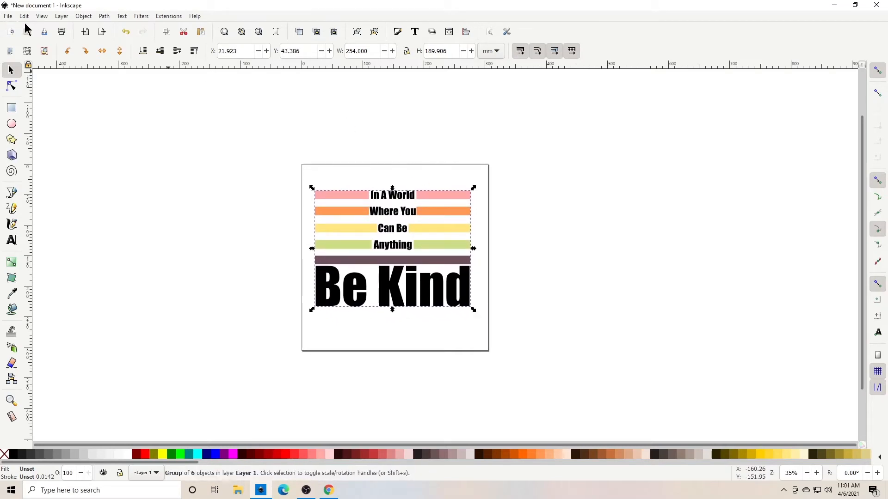
pyautogui.moveTo(120, 51)
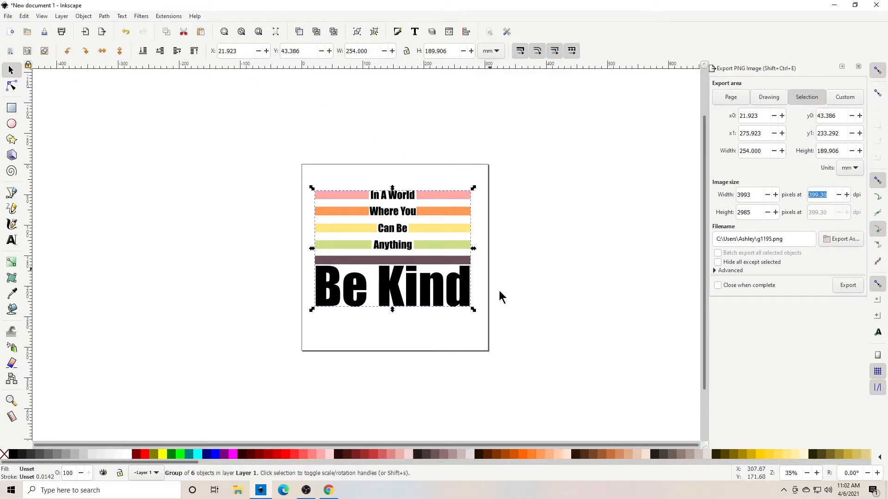
pyautogui.moveTo(808, 256)
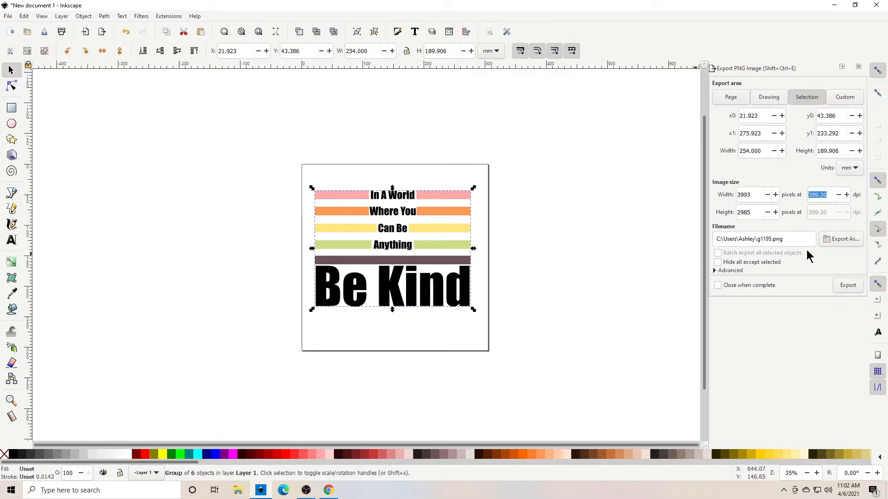
pyautogui.moveTo(549, 208)
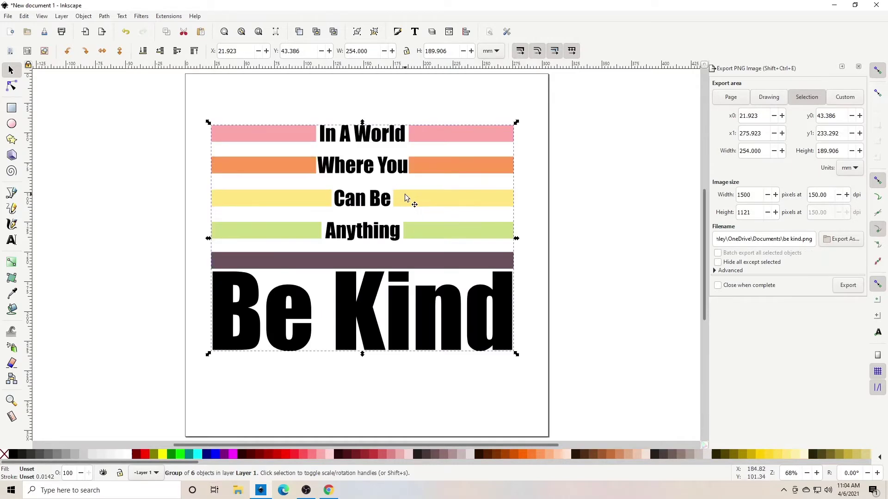
pyautogui.moveTo(440, 202)
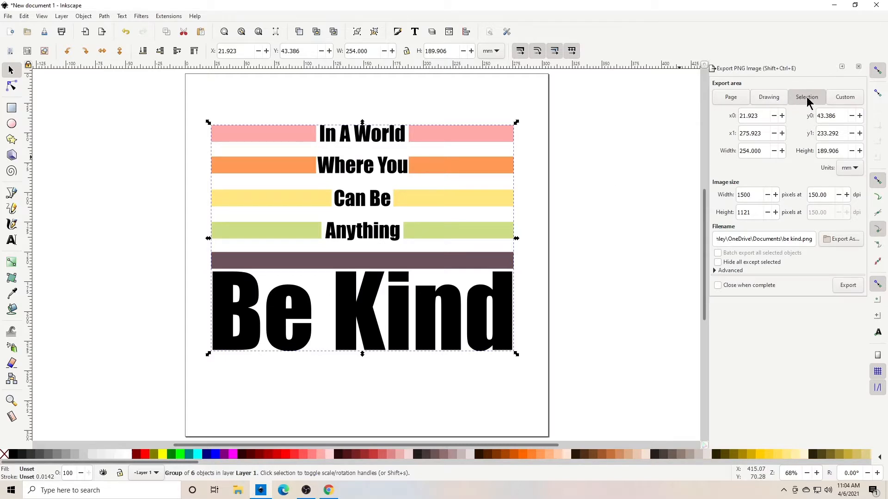
pyautogui.moveTo(845, 222)
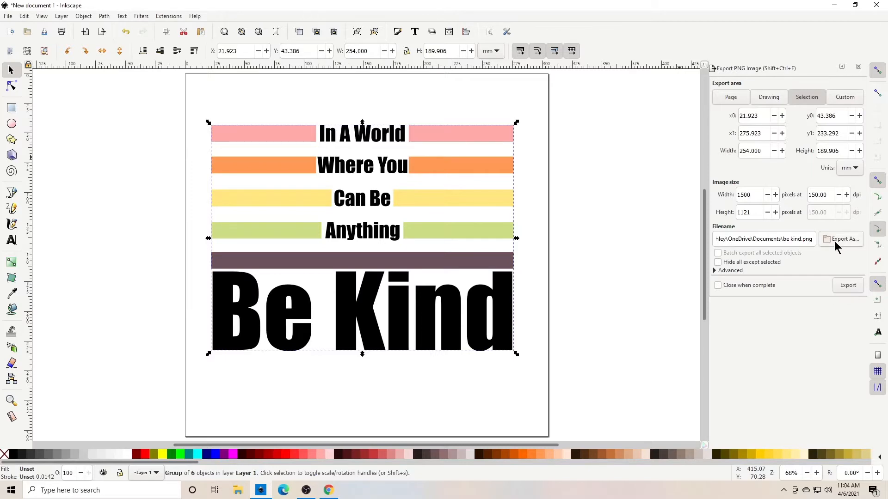
# - Export the design as be kind.png to Documents, replacing the existing file
pyautogui.click(841, 238)
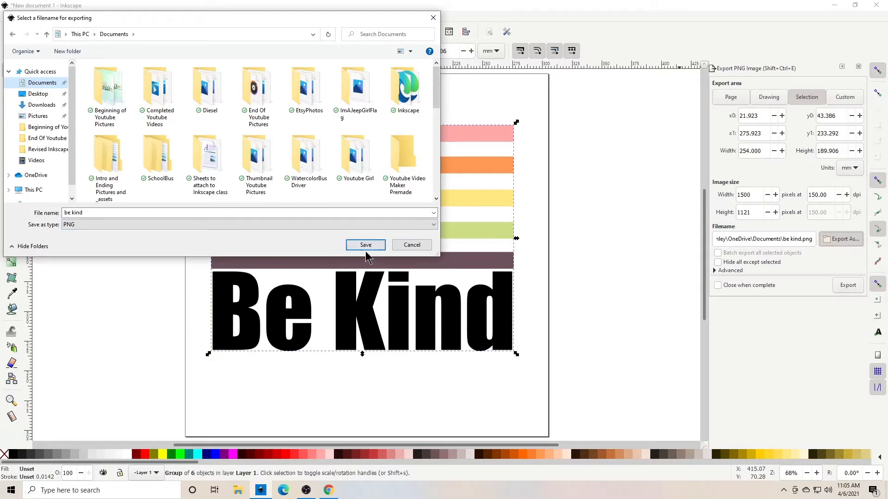
pyautogui.click(366, 245)
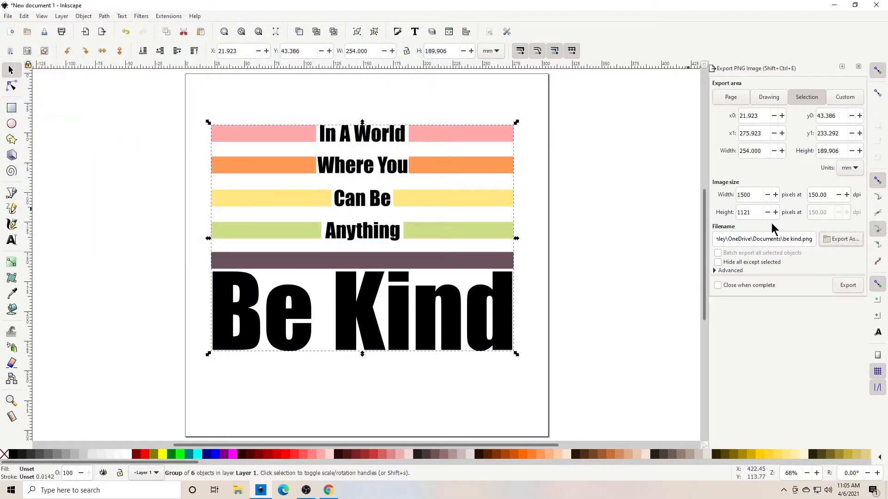
pyautogui.moveTo(463, 220)
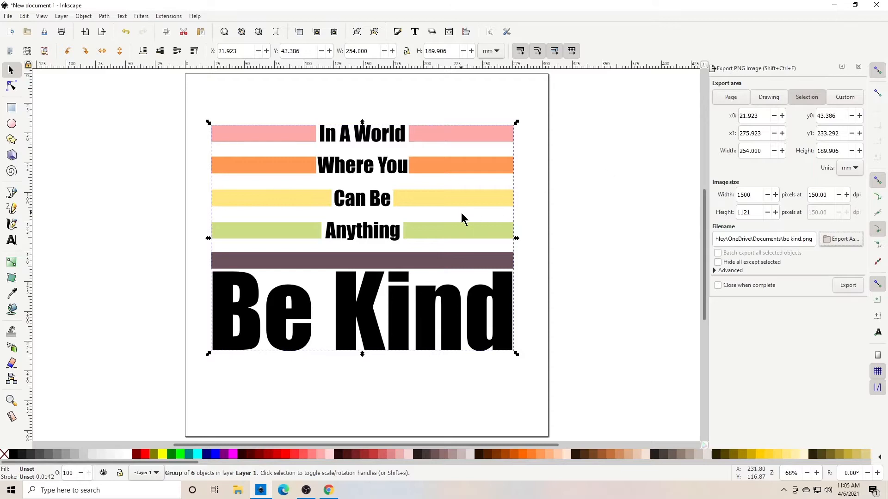
pyautogui.moveTo(736, 295)
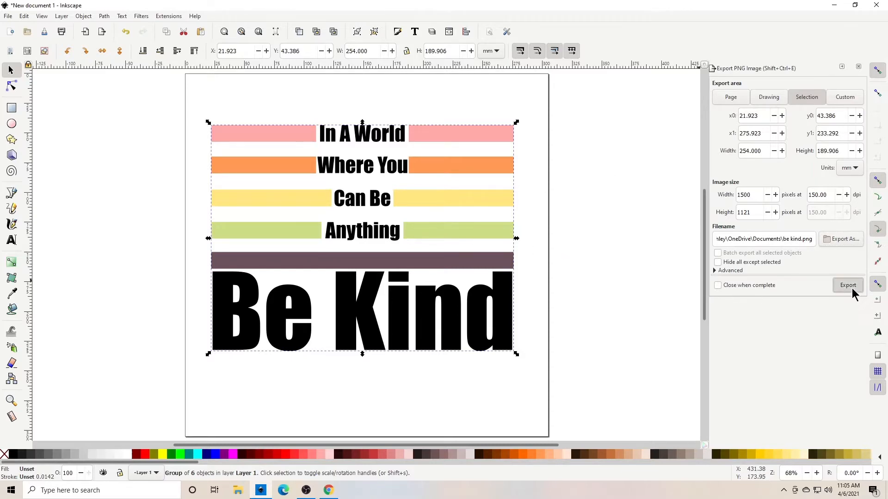
pyautogui.click(848, 285)
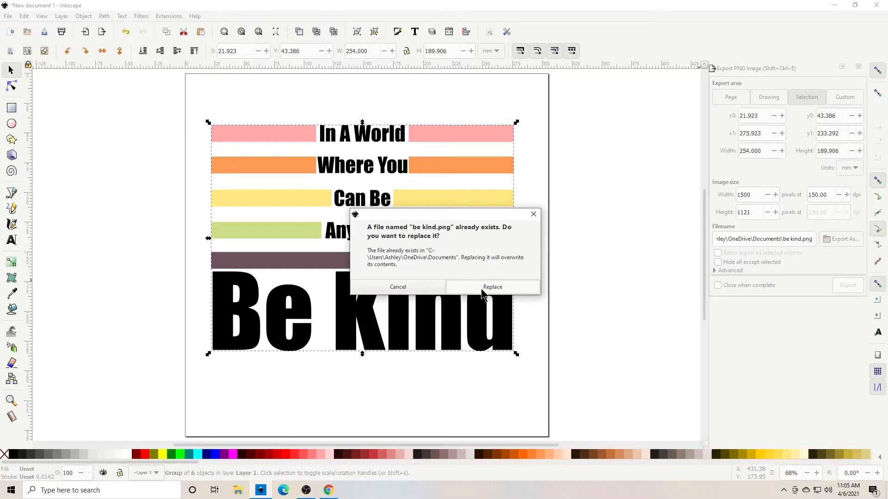
pyautogui.click(492, 287)
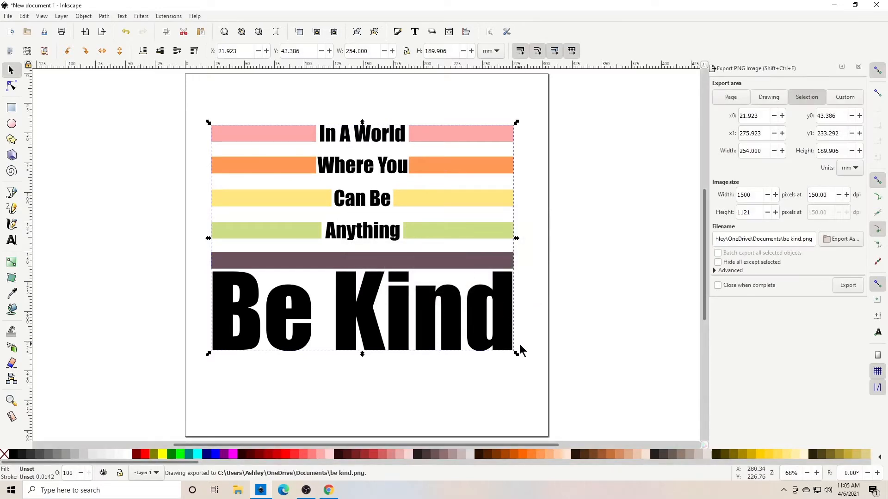
pyautogui.moveTo(519, 298)
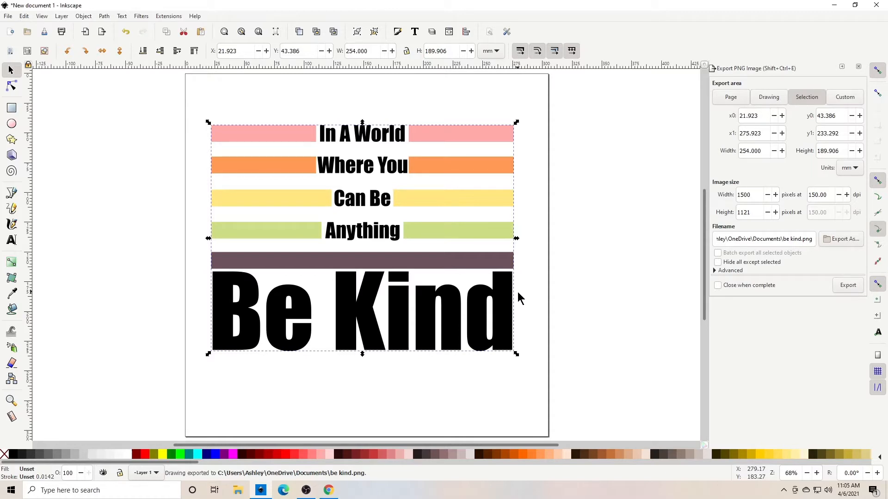
pyautogui.moveTo(352, 467)
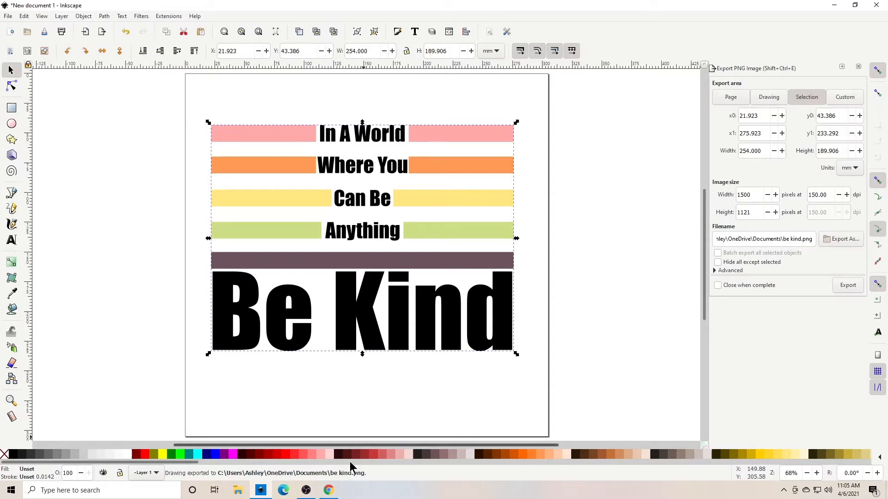
pyautogui.moveTo(327, 490)
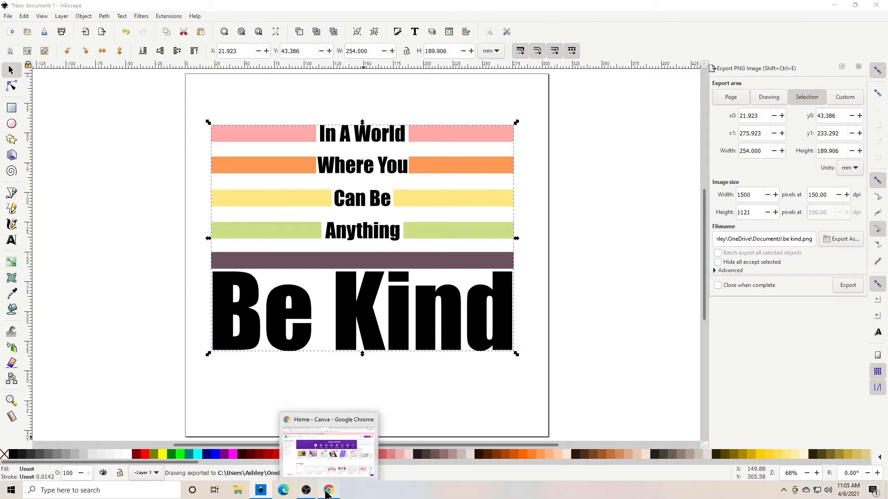
# - Browse the Unsplash photo results for 'coffee mug mockup' in the browser
pyautogui.click(328, 491)
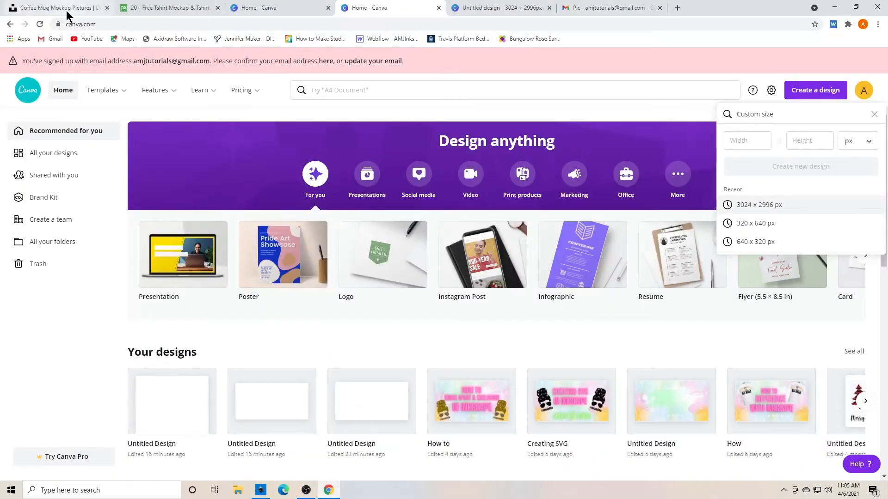
pyautogui.click(55, 7)
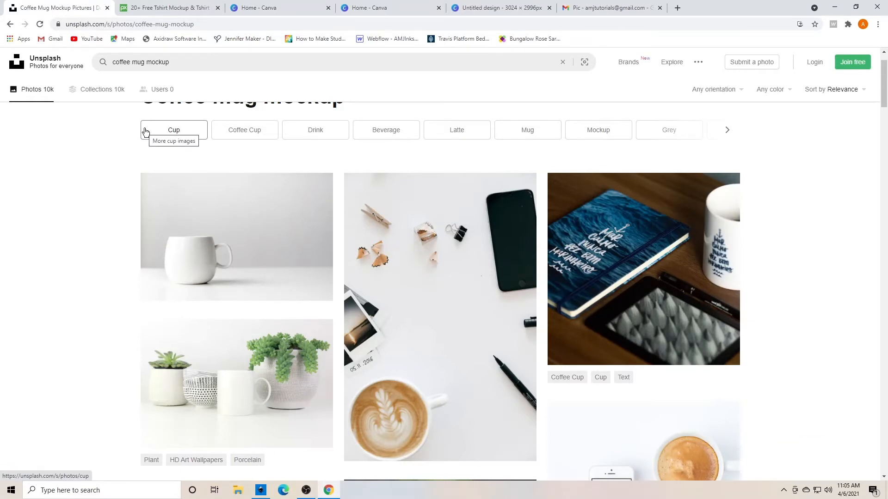
pyautogui.moveTo(91, 79)
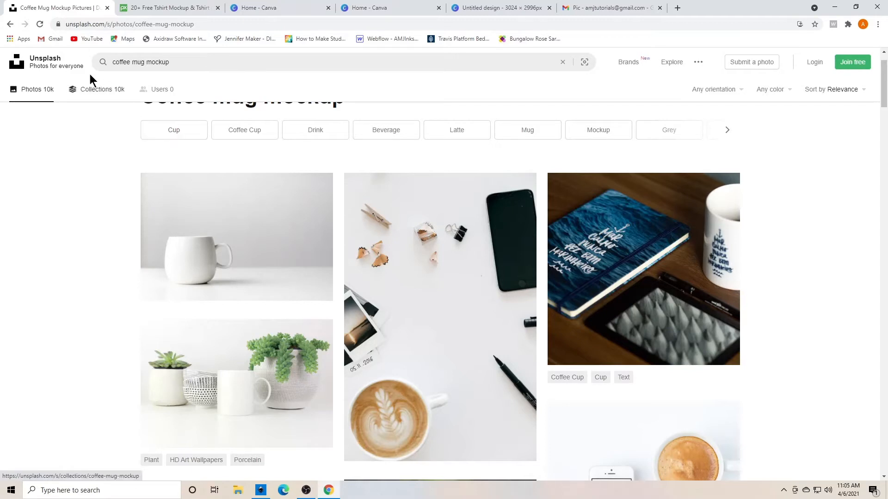
pyautogui.moveTo(177, 193)
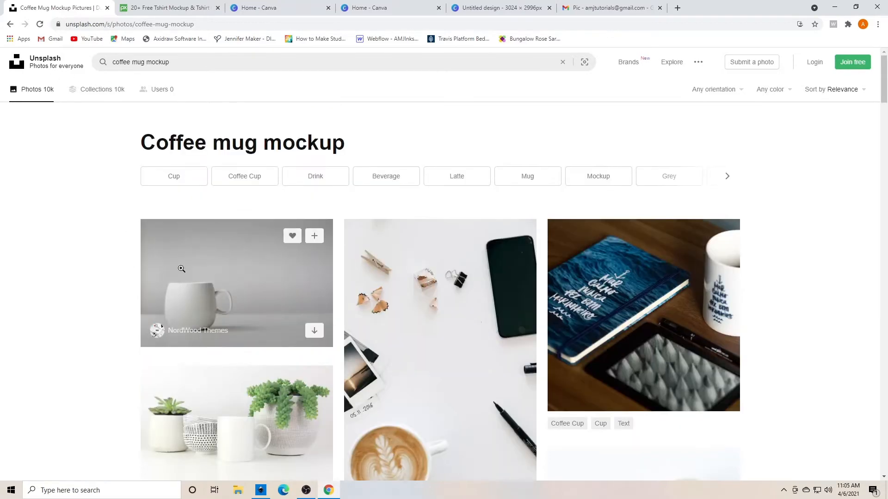
pyautogui.moveTo(327, 340)
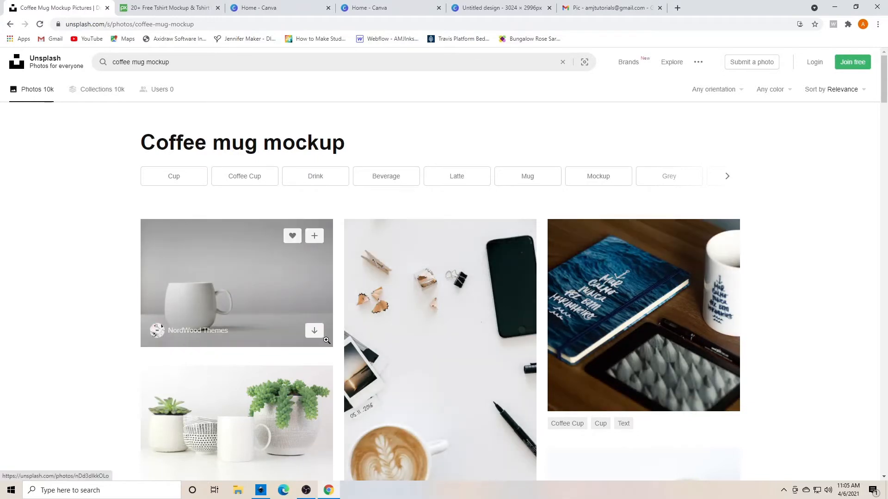
pyautogui.scroll(-3)
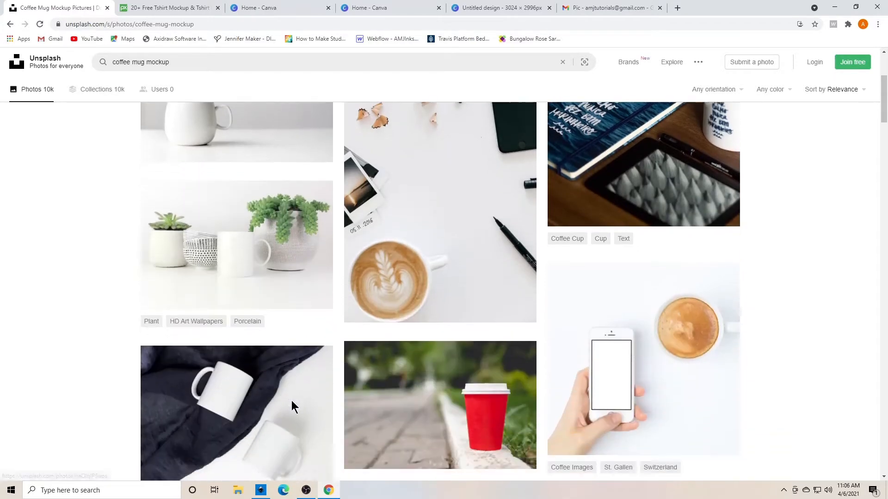
pyautogui.scroll(3)
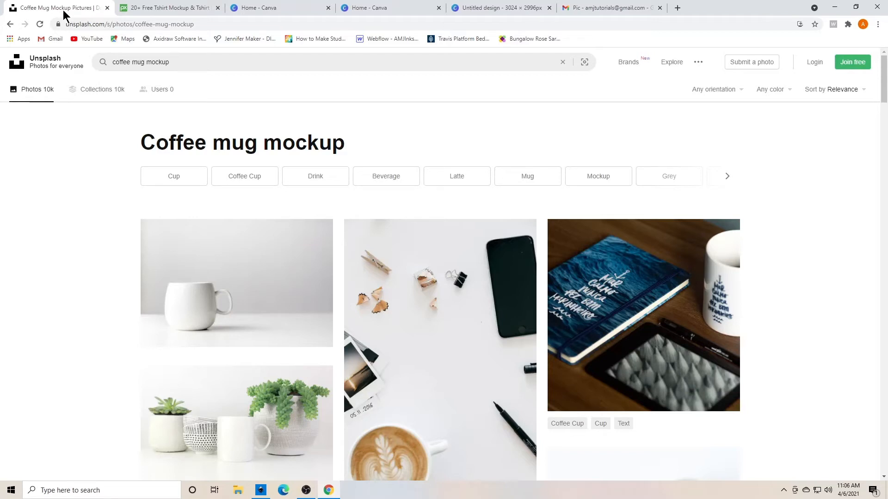
pyautogui.moveTo(238, 263)
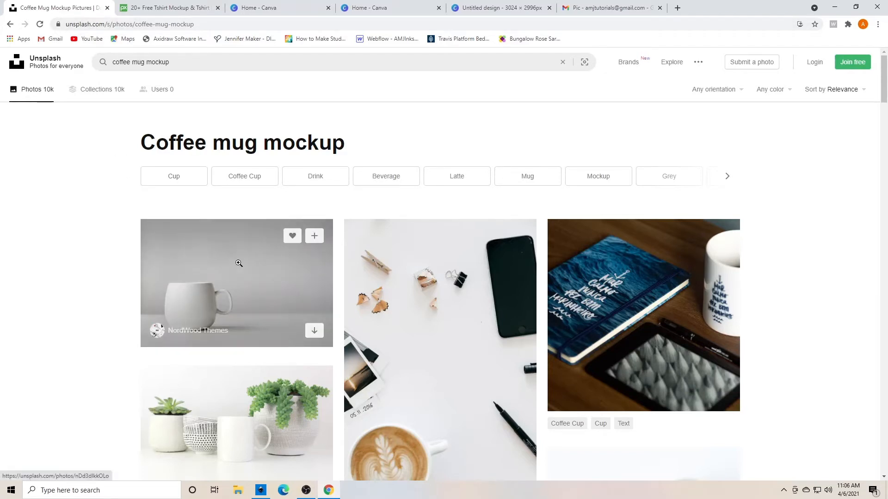
pyautogui.moveTo(130, 18)
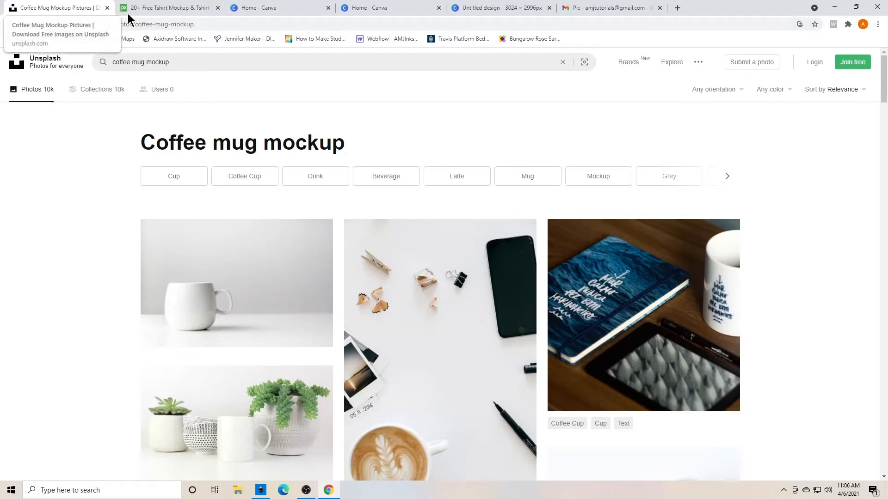
# - Scroll through Pixabay's 'tshirt mockup' results to the raglan-sleeve shirts
pyautogui.click(176, 7)
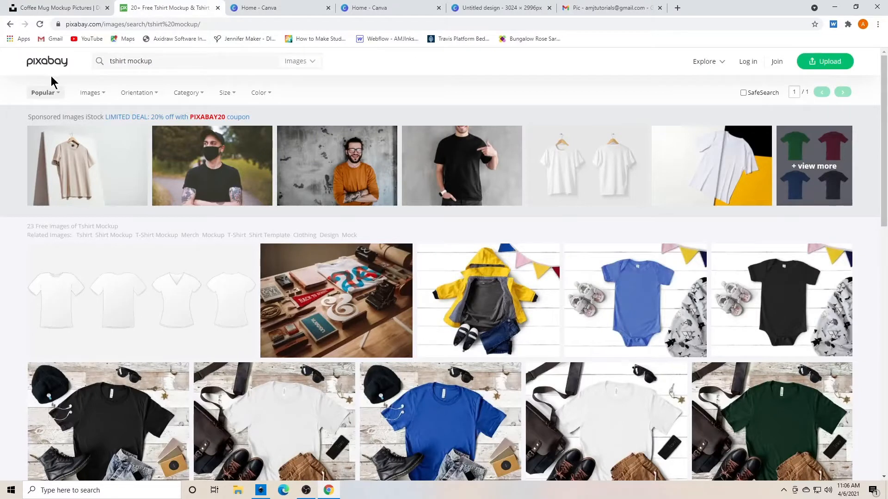
pyautogui.moveTo(163, 257)
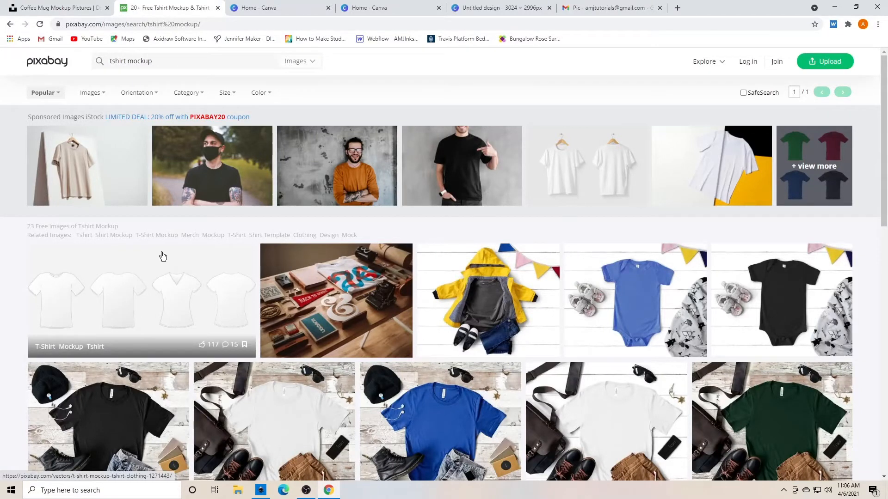
pyautogui.moveTo(442, 300)
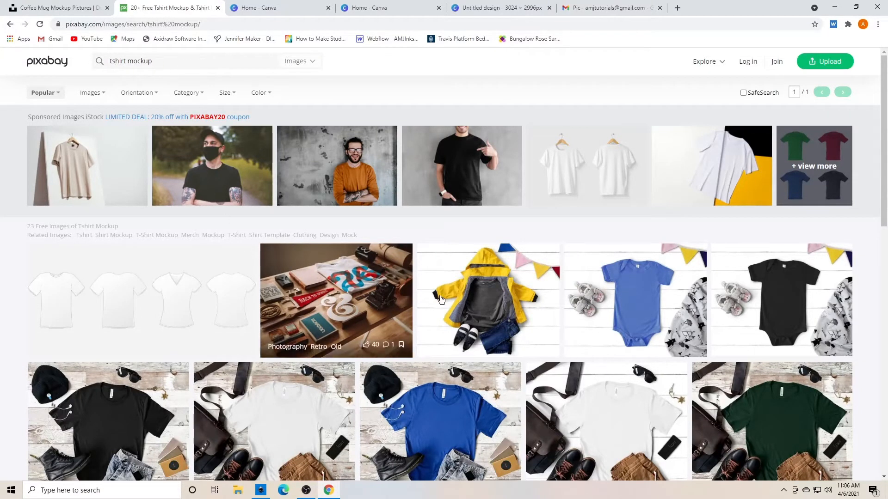
pyautogui.scroll(-3)
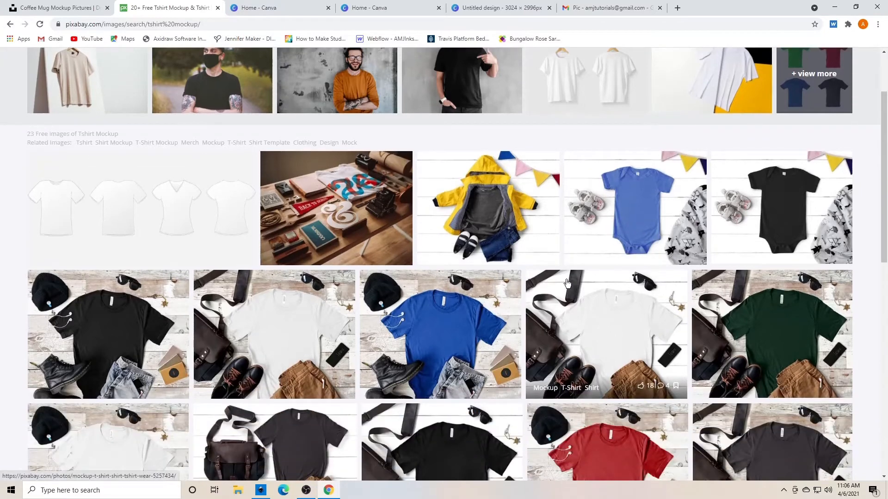
pyautogui.moveTo(281, 395)
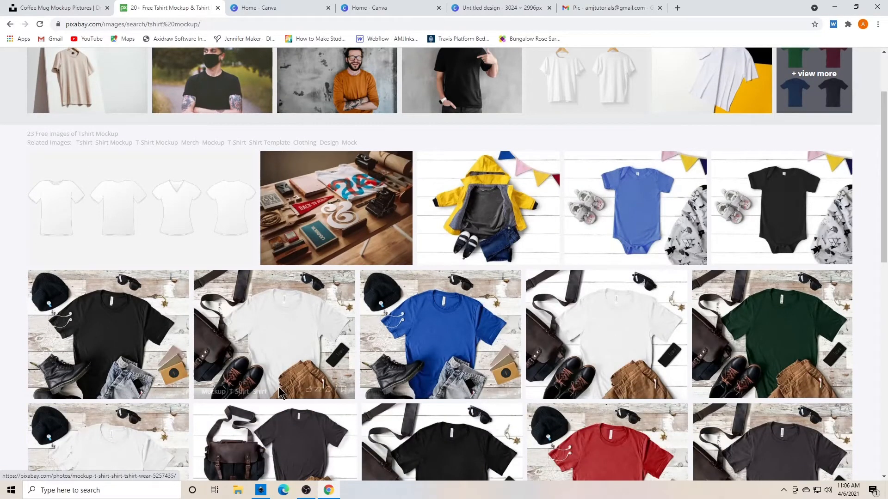
pyautogui.scroll(-3)
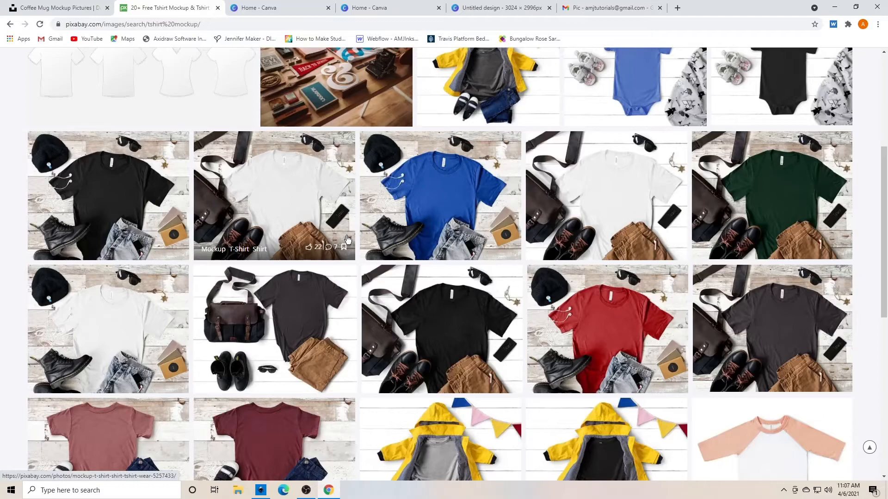
pyautogui.scroll(-3)
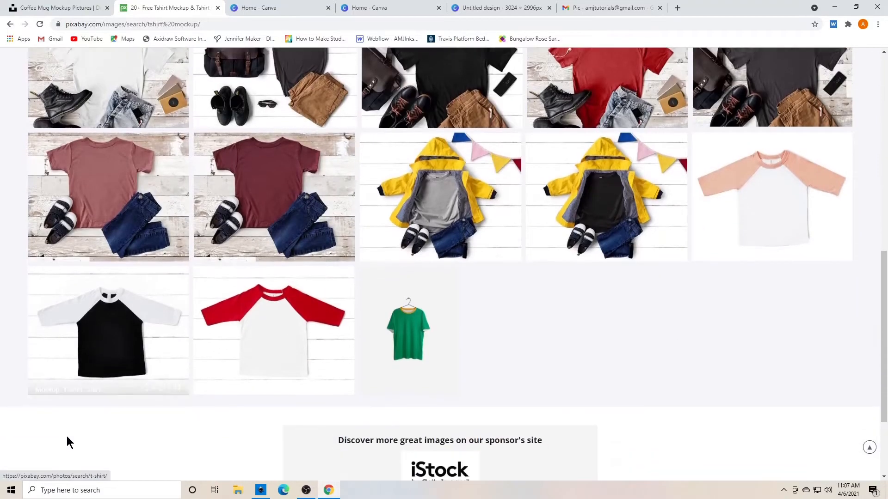
pyautogui.scroll(-3)
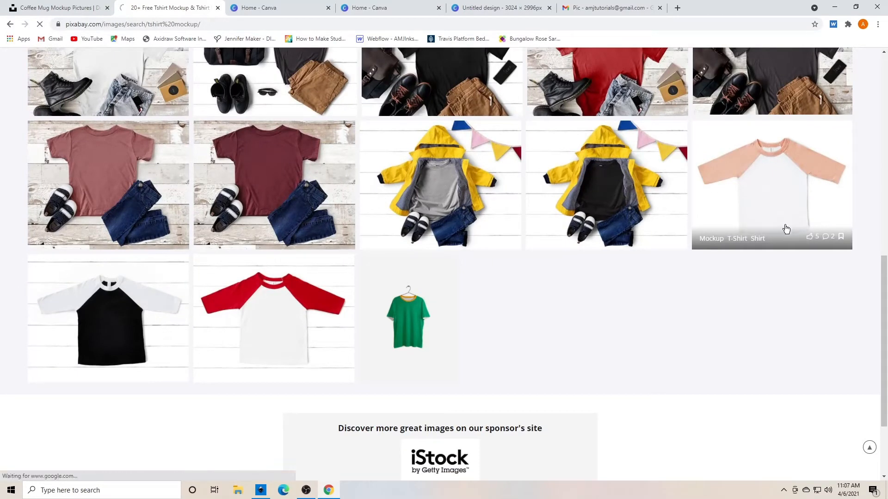
# - Download the peach-and-white raglan tee photo from Pixabay as a 1920×1536 JPG
pyautogui.click(772, 180)
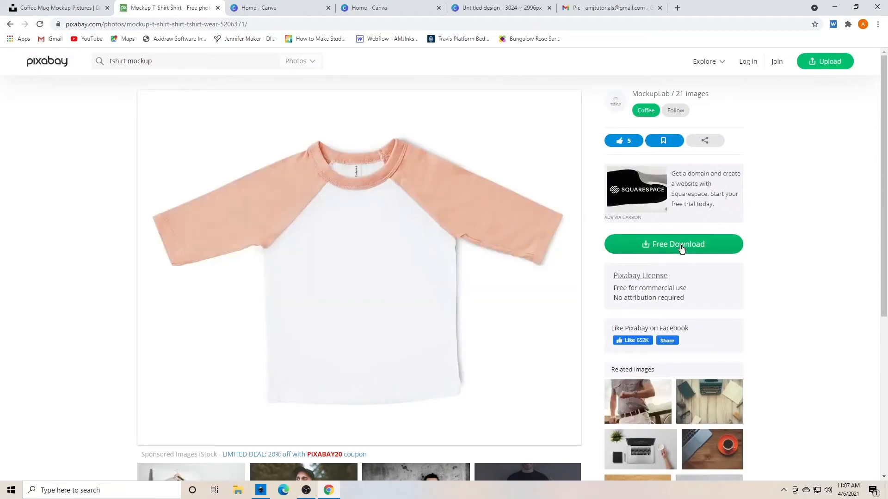
pyautogui.click(672, 245)
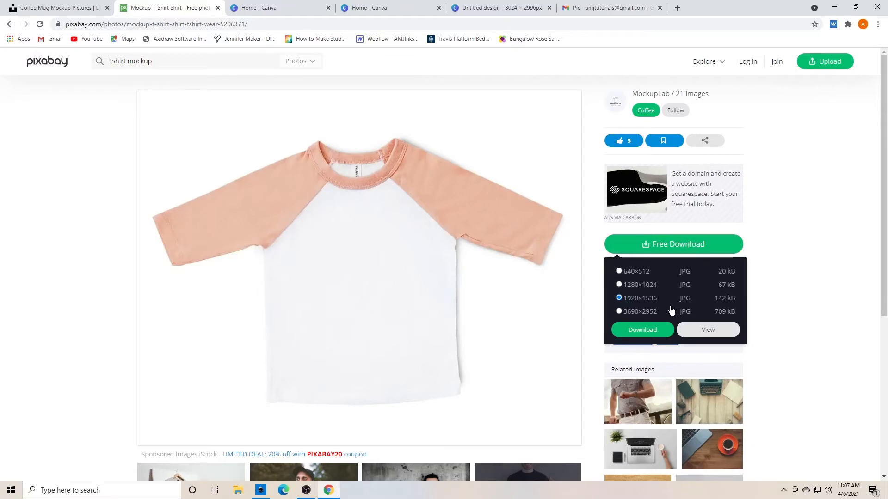
pyautogui.moveTo(654, 308)
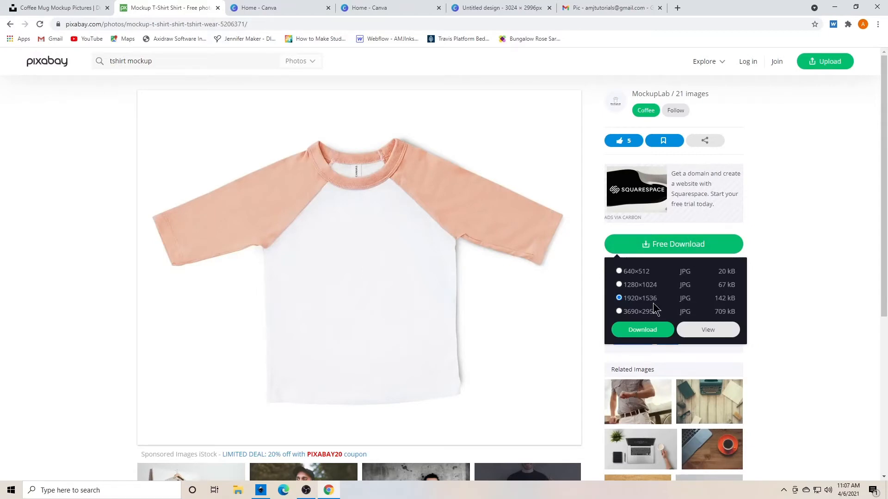
pyautogui.moveTo(655, 305)
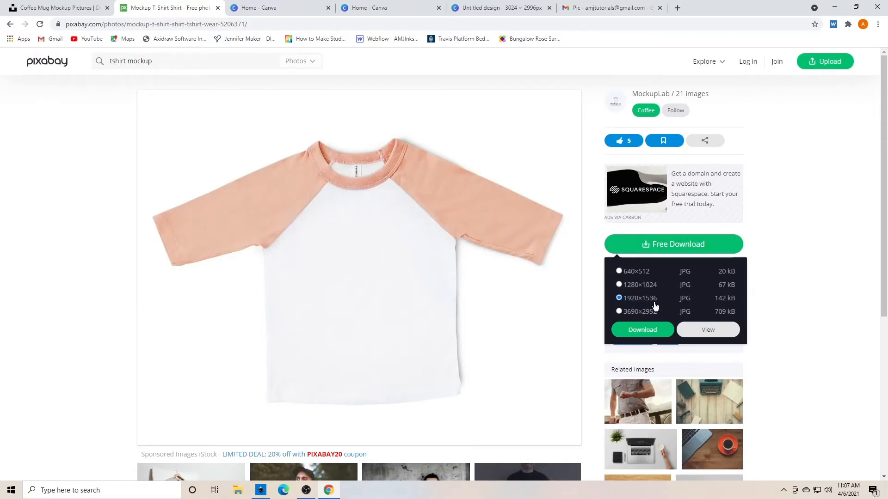
pyautogui.moveTo(649, 298)
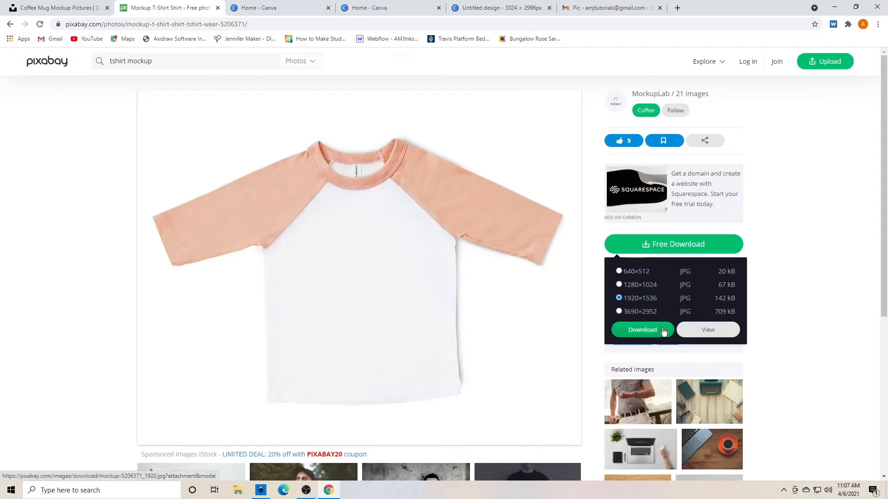
pyautogui.click(642, 329)
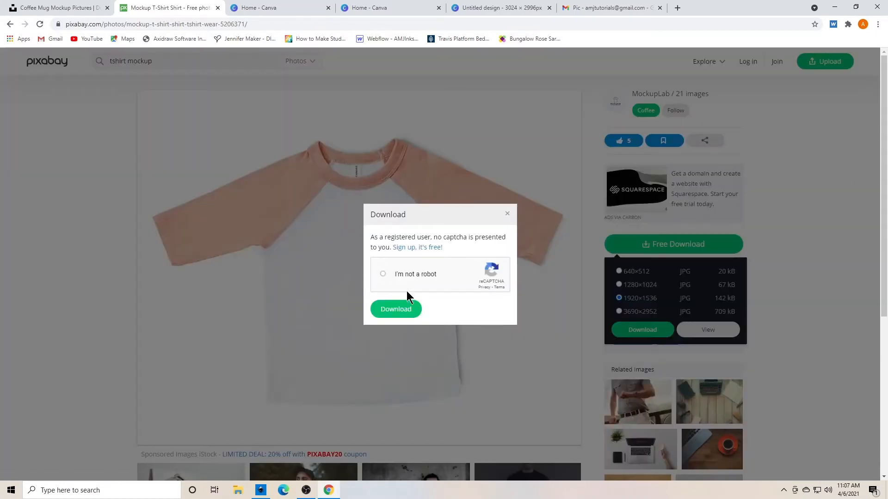
pyautogui.click(395, 309)
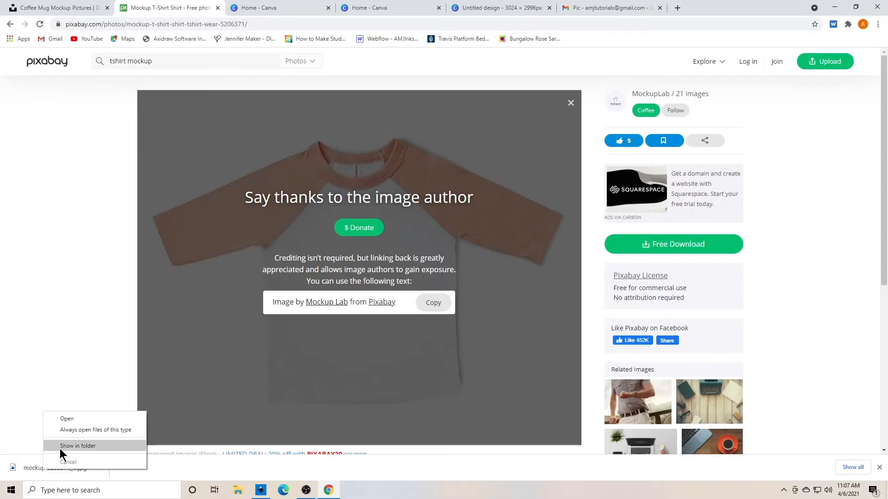
# - Rename the downloaded mockup in Downloads to raglansleevemockup
pyautogui.click(78, 446)
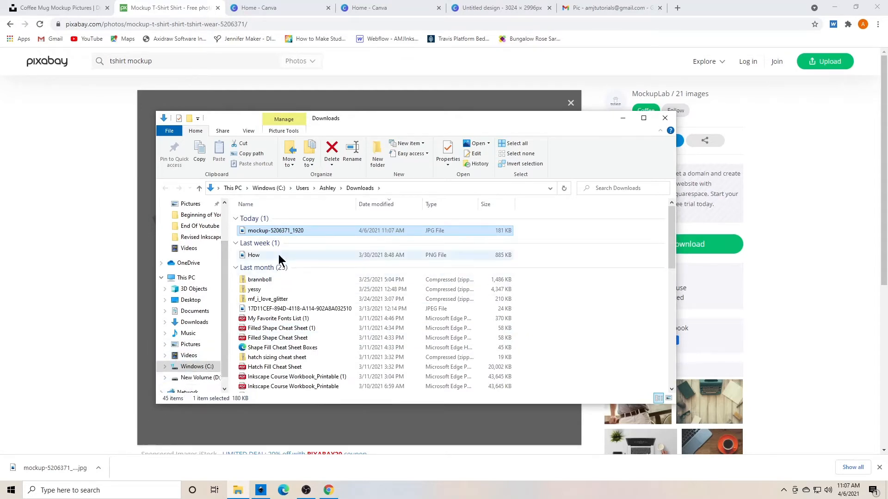
pyautogui.rightClick(275, 230)
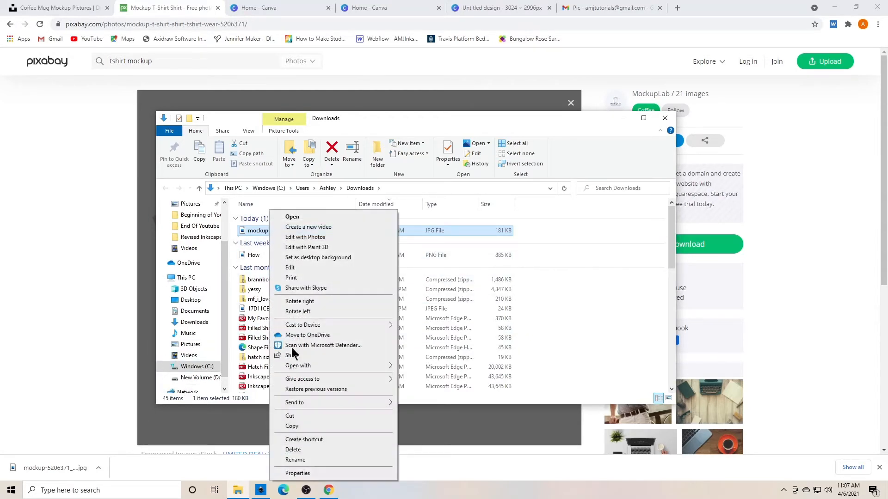
pyautogui.click(295, 460)
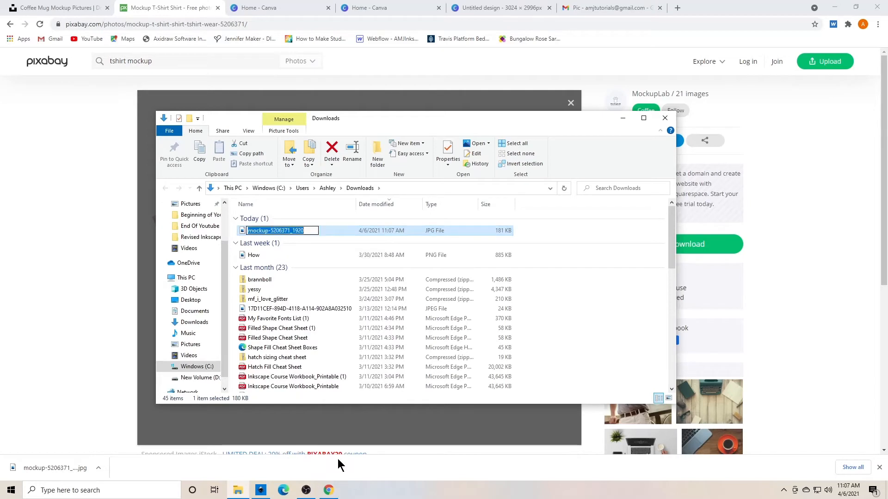
pyautogui.write('raglansleevemockup')
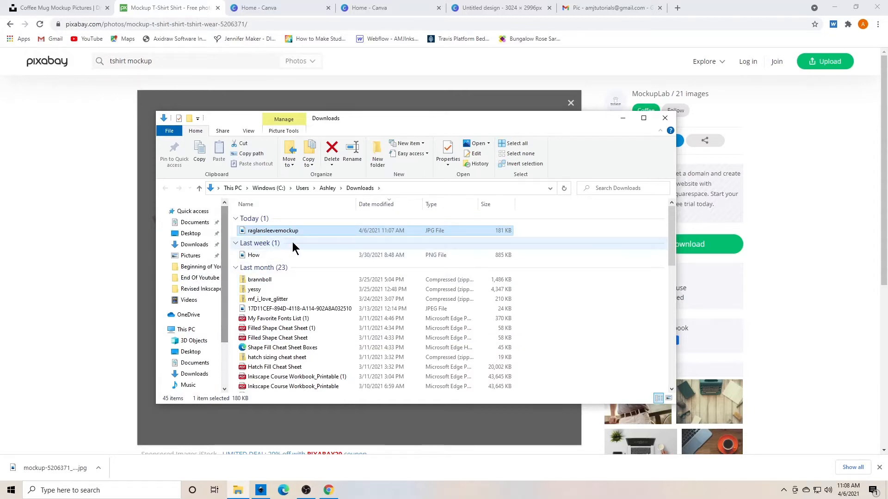
pyautogui.moveTo(273, 230); pyautogui.dragTo(193, 244)
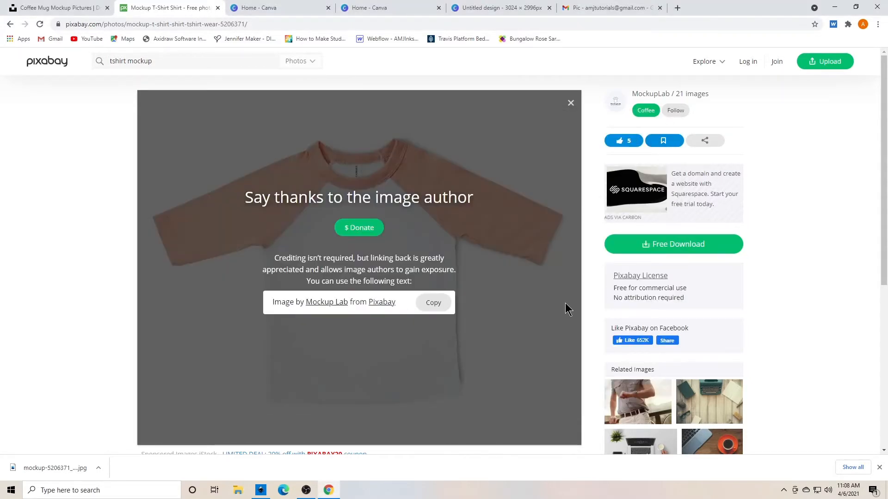
pyautogui.moveTo(446, 357)
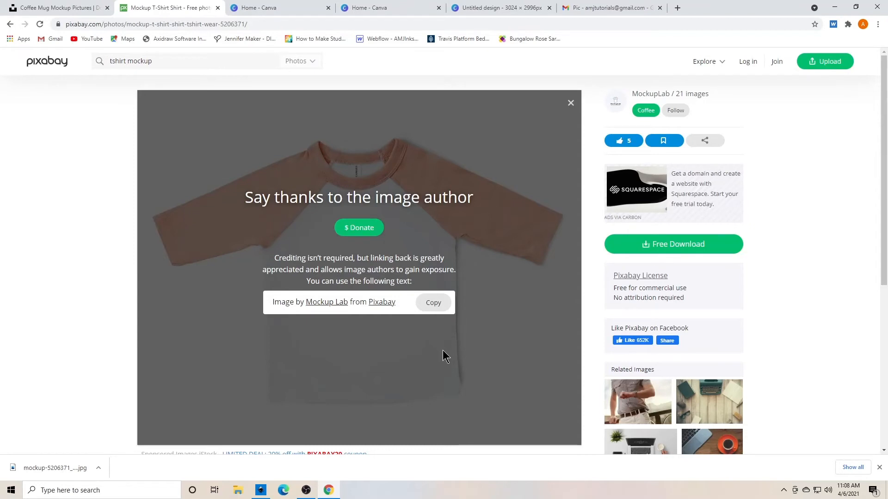
pyautogui.moveTo(433, 303)
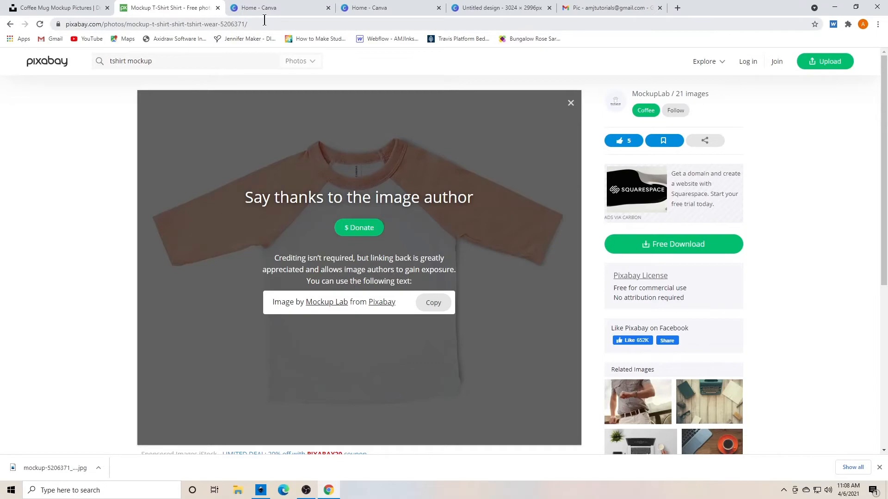
# - Create a custom-size 1920 × 1536 px design from the Canva home page
pyautogui.click(268, 8)
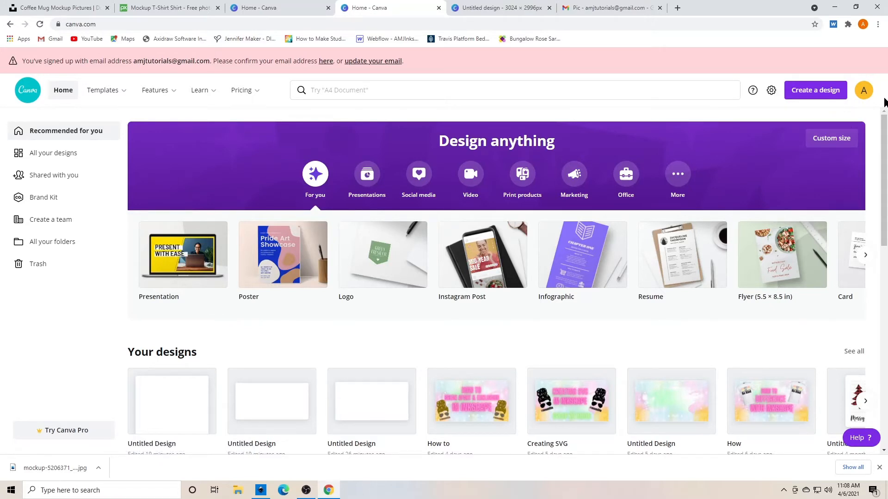
pyautogui.moveTo(808, 118)
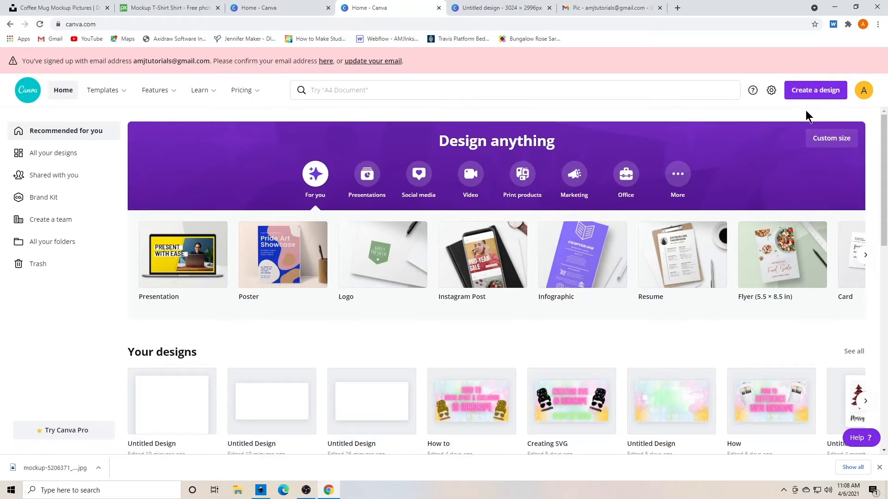
pyautogui.moveTo(818, 107)
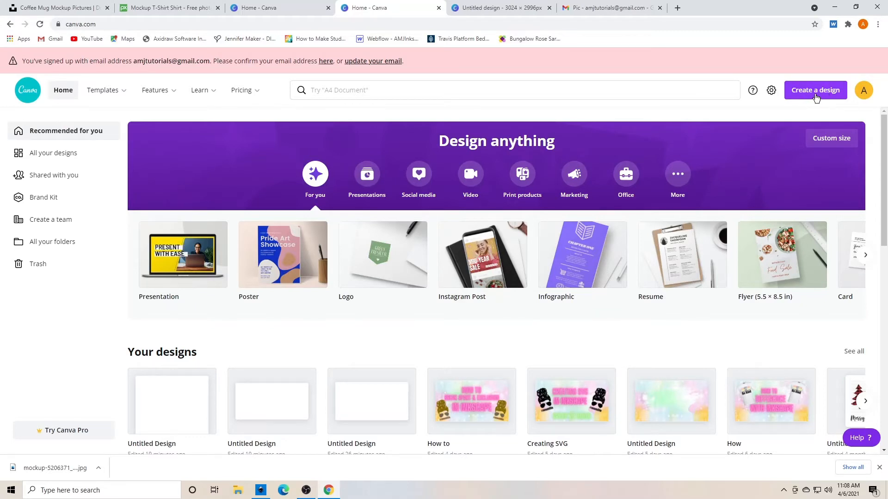
pyautogui.click(832, 138)
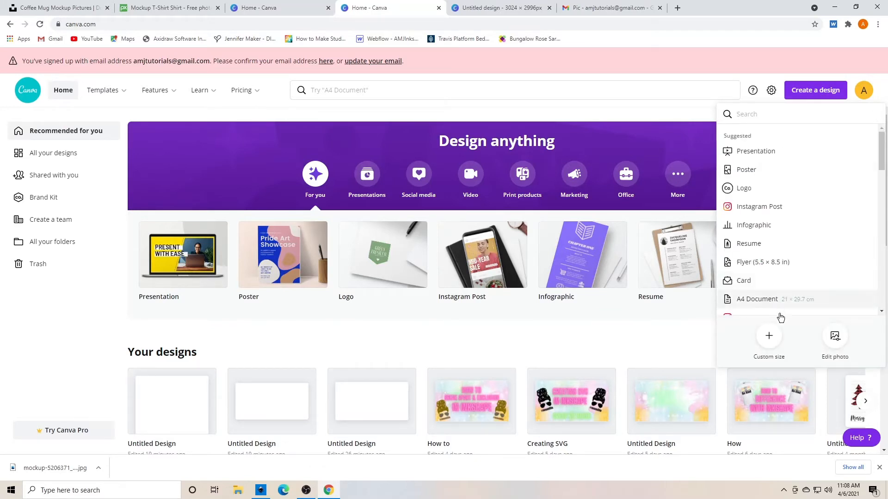
pyautogui.click(768, 335)
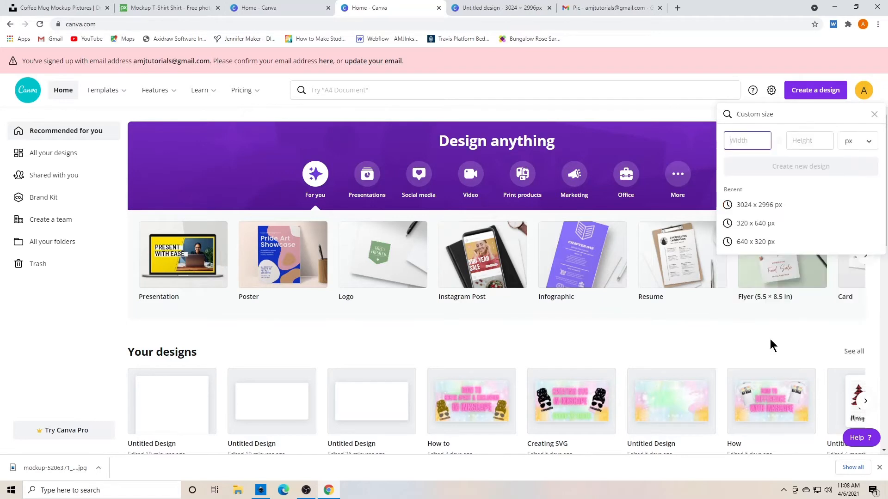
pyautogui.click(747, 140)
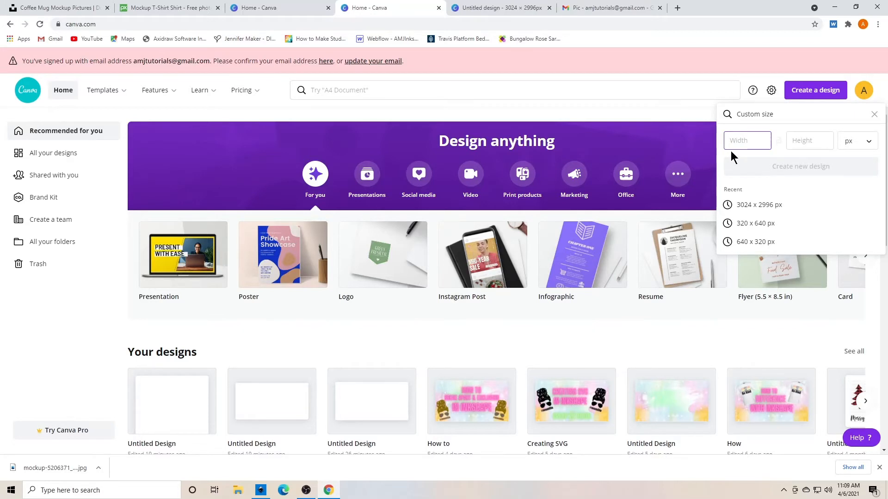
pyautogui.write('1920')
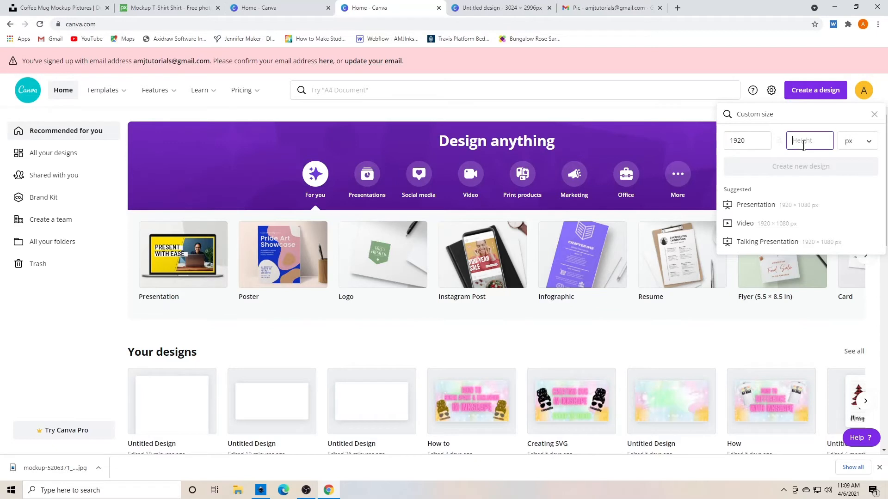
pyautogui.write('1536')
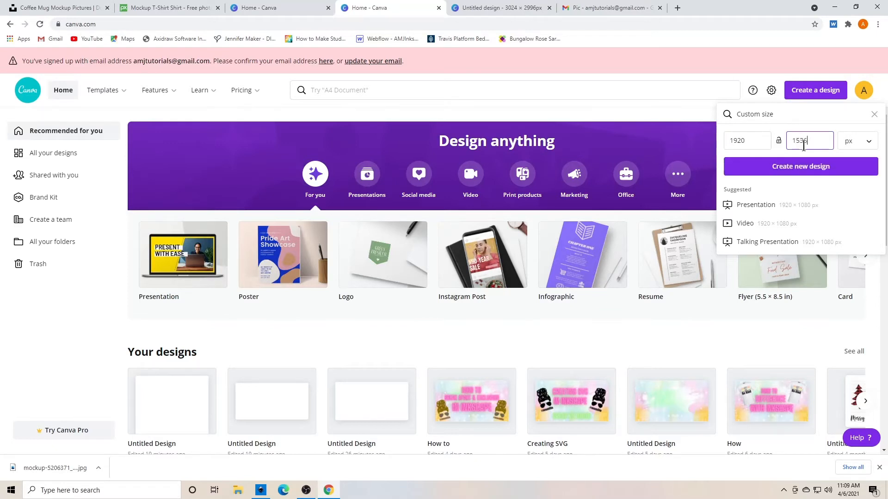
pyautogui.click(801, 166)
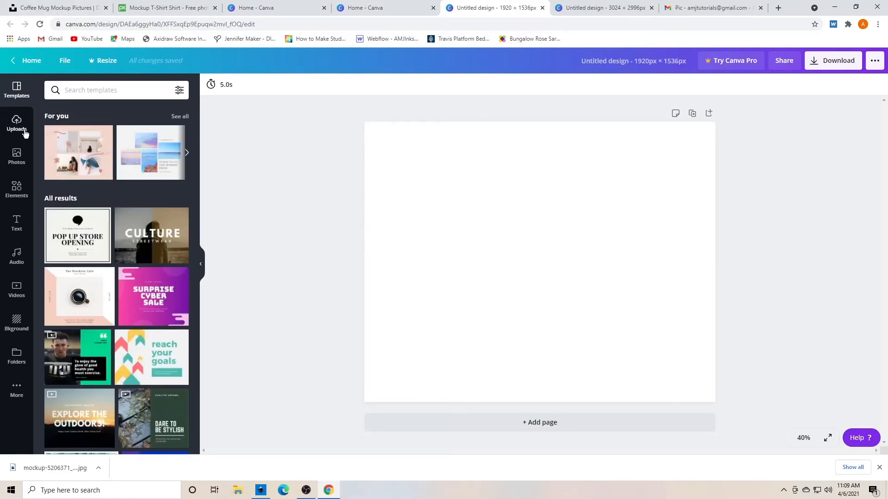
# - Upload the raglan shirt photo from the computer and enlarge it to fill the page
pyautogui.click(17, 124)
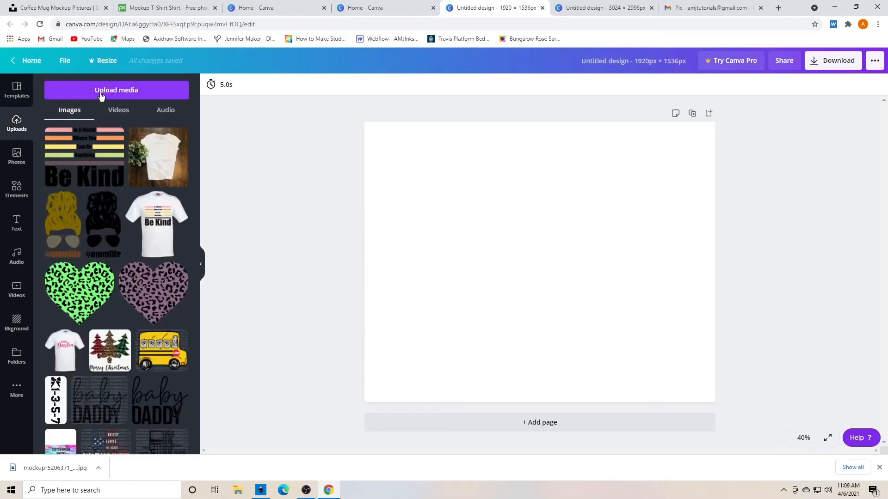
pyautogui.click(116, 90)
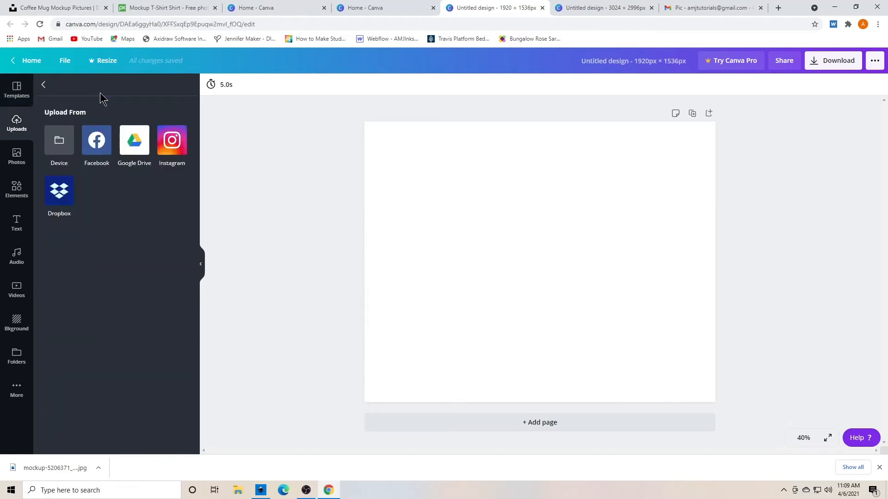
pyautogui.click(58, 140)
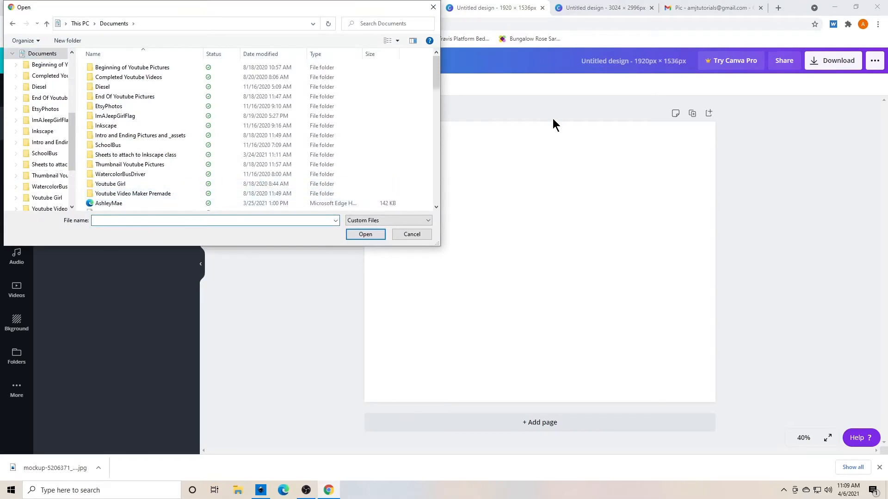
pyautogui.write('ra')
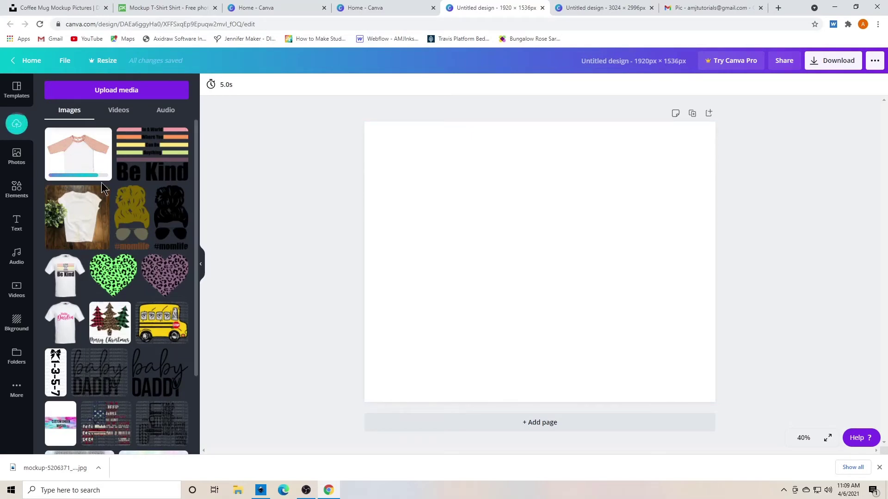
pyautogui.click(78, 152)
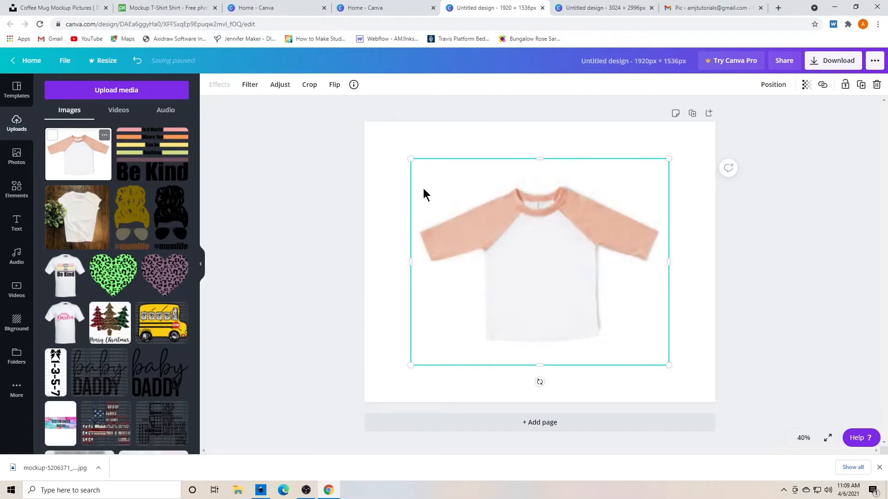
pyautogui.moveTo(411, 158); pyautogui.dragTo(368, 126)
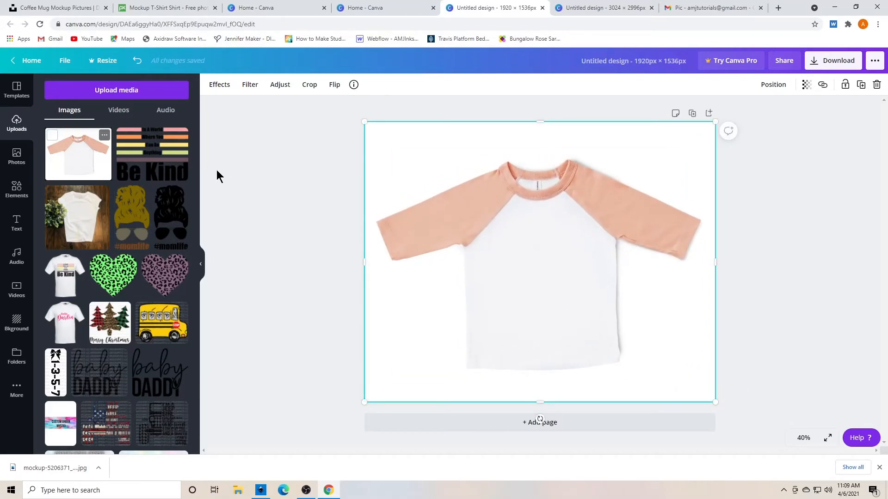
pyautogui.moveTo(16, 122)
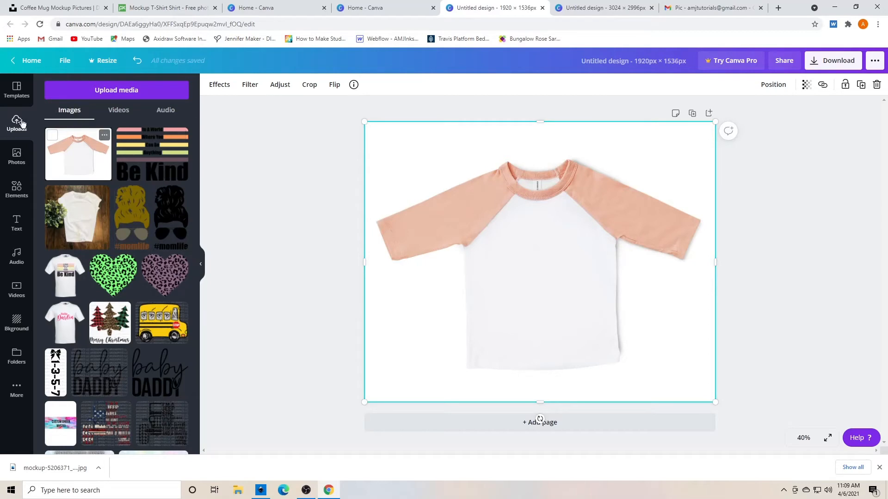
pyautogui.moveTo(157, 156)
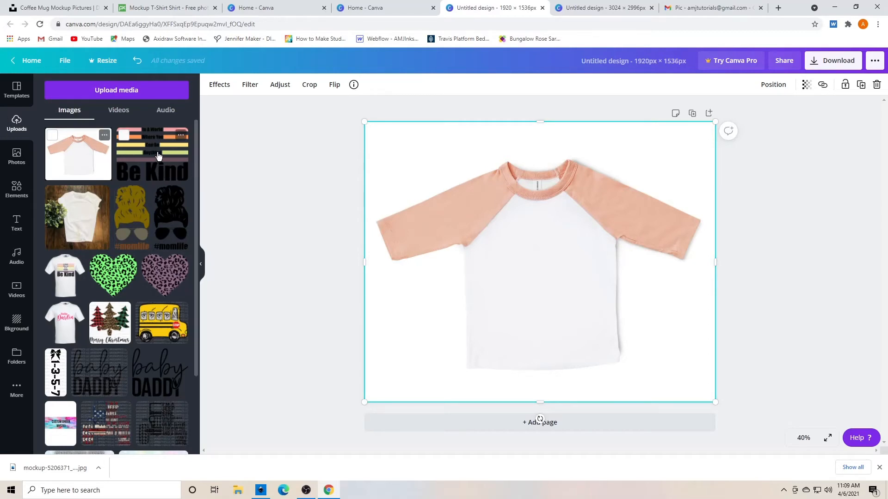
pyautogui.moveTo(88, 133)
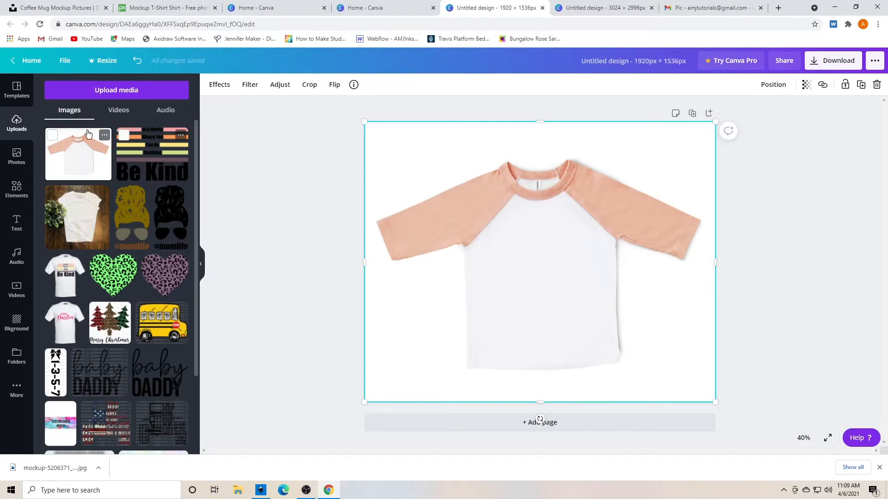
pyautogui.moveTo(99, 92)
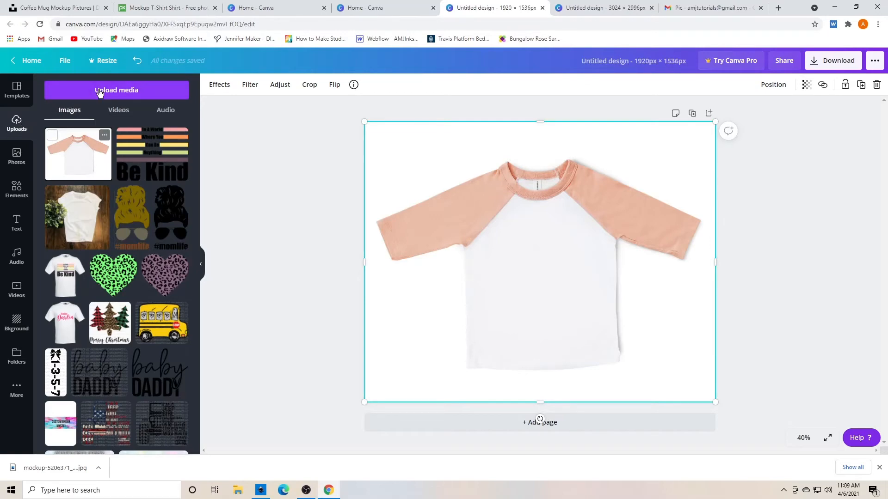
pyautogui.click(116, 90)
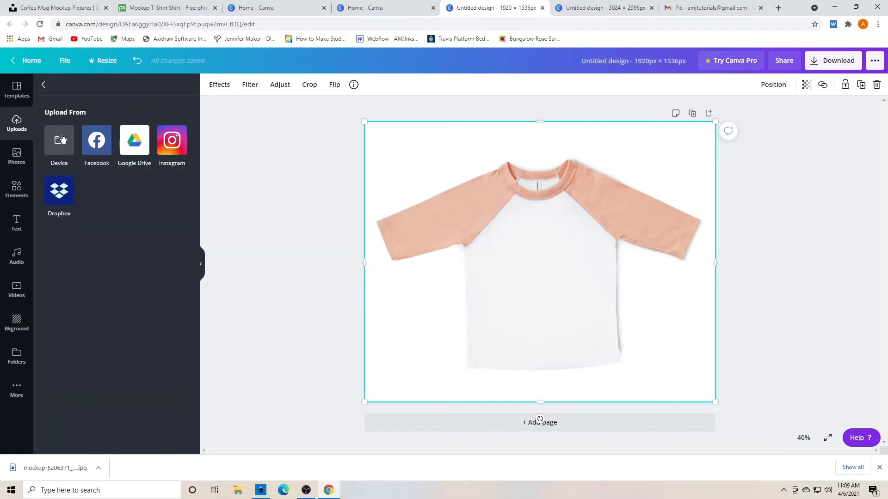
pyautogui.click(59, 140)
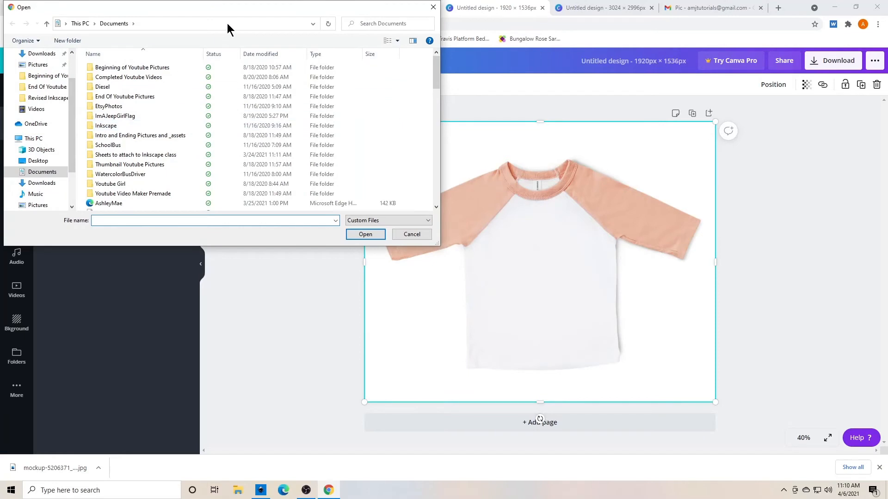
pyautogui.write('be k')
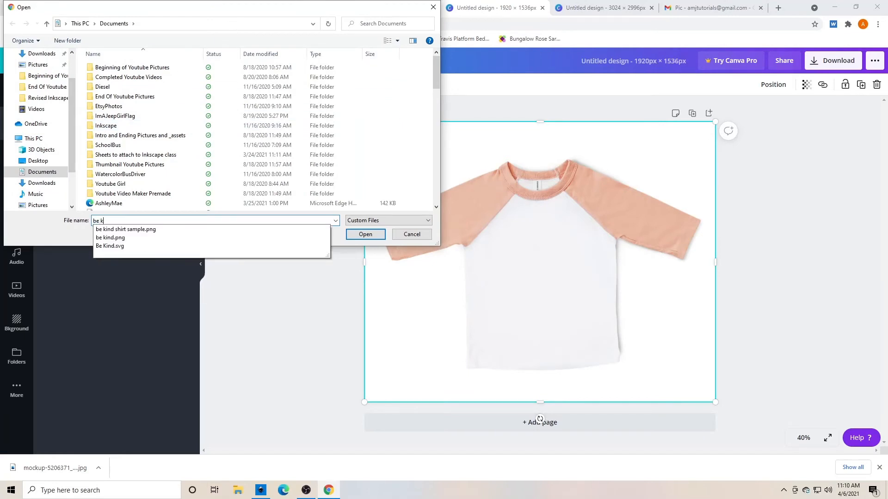
pyautogui.click(110, 237)
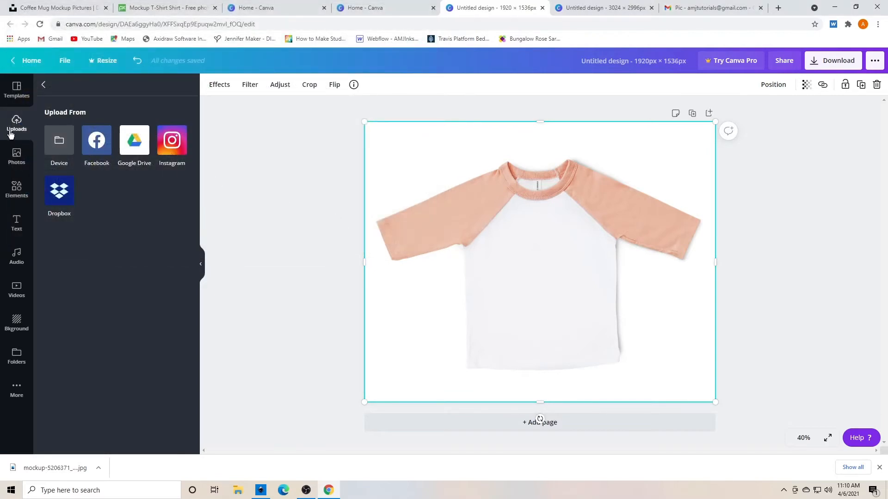
pyautogui.click(17, 122)
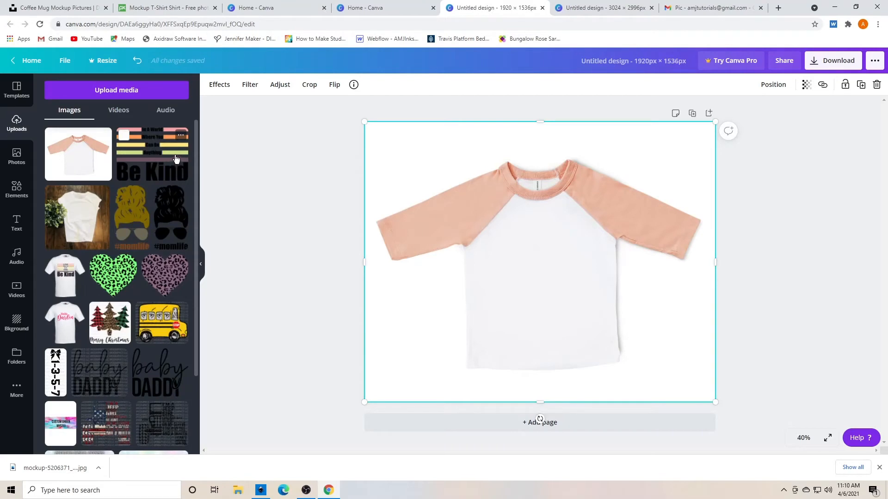
# - Add the uploaded Be Kind graphic and shrink it onto the raglan shirt's chest
pyautogui.click(151, 154)
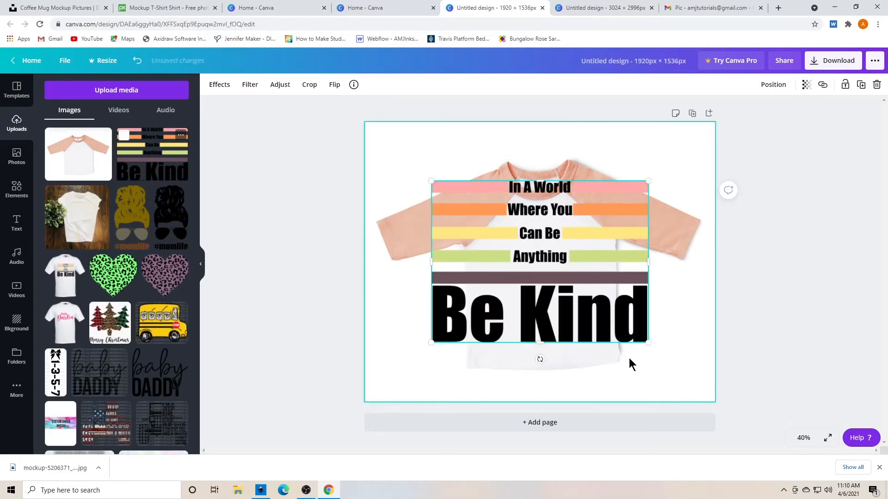
pyautogui.moveTo(649, 343); pyautogui.dragTo(643, 340)
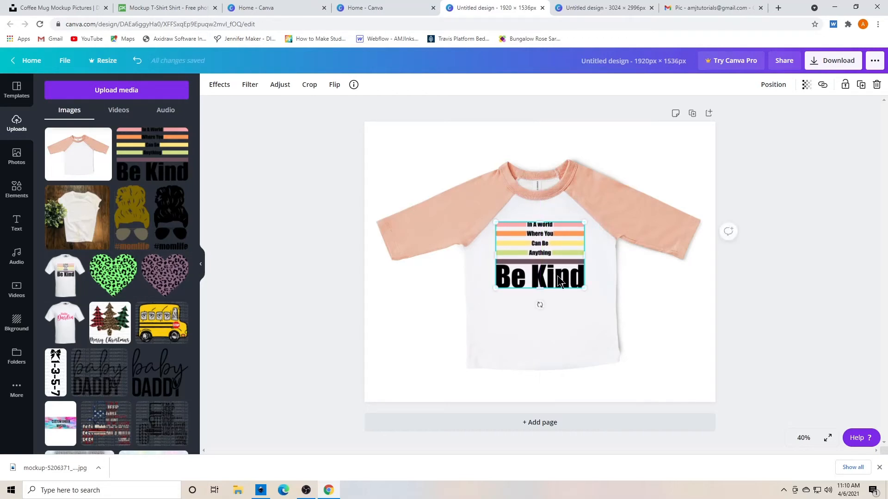
pyautogui.click(609, 346)
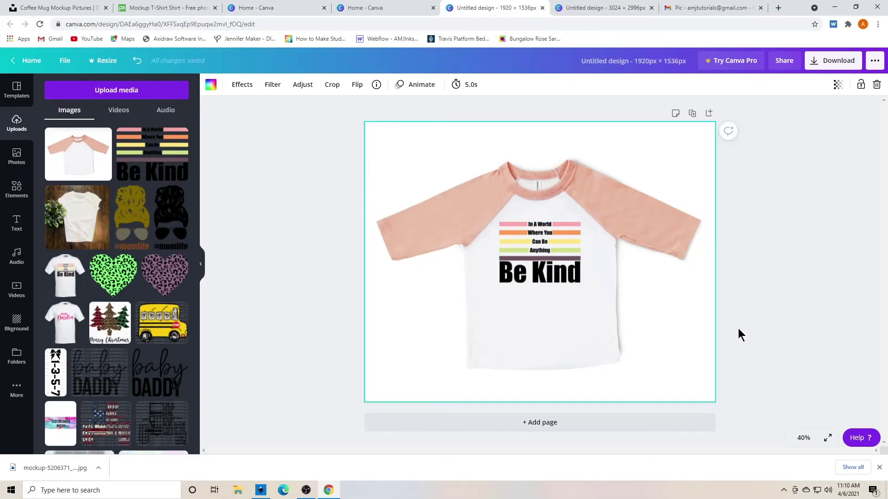
# - Set the Be Kind graphic's transparency to about 88
pyautogui.click(539, 251)
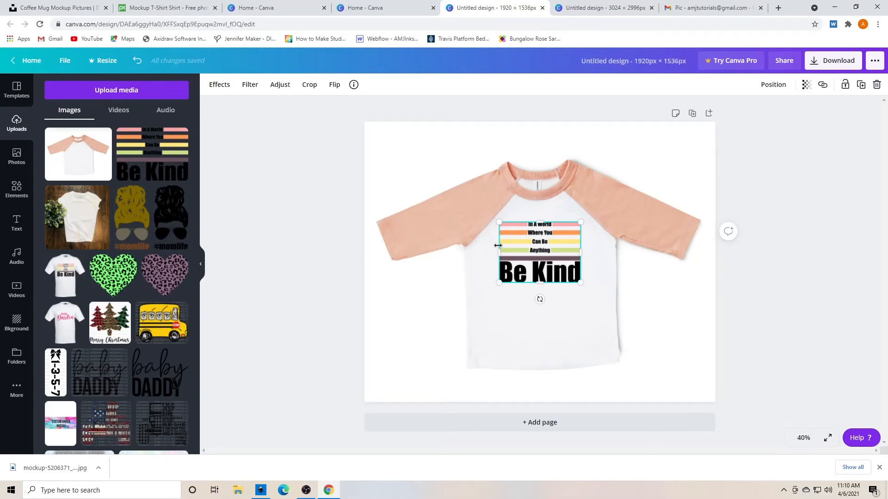
pyautogui.moveTo(511, 266)
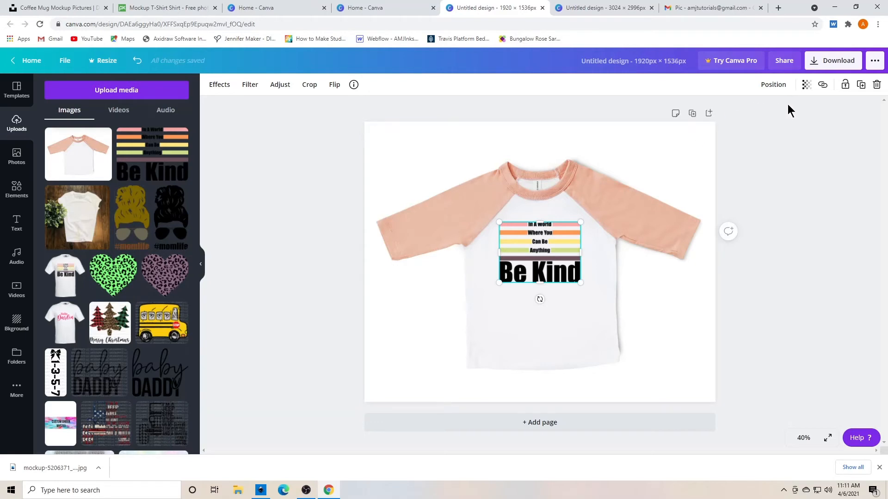
pyautogui.click(806, 84)
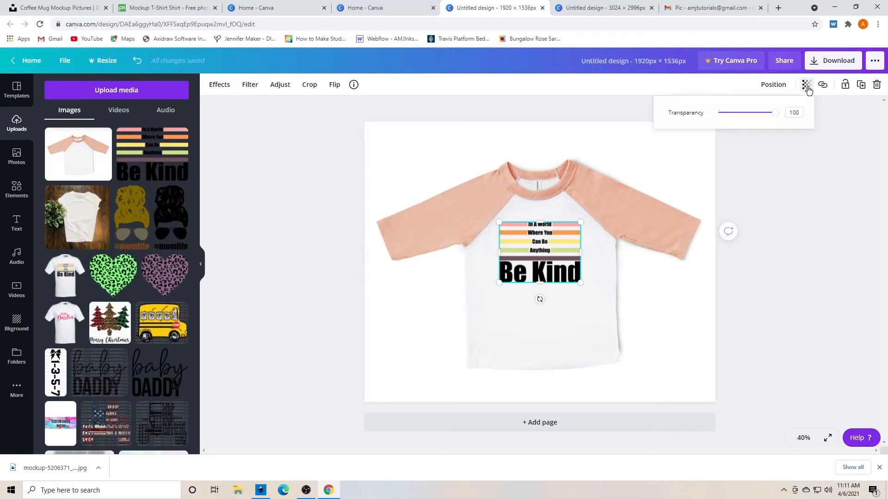
pyautogui.moveTo(773, 119)
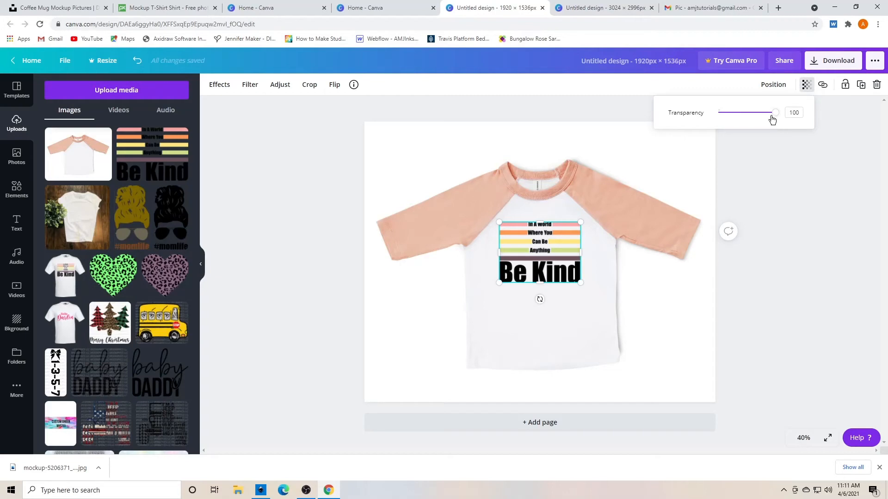
pyautogui.moveTo(775, 112); pyautogui.dragTo(769, 112)
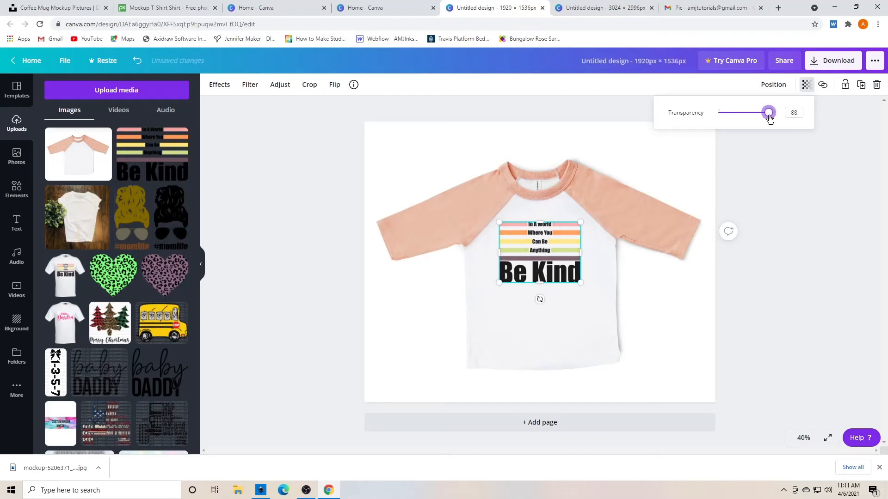
pyautogui.moveTo(768, 112); pyautogui.dragTo(770, 112)
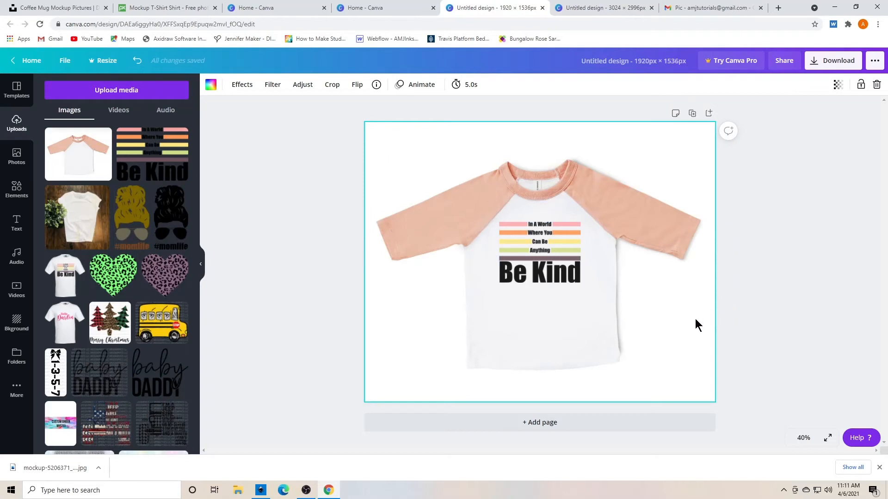
pyautogui.moveTo(627, 301)
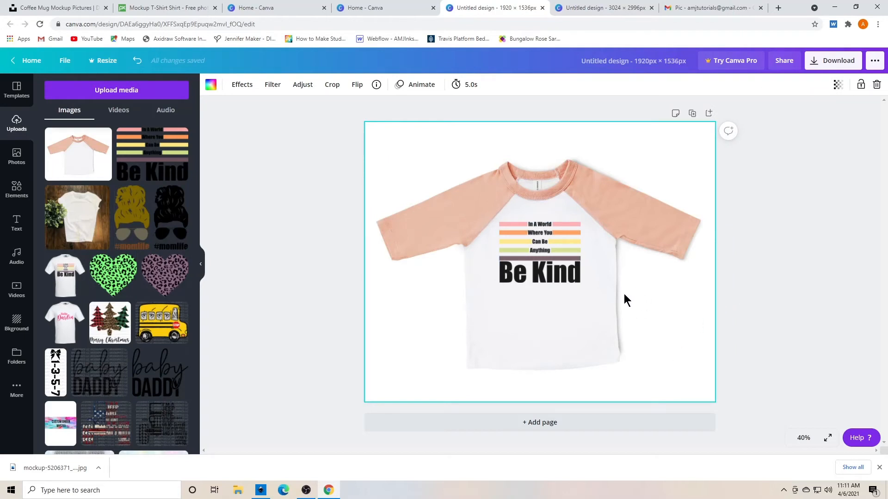
pyautogui.moveTo(505, 186)
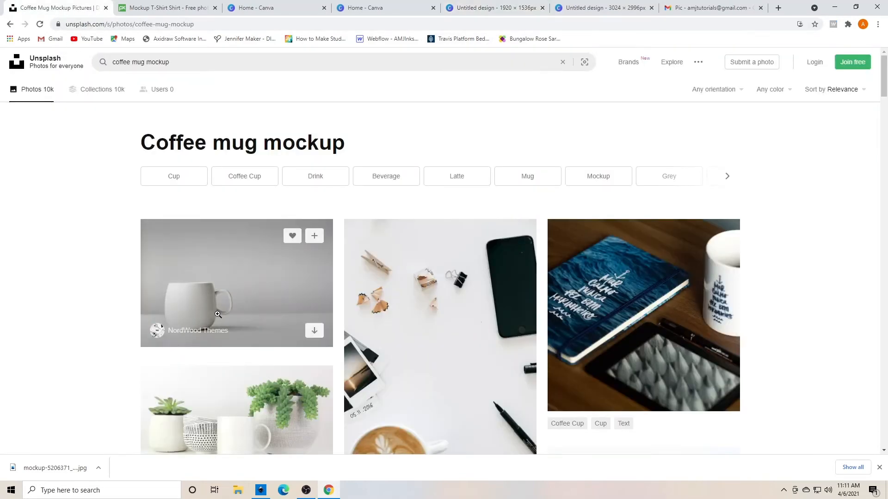
# - Scroll down through the Unsplash coffee mug mockup search results
pyautogui.scroll(-3)
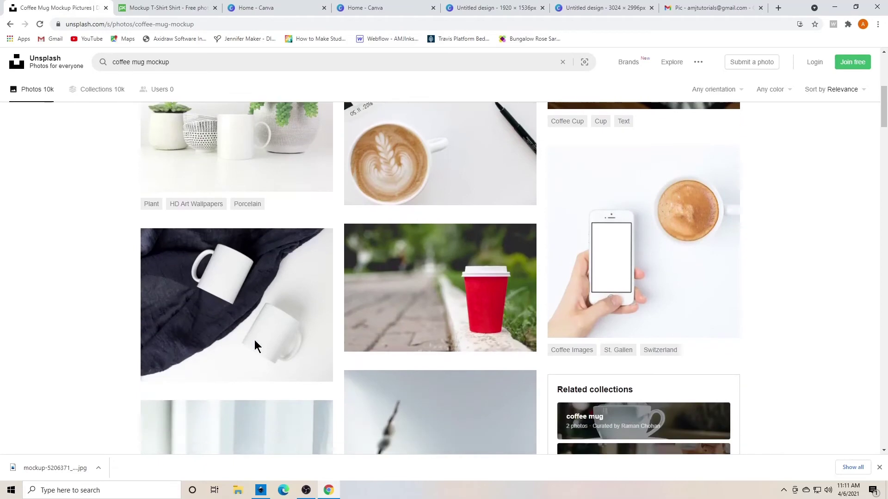
pyautogui.scroll(-3)
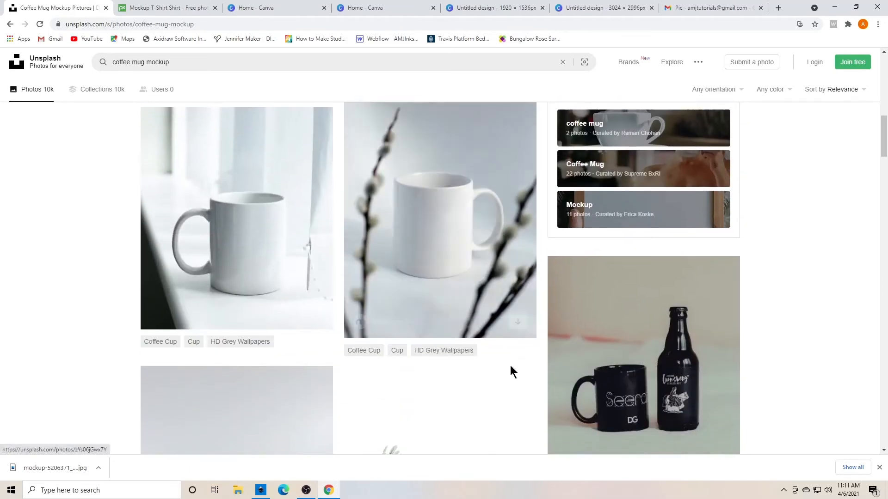
pyautogui.scroll(-3)
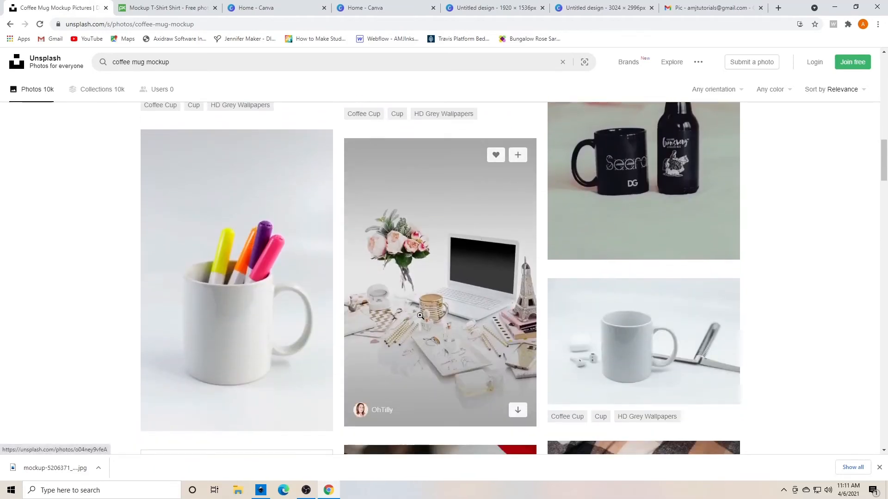
pyautogui.scroll(-3)
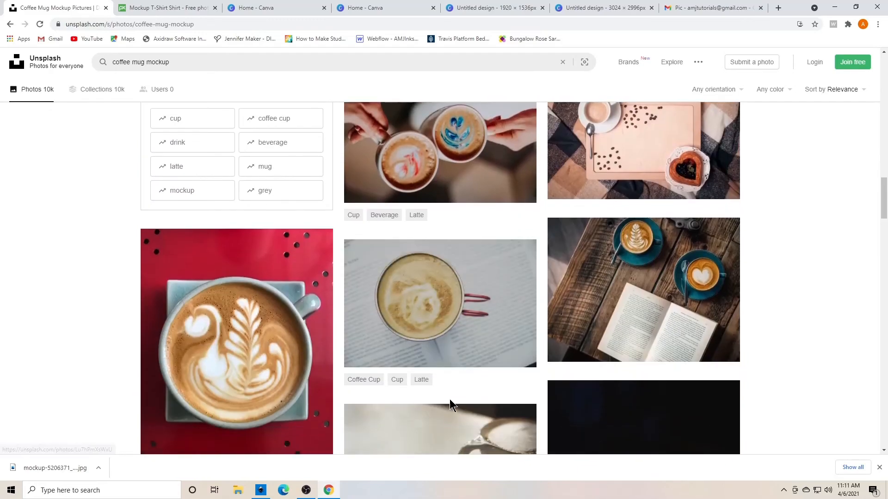
pyautogui.scroll(-3)
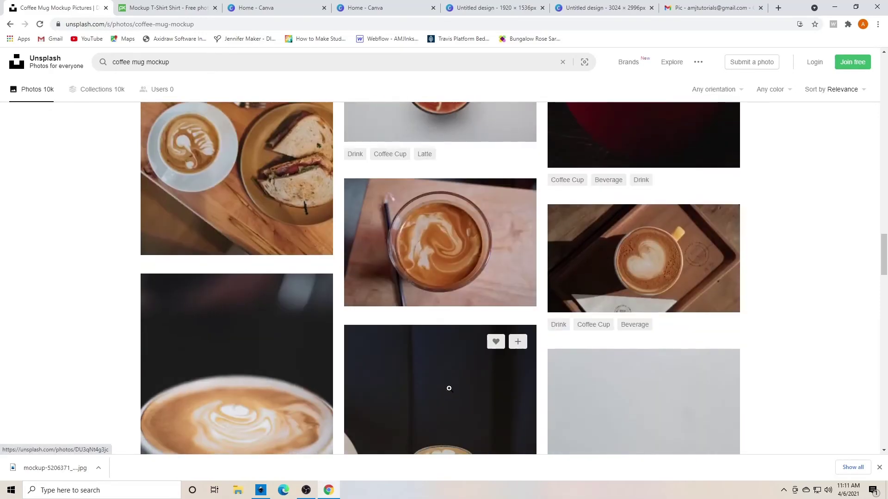
pyautogui.scroll(-3)
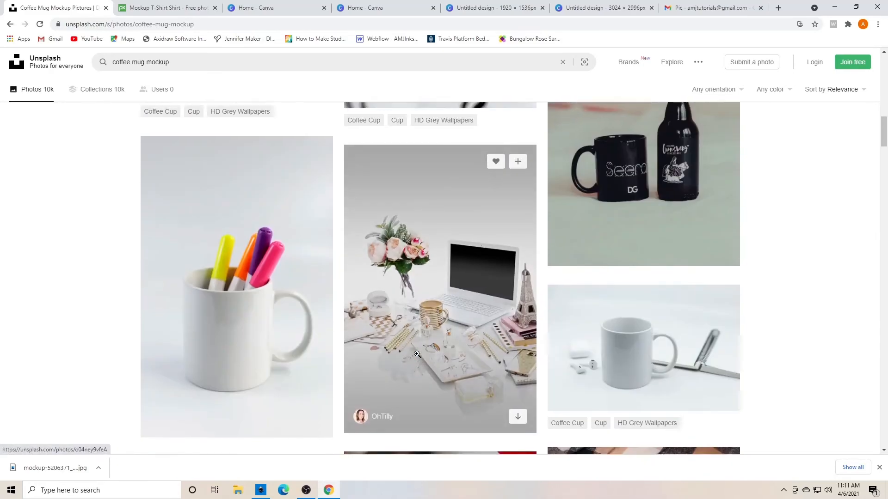
pyautogui.scroll(-3)
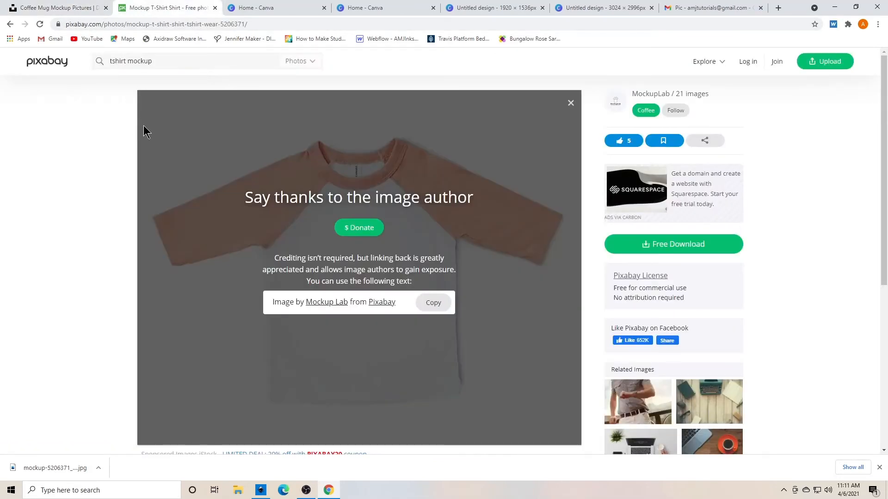
# - Return to Pixabay's T-shirt mockup results, scroll to the top, then switch back to Canva
pyautogui.click(9, 23)
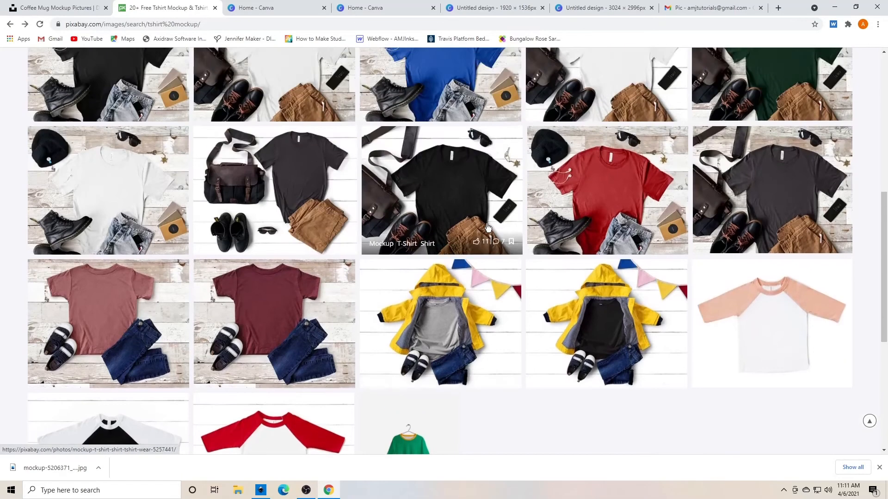
pyautogui.scroll(3)
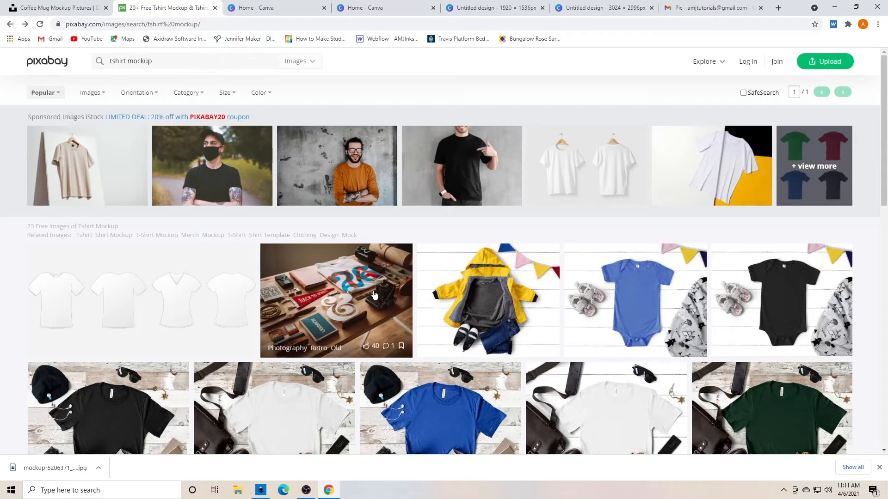
pyautogui.moveTo(502, 326)
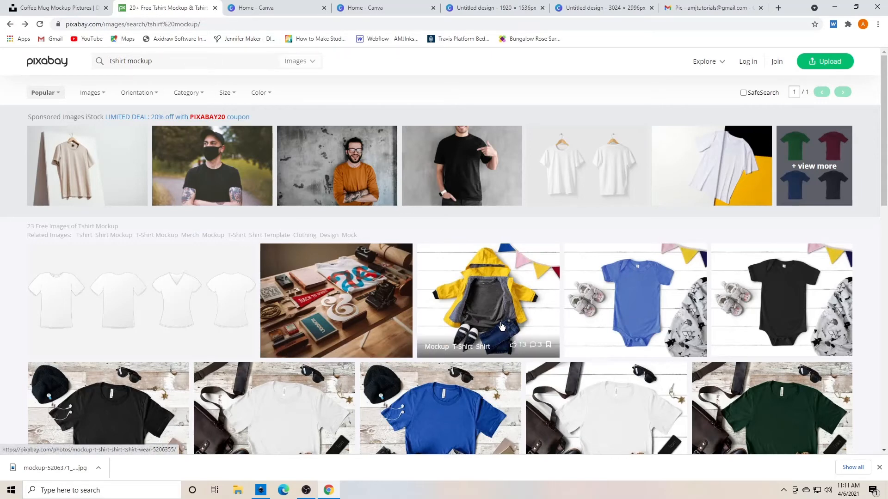
pyautogui.click(492, 7)
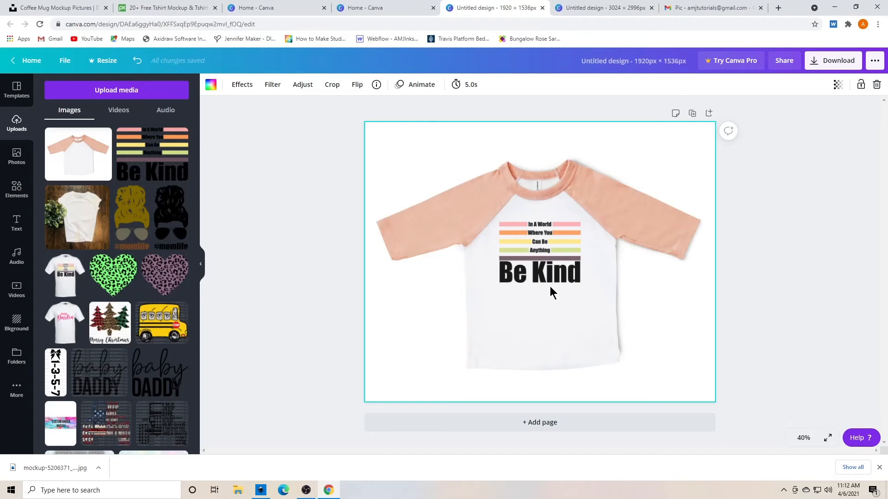
pyautogui.moveTo(570, 333)
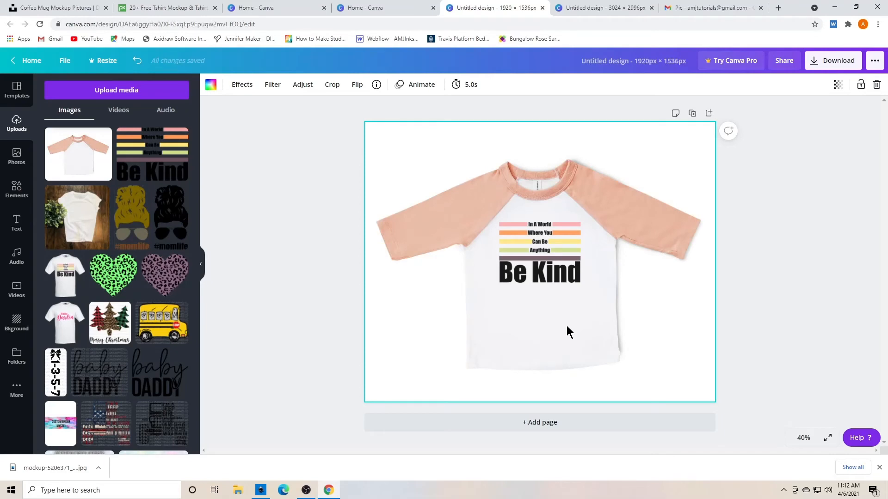
pyautogui.moveTo(462, 151)
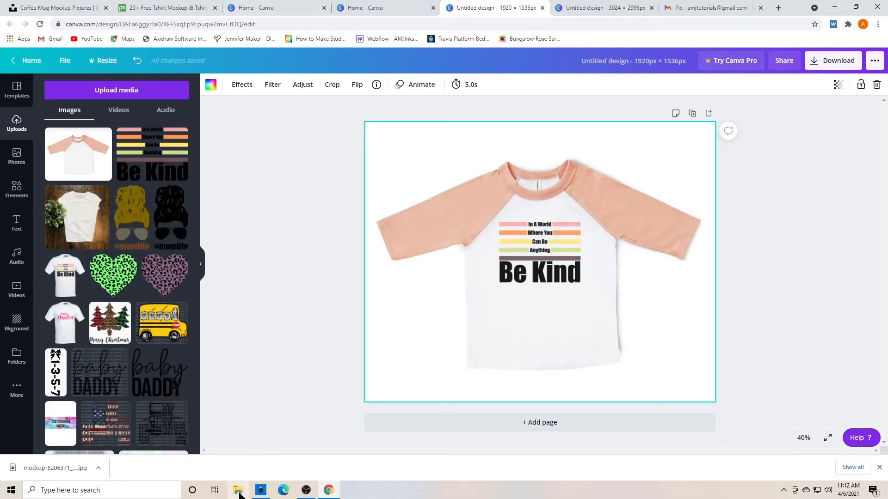
pyautogui.moveTo(238, 490)
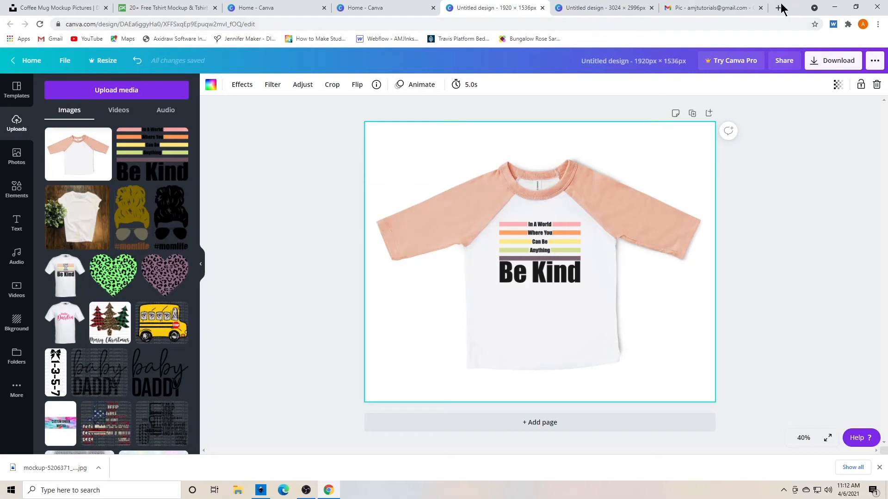
pyautogui.moveTo(597, 20)
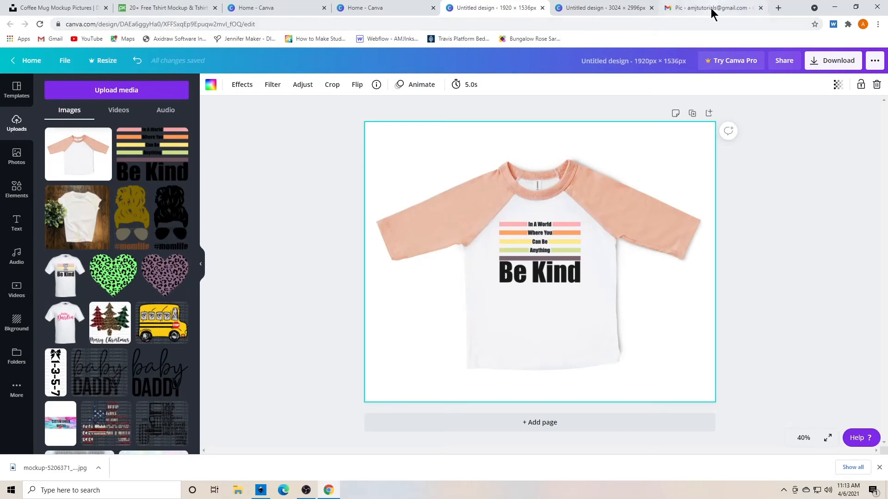
pyautogui.click(710, 8)
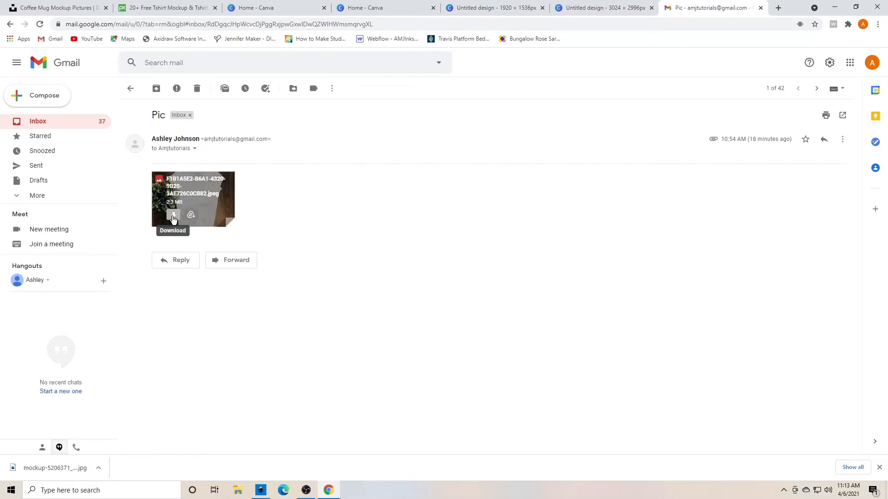
# - Download the white T-shirt photo attached to the Pic email in Gmail
pyautogui.click(173, 215)
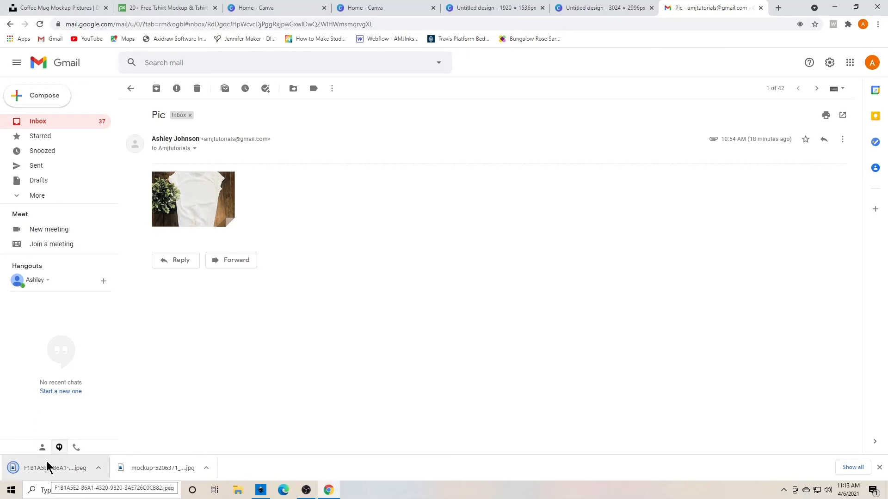
pyautogui.moveTo(50, 473)
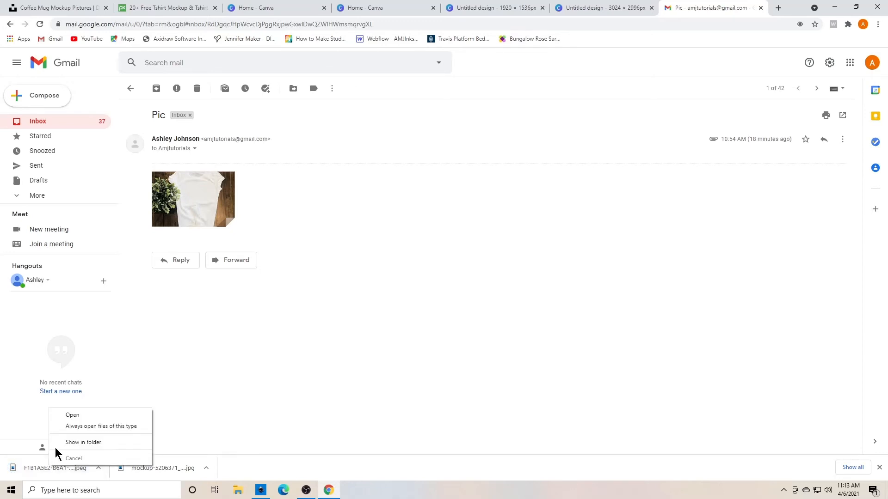
# - Show the downloaded photo in Downloads and rename it whitetshirtmockup1
pyautogui.click(83, 442)
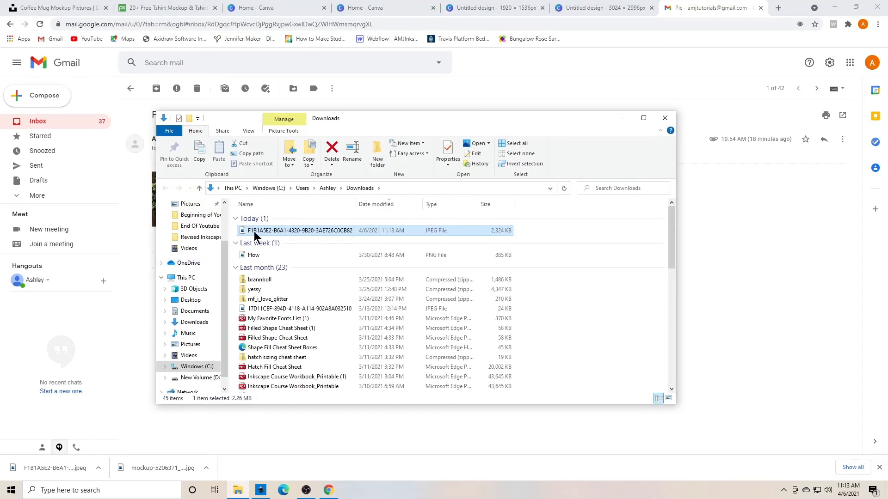
pyautogui.doubleClick(298, 231)
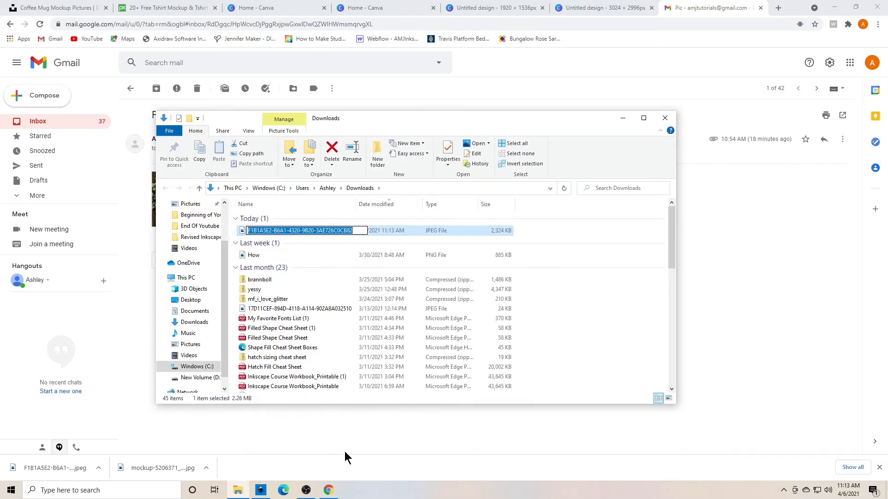
pyautogui.write('whiteshirt')
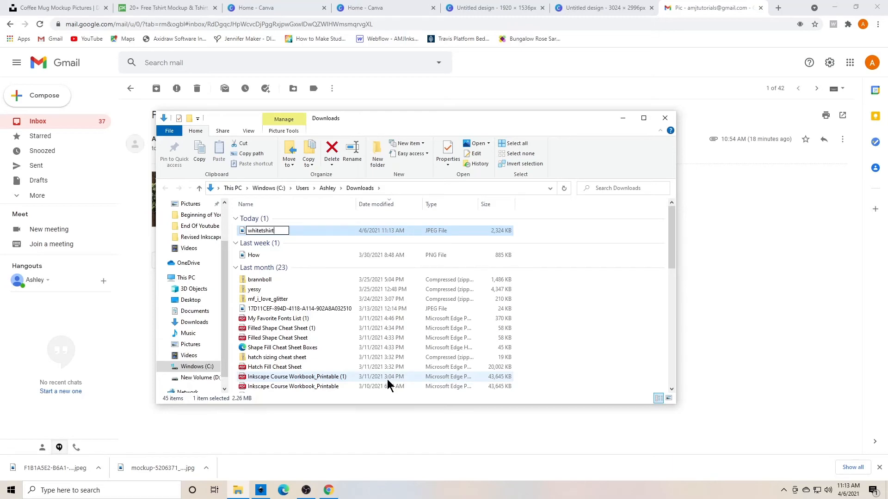
pyautogui.write('mockup1')
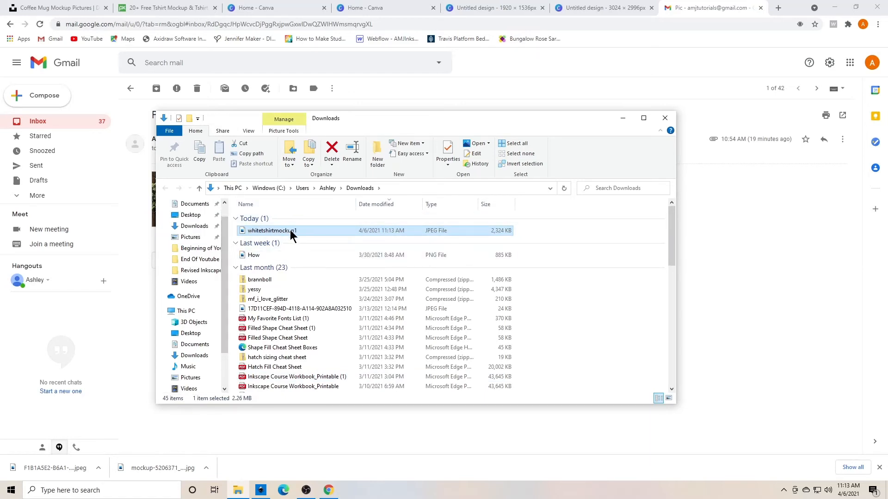
pyautogui.moveTo(292, 230); pyautogui.dragTo(207, 222)
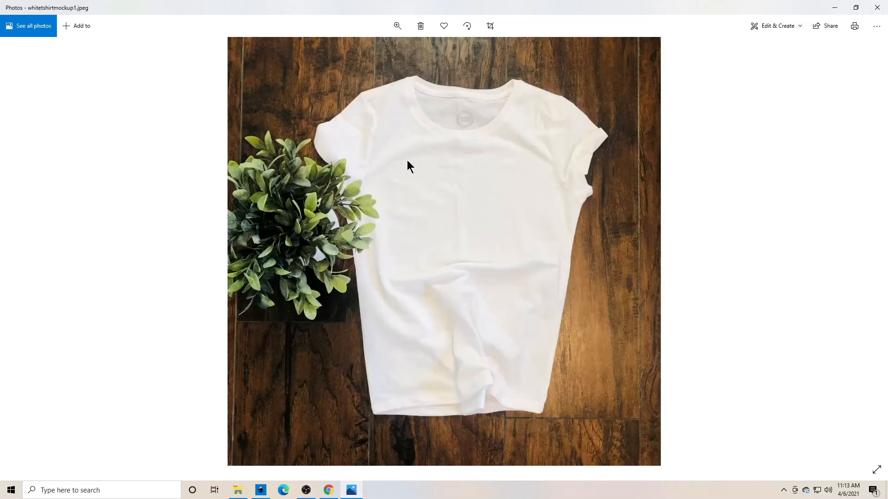
pyautogui.moveTo(390, 85)
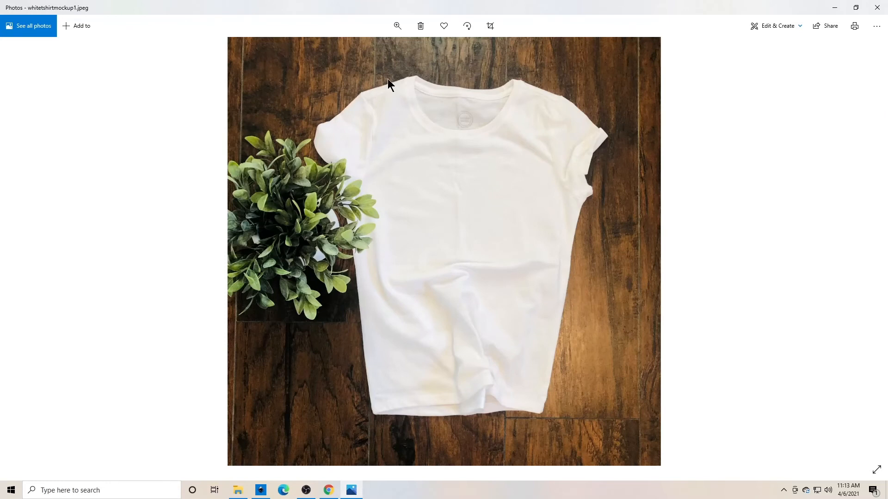
pyautogui.moveTo(462, 203)
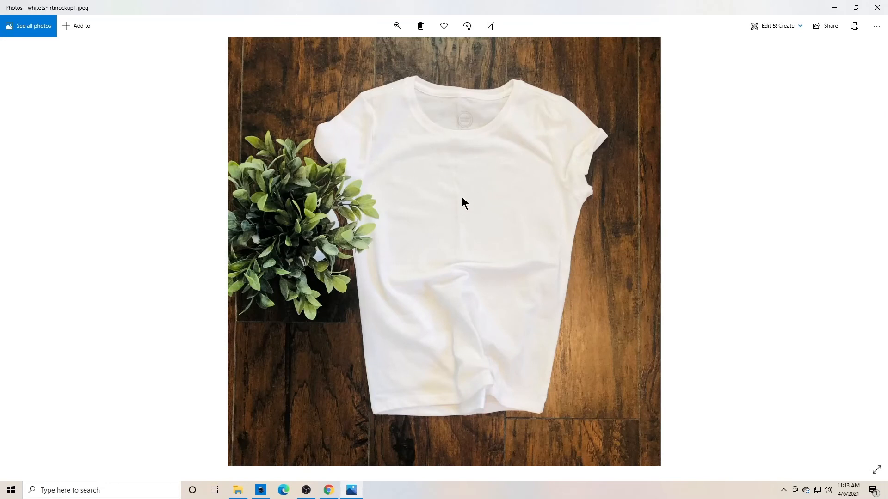
pyautogui.moveTo(451, 150)
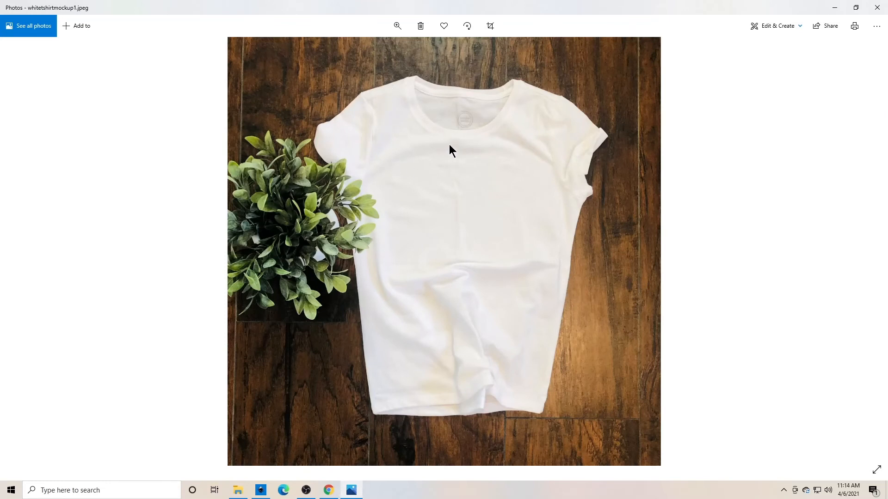
pyautogui.moveTo(564, 329)
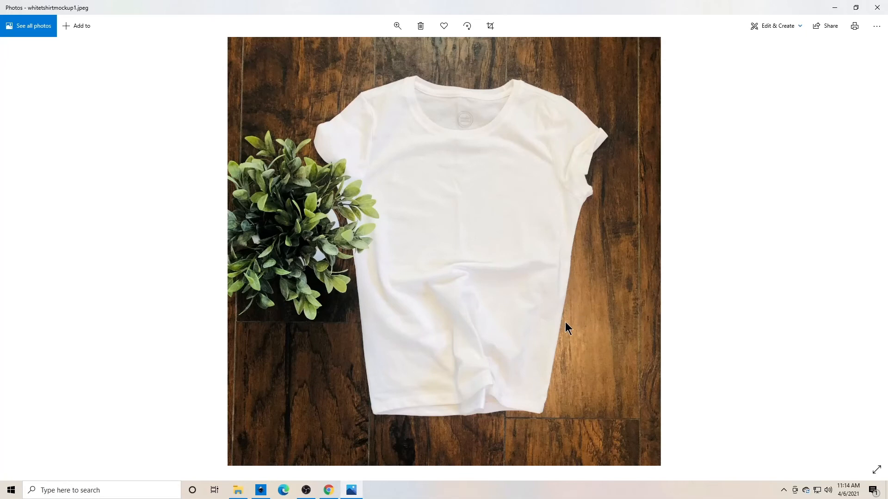
pyautogui.moveTo(456, 227)
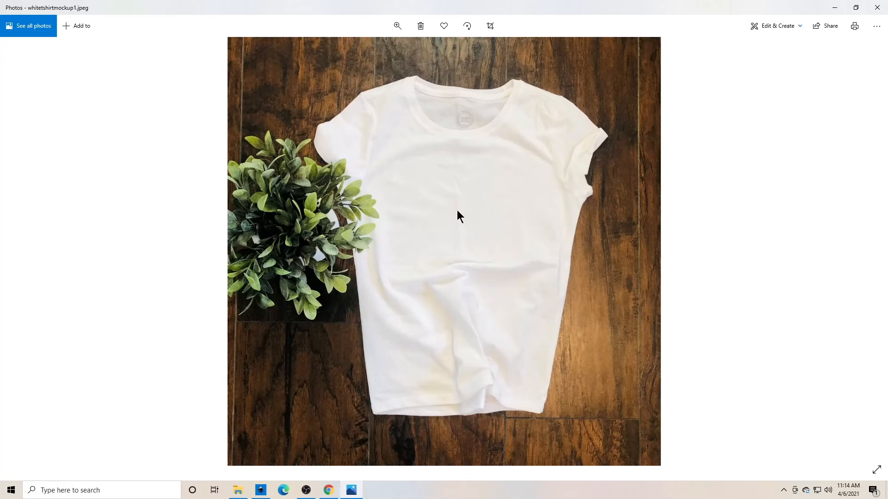
pyautogui.moveTo(469, 230)
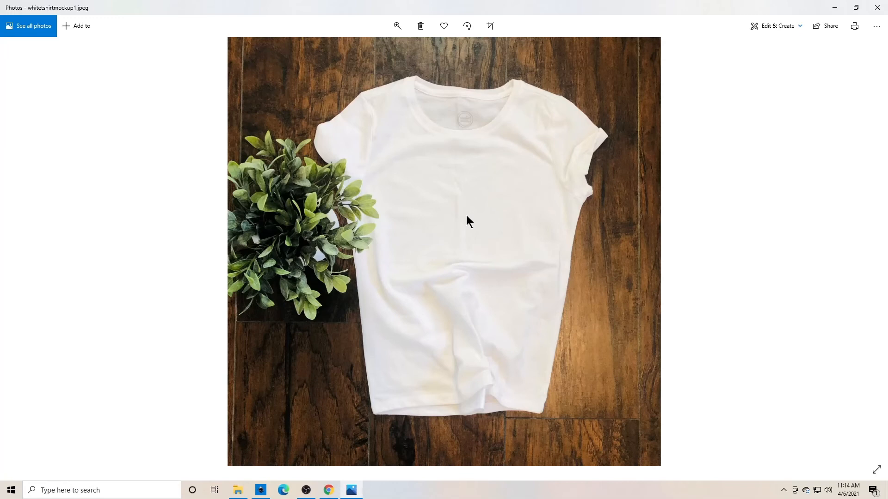
pyautogui.moveTo(515, 342)
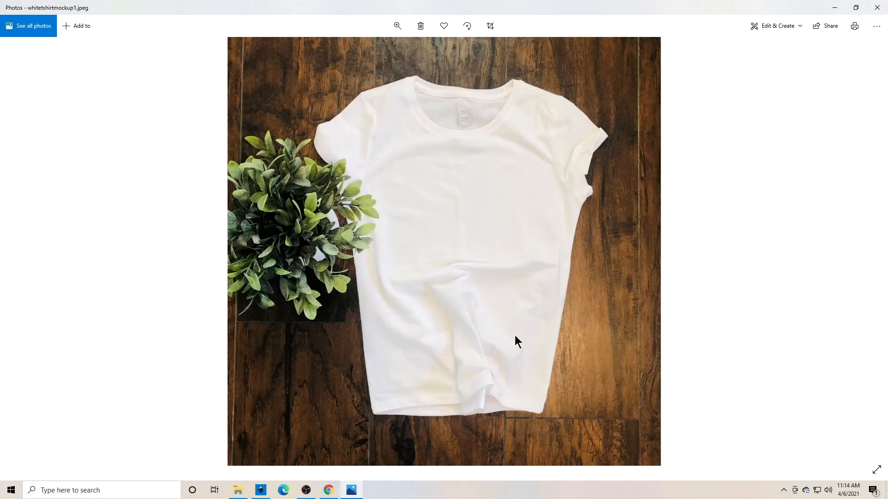
pyautogui.moveTo(513, 350)
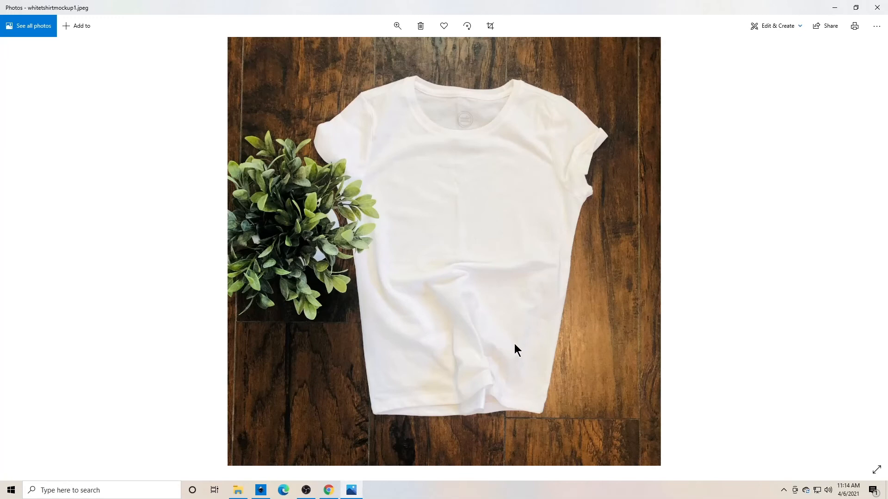
pyautogui.moveTo(514, 347)
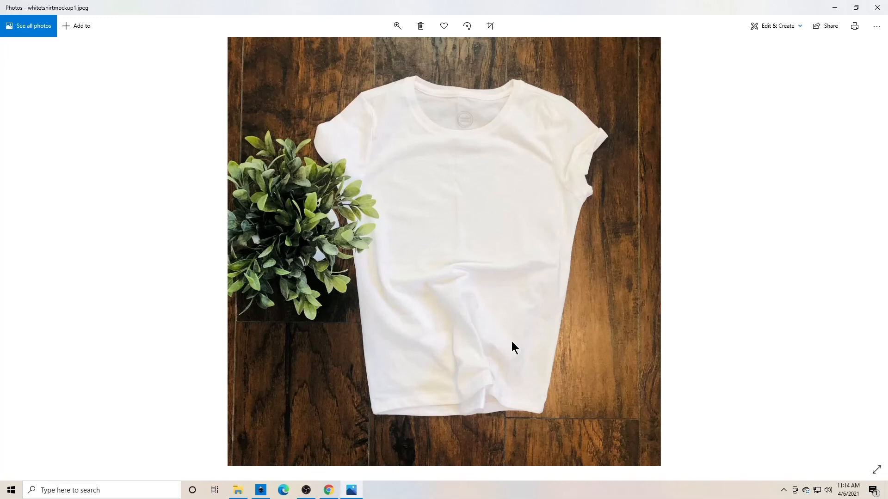
pyautogui.moveTo(504, 290)
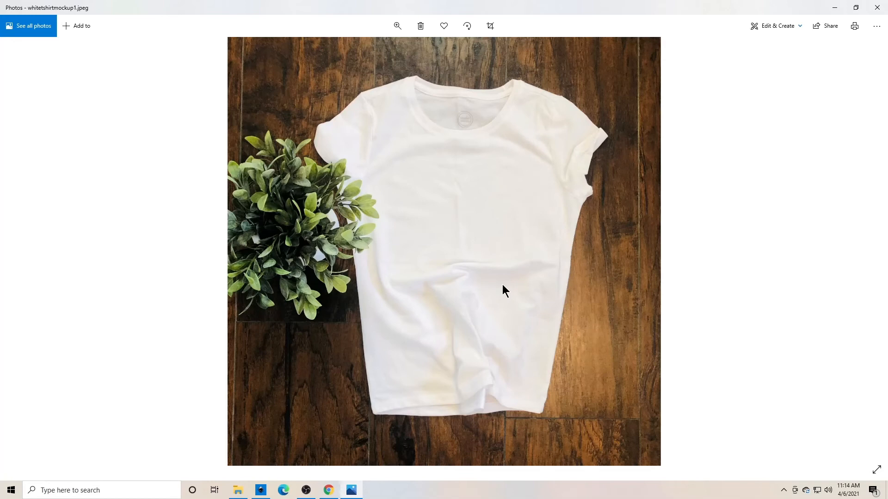
pyautogui.moveTo(397, 201)
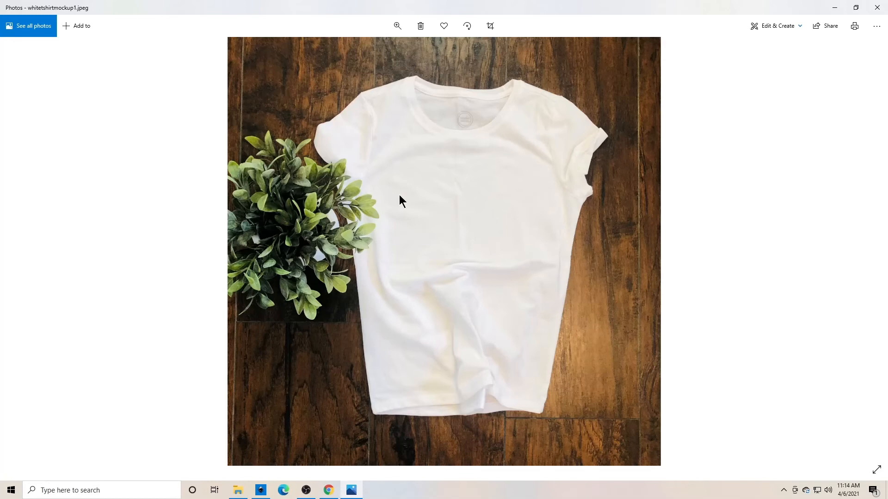
pyautogui.moveTo(433, 158)
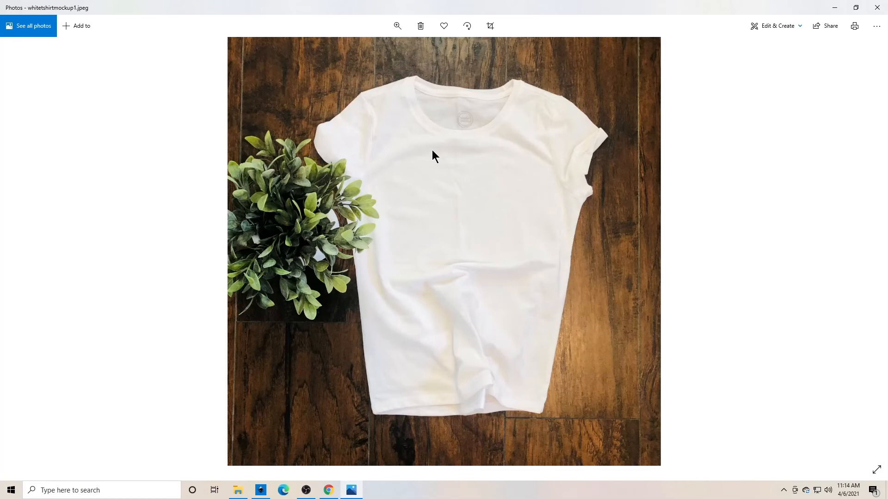
pyautogui.moveTo(331, 95)
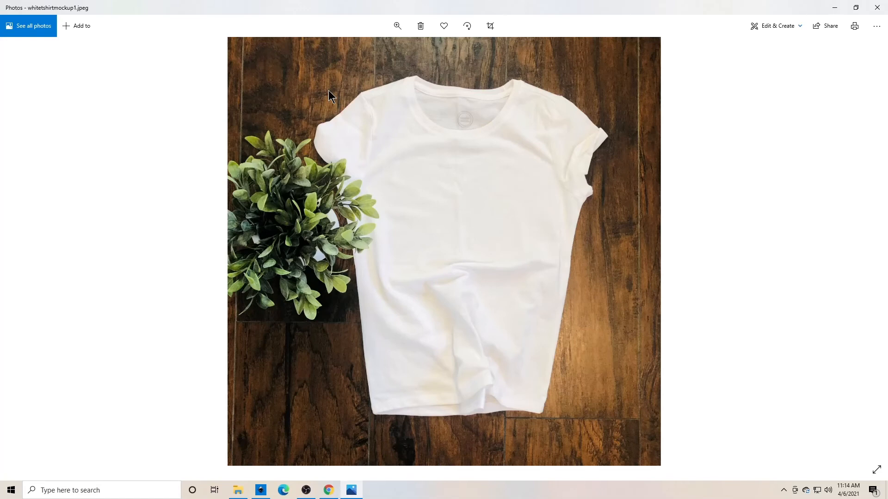
pyautogui.moveTo(834, 8)
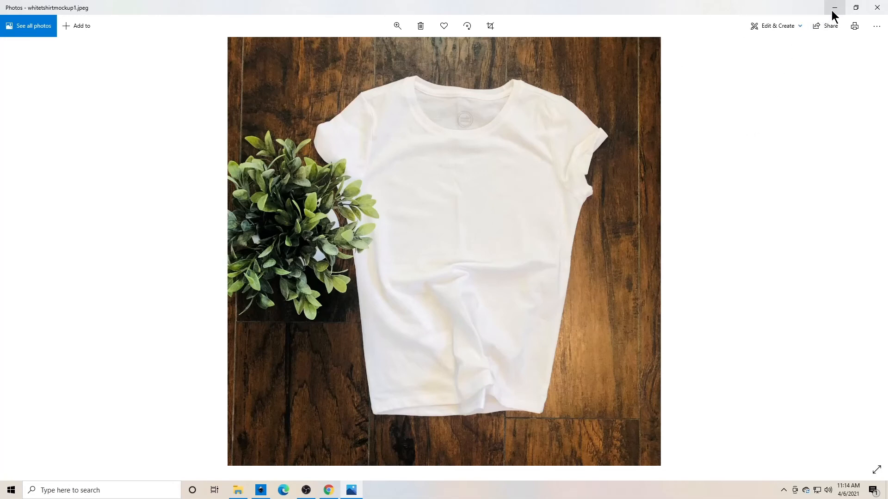
pyautogui.moveTo(835, 8)
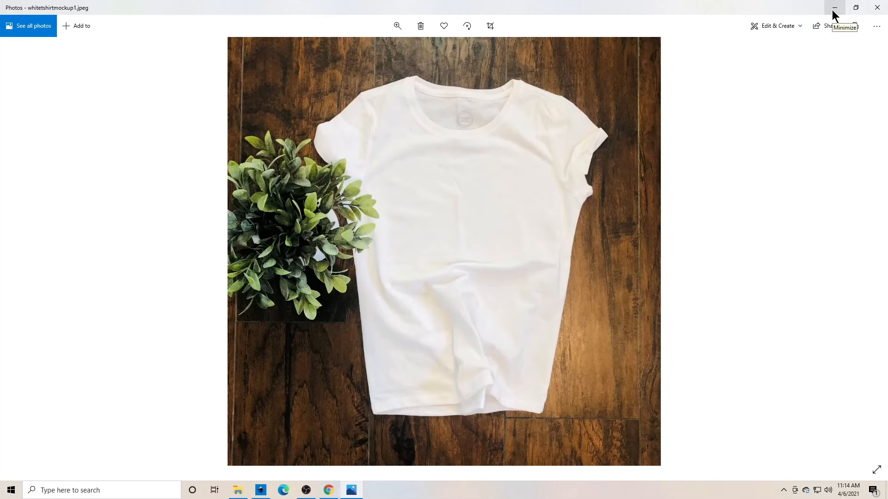
pyautogui.moveTo(479, 165)
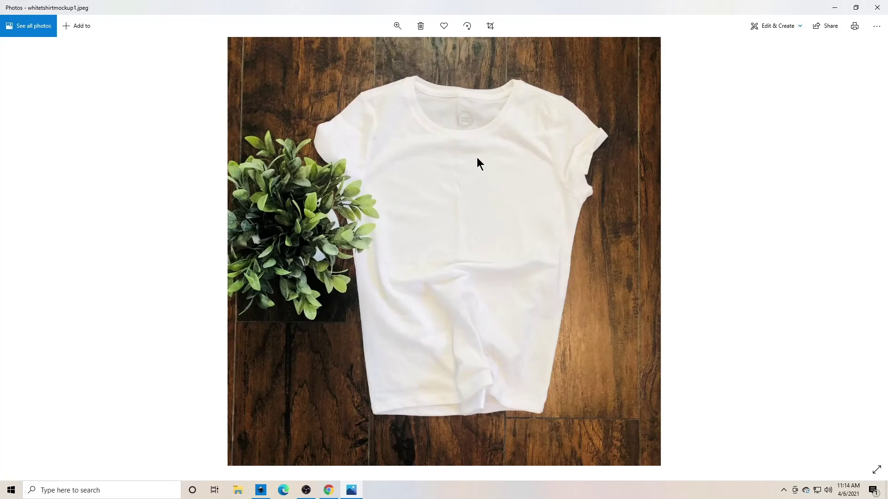
pyautogui.moveTo(352, 110)
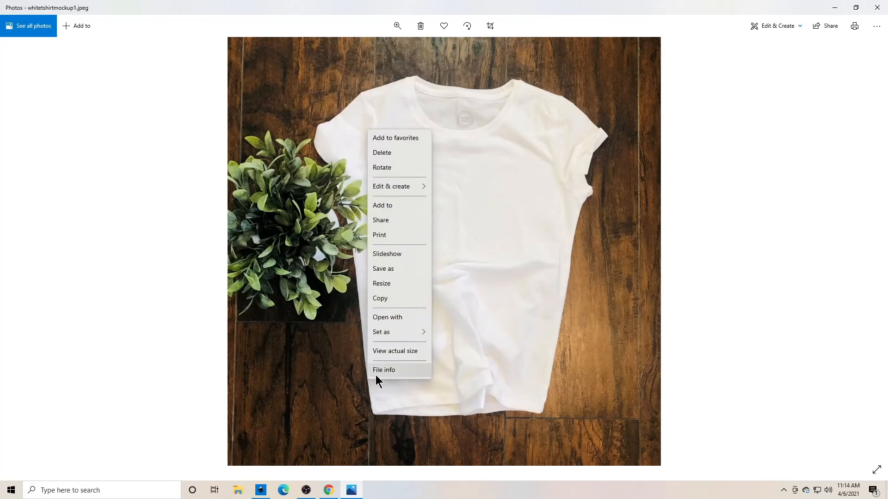
# - Show the photo's file info, revealing dimensions of 3024 × 2996 and 2.3 MB size
pyautogui.click(384, 370)
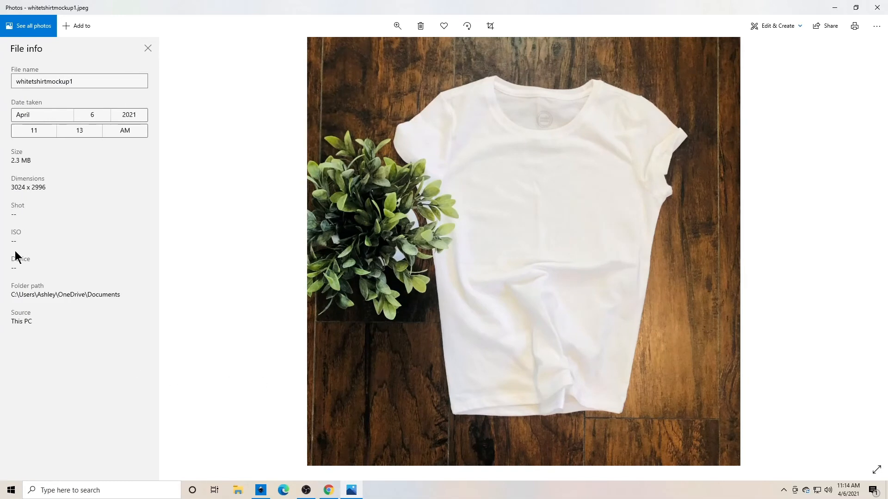
pyautogui.moveTo(12, 190)
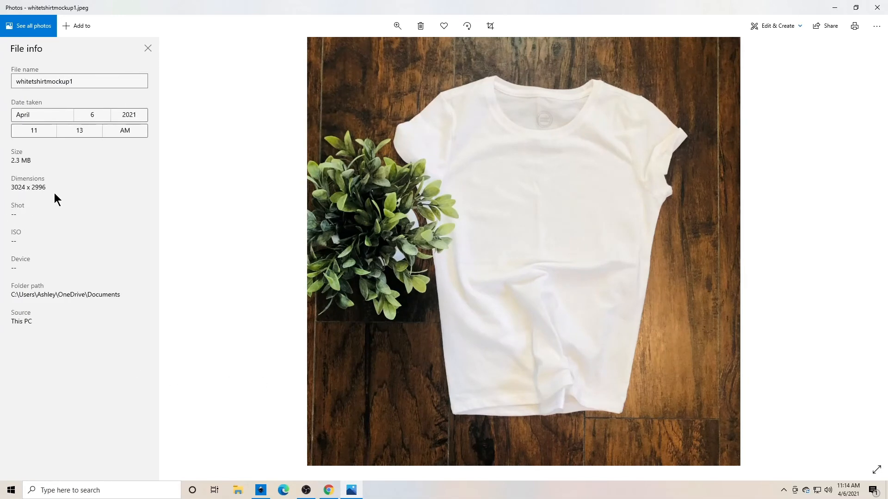
pyautogui.moveTo(328, 490)
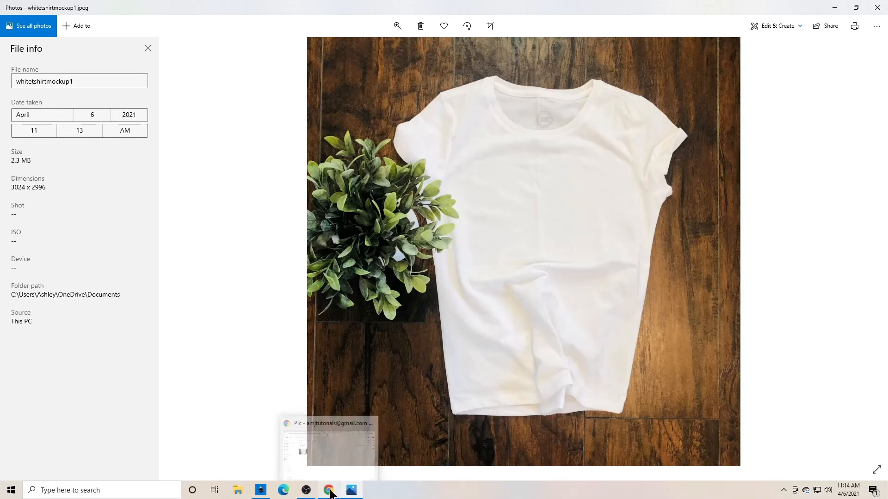
pyautogui.moveTo(329, 490)
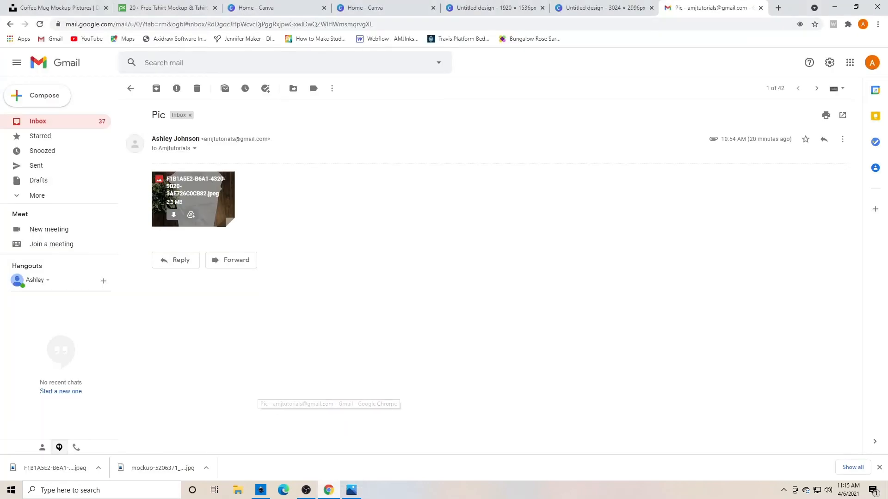
# - From the Canva home page, create a custom-size design of 3024 × 2996 px
pyautogui.click(267, 8)
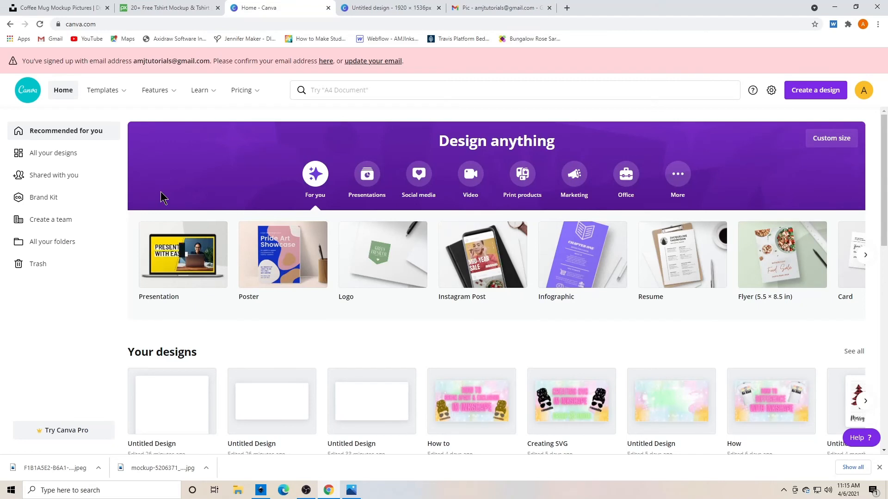
pyautogui.moveTo(797, 141)
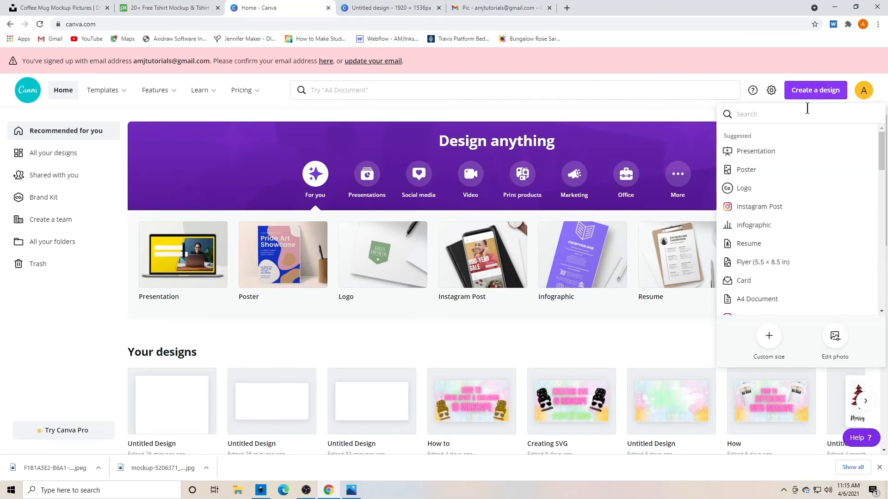
pyautogui.click(769, 335)
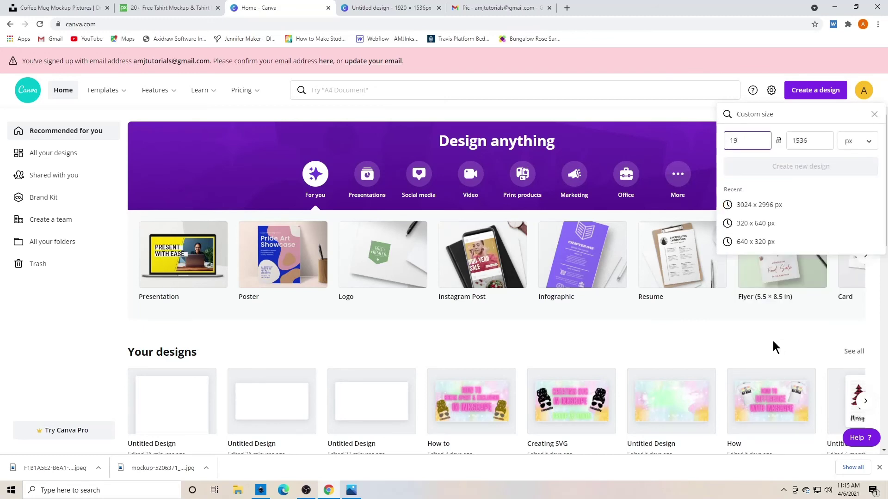
pyautogui.write('3024')
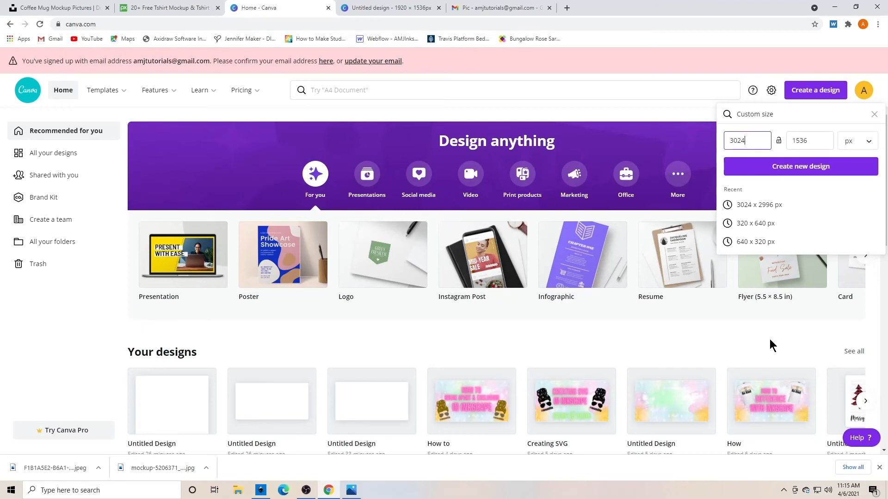
pyautogui.click(810, 140)
pyautogui.write('2996')
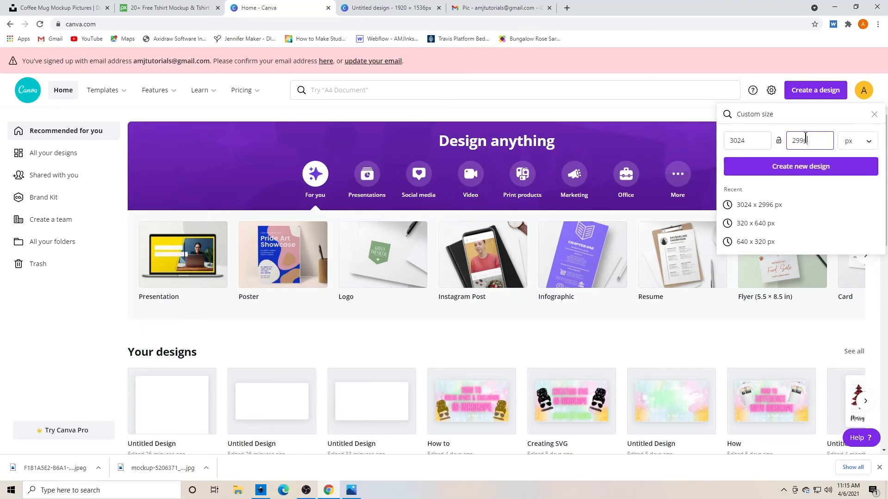
pyautogui.click(801, 166)
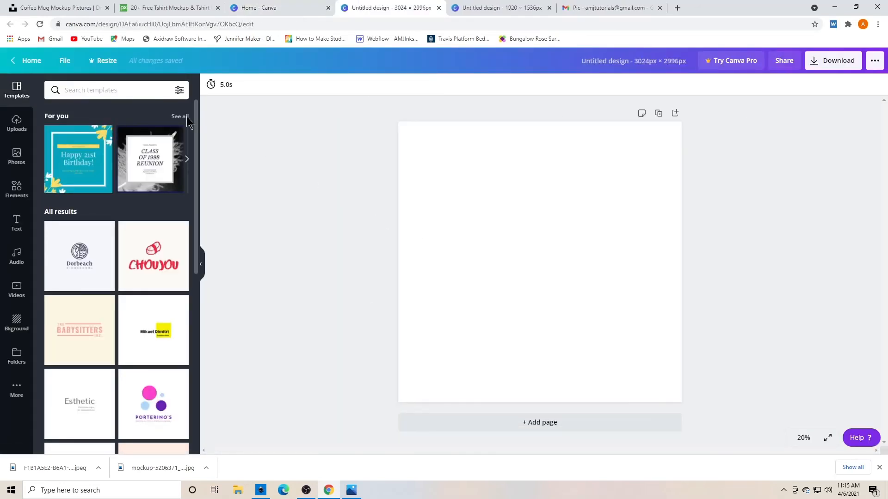
# - Upload the tshirt photo from the computer, add it, and enlarge it to fill the page
pyautogui.click(17, 121)
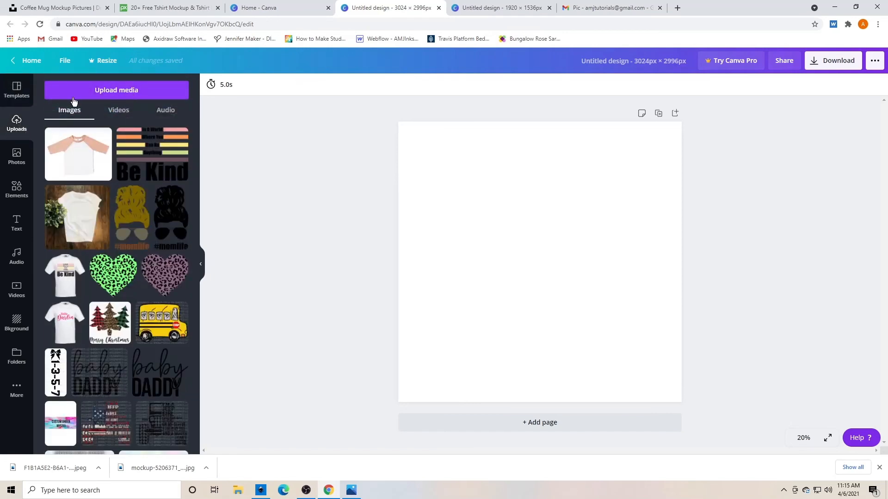
pyautogui.click(117, 90)
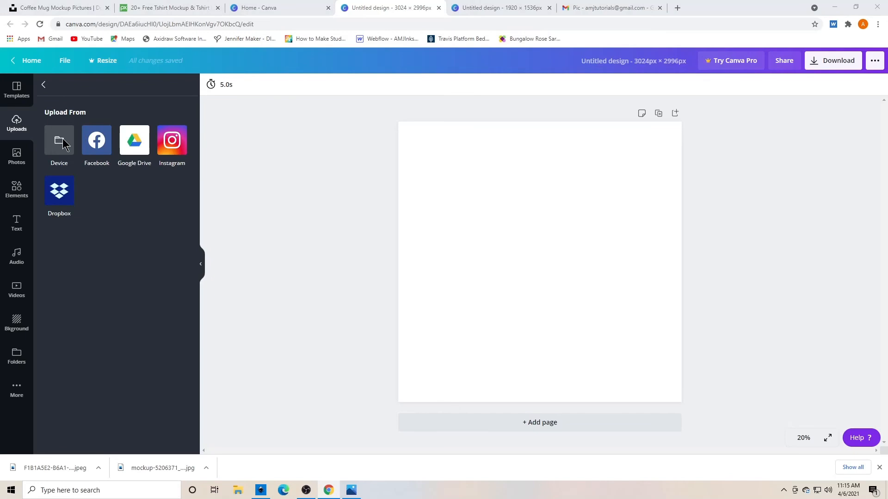
pyautogui.click(59, 140)
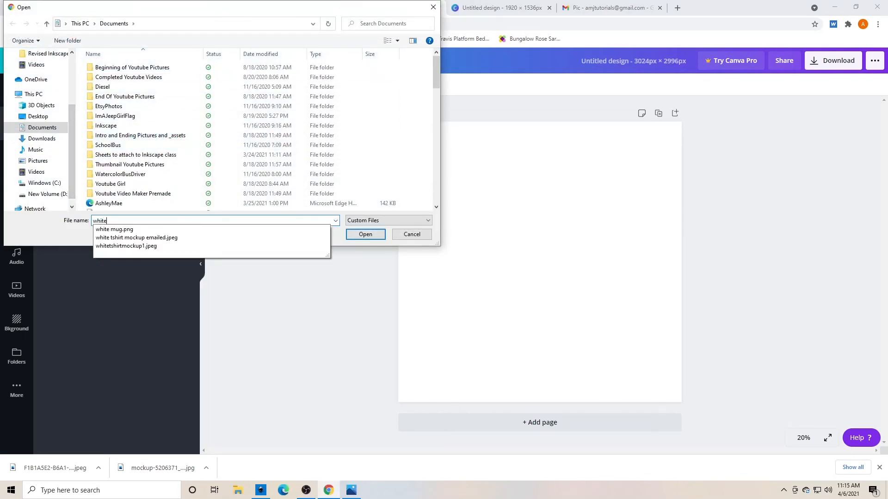
pyautogui.write('tshirt')
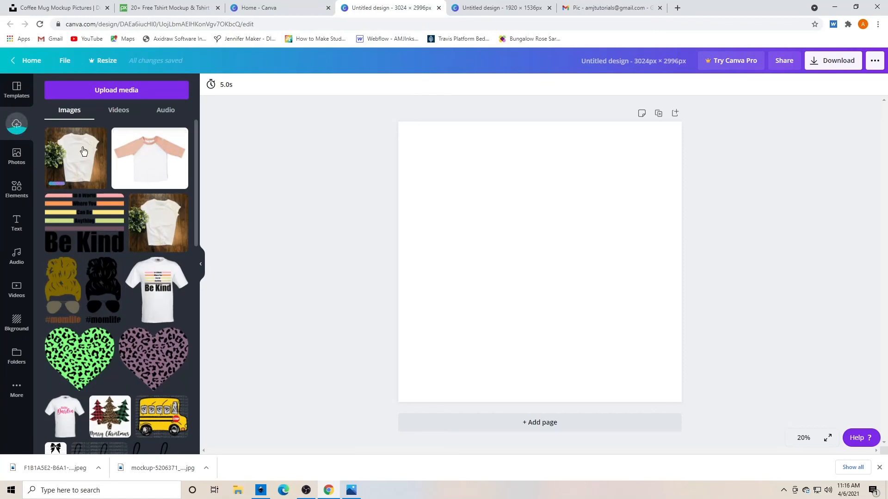
pyautogui.click(83, 152)
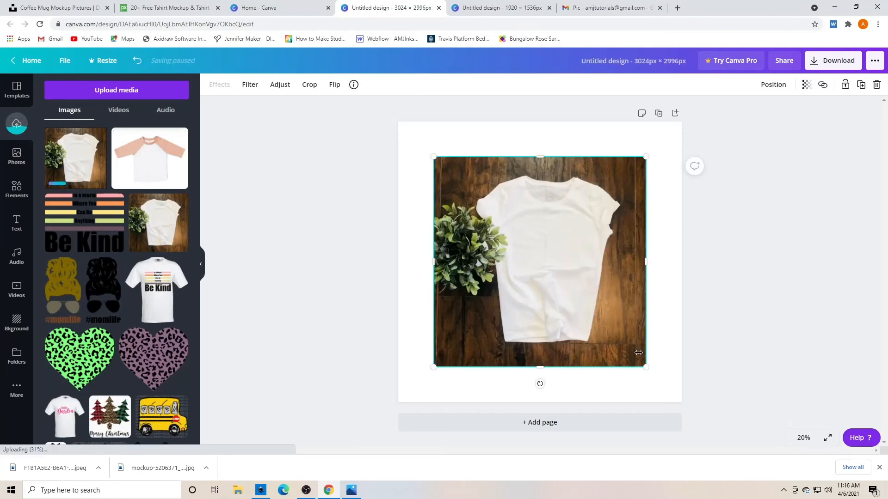
pyautogui.moveTo(646, 367); pyautogui.dragTo(666, 387)
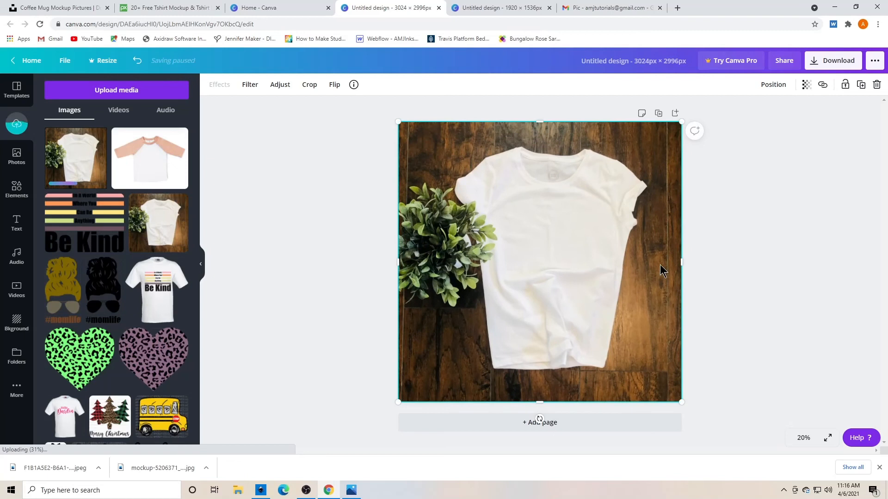
pyautogui.moveTo(285, 316)
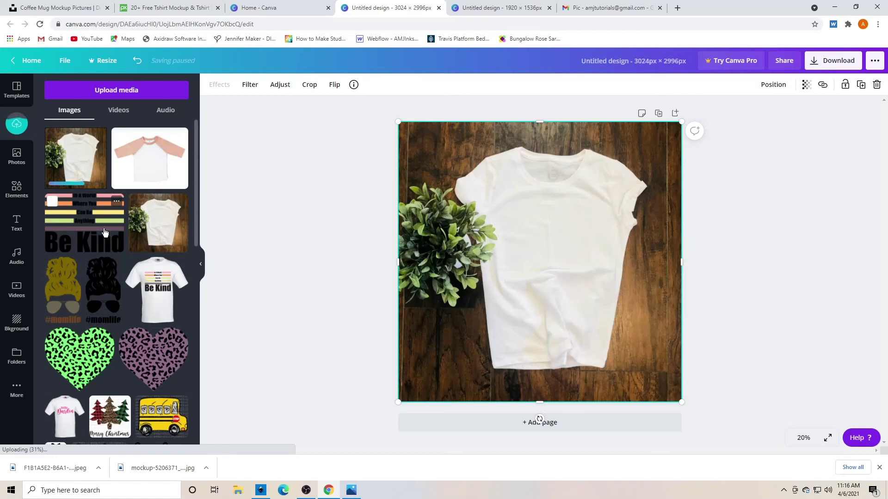
# - Add the Be Kind graphic, scale it down, and position it on the shirt's chest
pyautogui.click(85, 223)
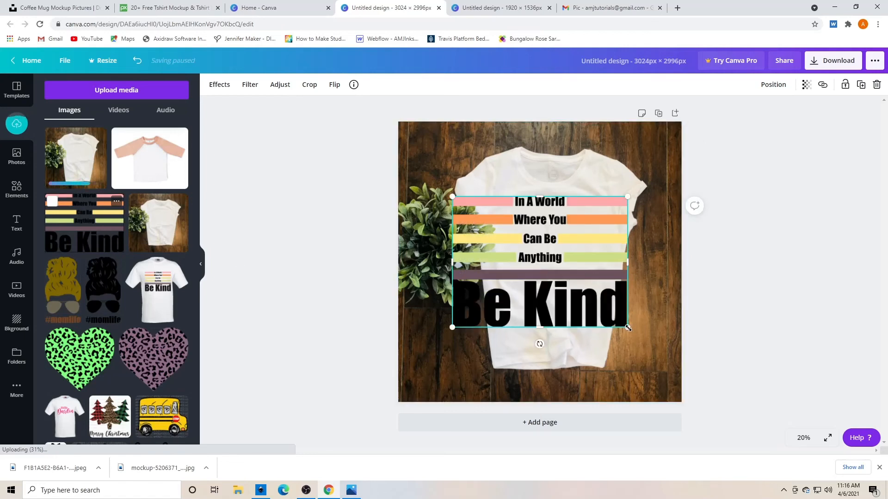
pyautogui.moveTo(628, 328); pyautogui.dragTo(547, 267)
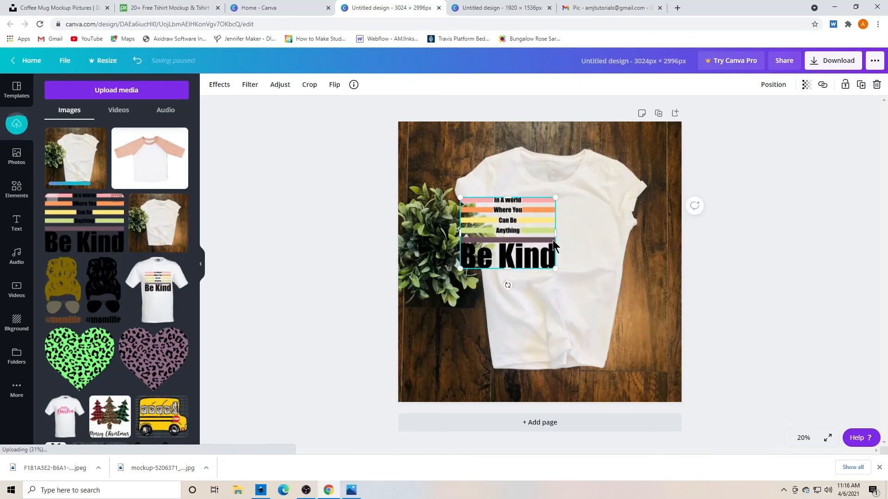
pyautogui.moveTo(507, 233); pyautogui.dragTo(550, 236)
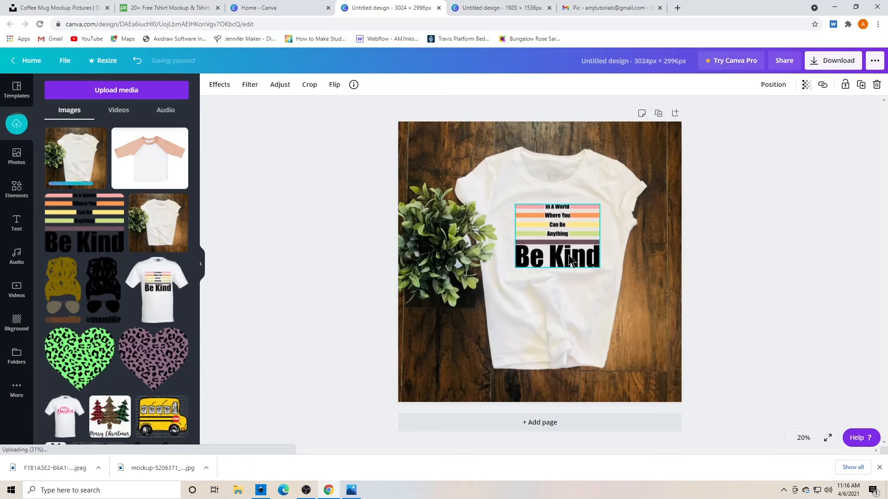
pyautogui.moveTo(557, 237); pyautogui.dragTo(548, 237)
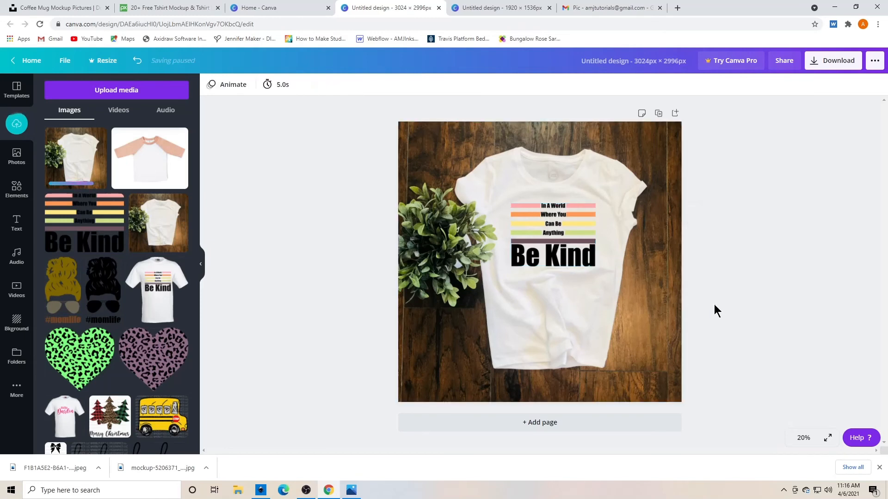
# - Lower the Be Kind graphic's transparency to about 87, then deselect to preview
pyautogui.click(553, 235)
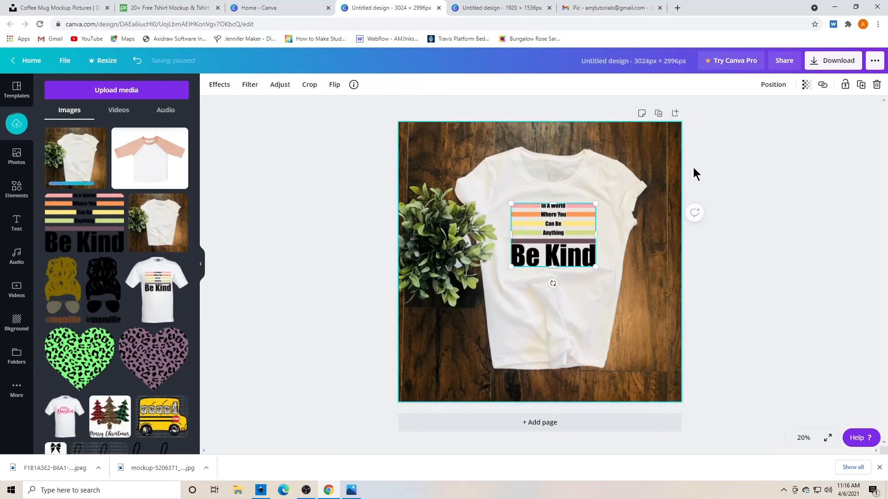
pyautogui.click(807, 84)
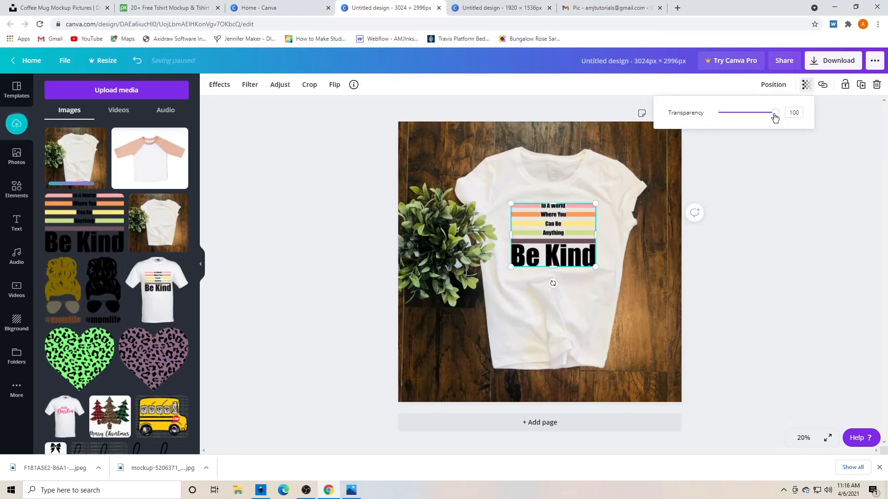
pyautogui.moveTo(775, 112); pyautogui.dragTo(770, 112)
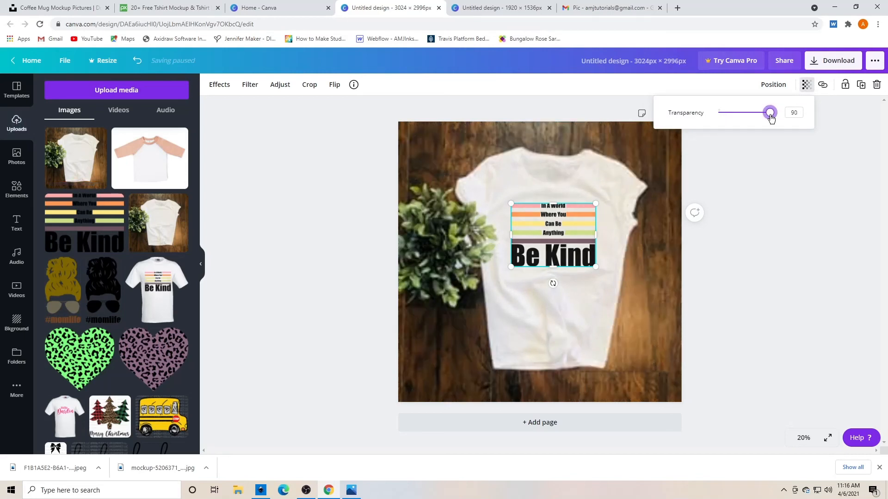
pyautogui.moveTo(769, 112); pyautogui.dragTo(768, 112)
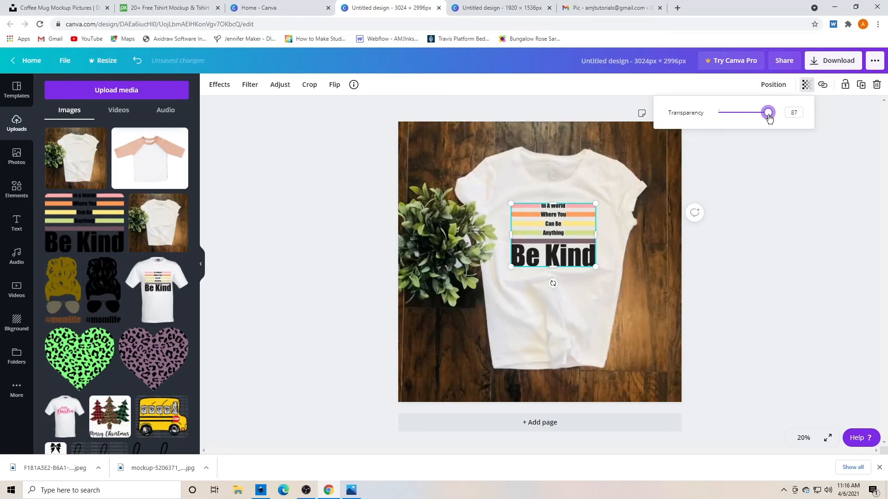
pyautogui.moveTo(768, 112); pyautogui.dragTo(765, 112)
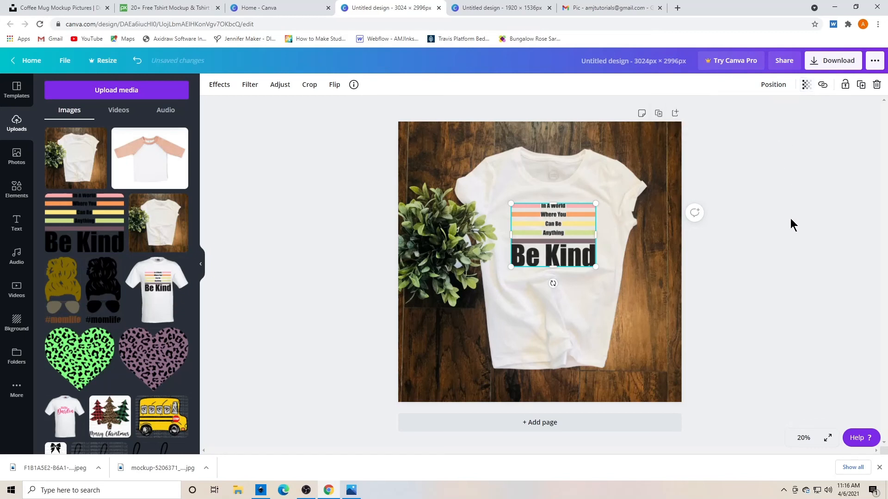
pyautogui.click(709, 312)
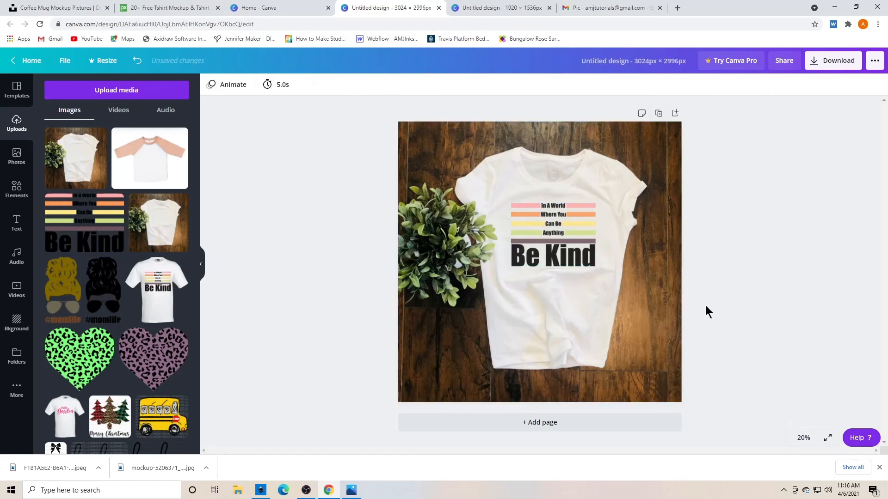
pyautogui.moveTo(819, 305)
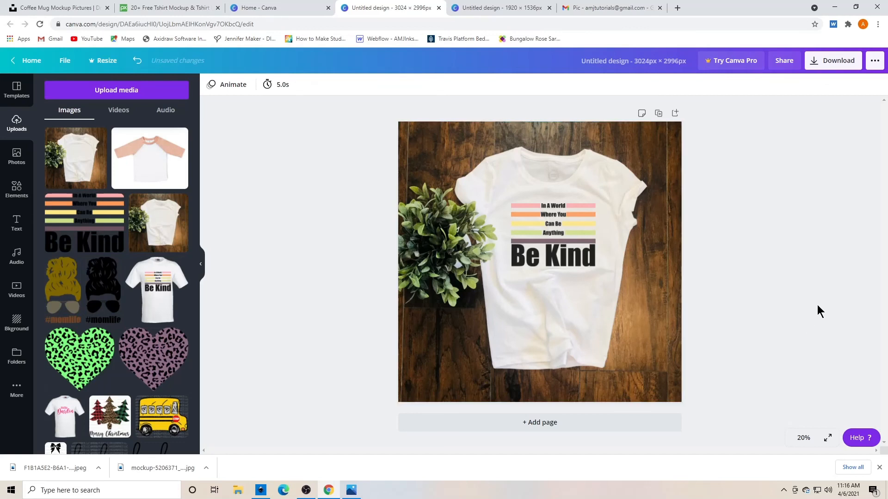
pyautogui.moveTo(828, 91)
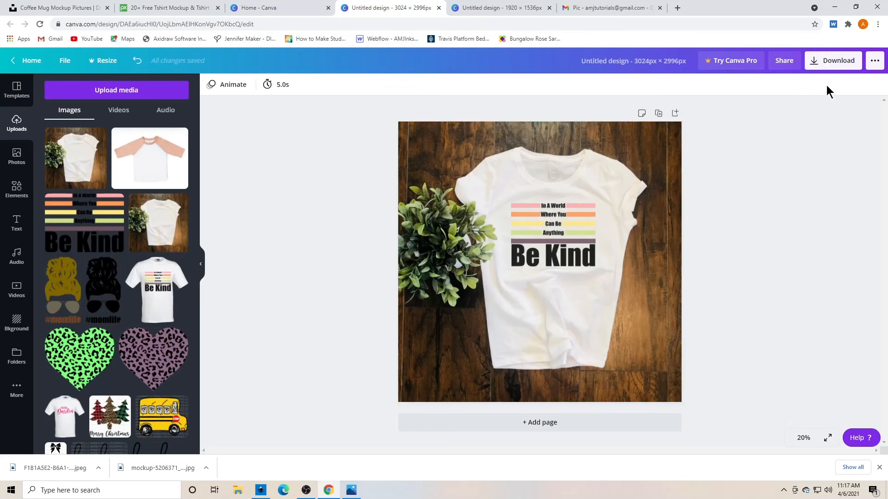
# - Download the T-shirt mockup design as a JPG and dismiss the confirmation popup
pyautogui.click(833, 60)
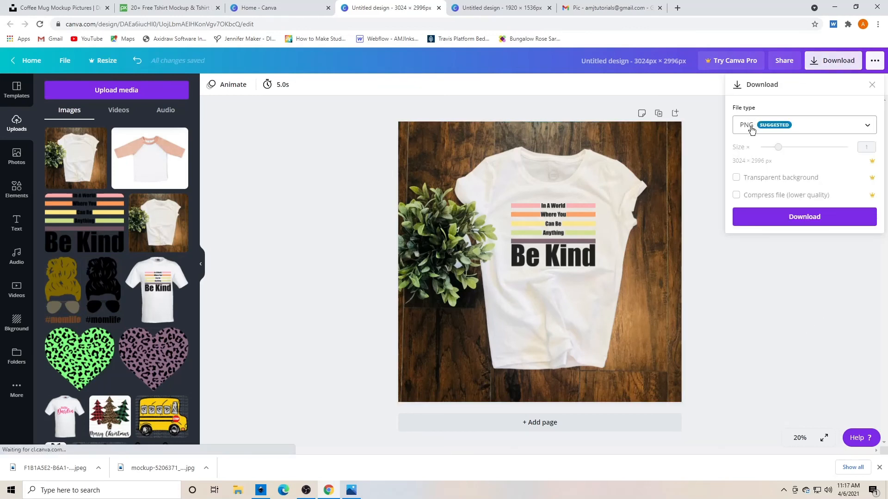
pyautogui.click(804, 125)
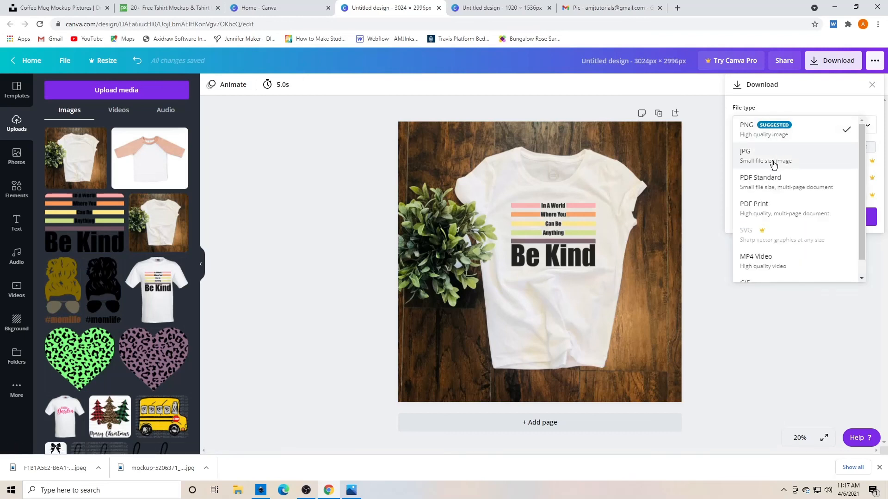
pyautogui.click(765, 157)
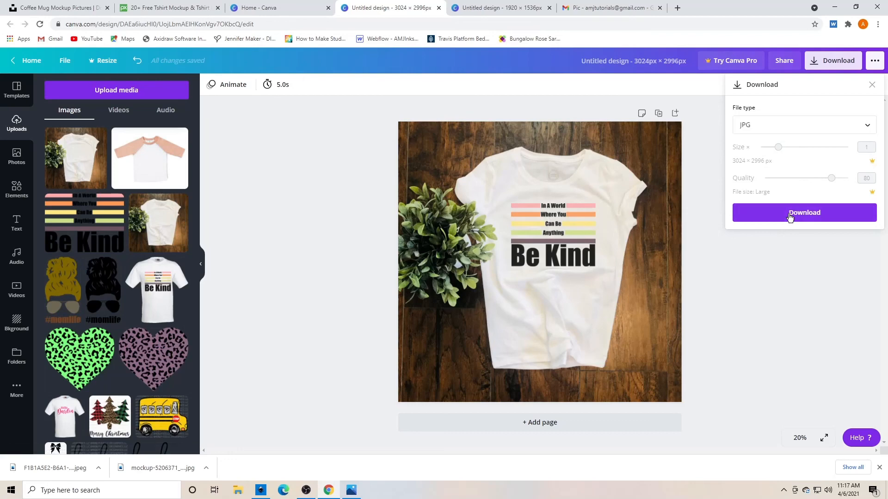
pyautogui.click(804, 213)
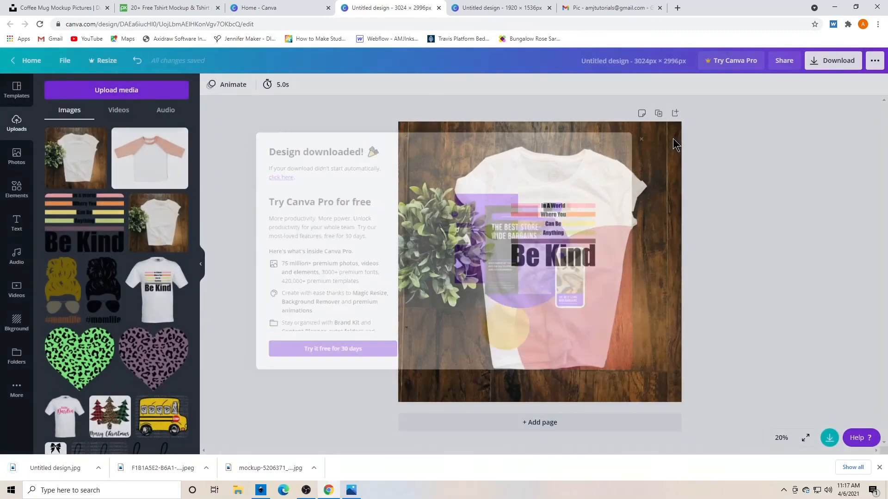
pyautogui.click(642, 139)
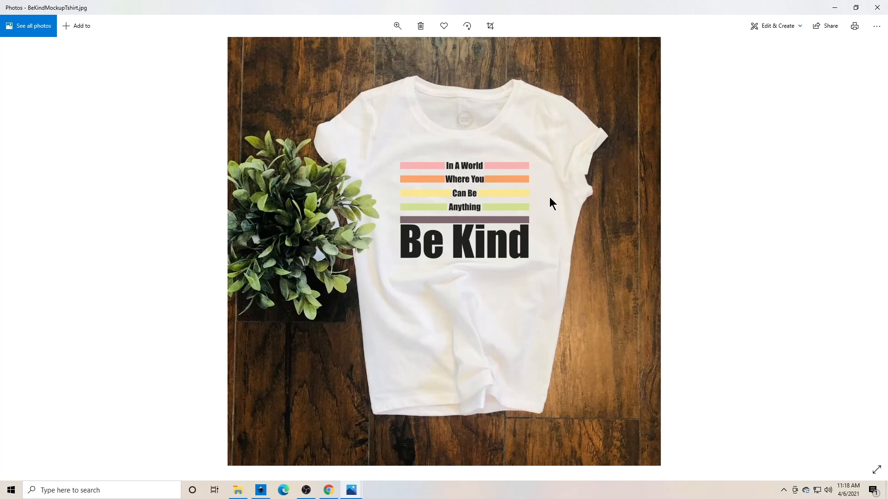
pyautogui.moveTo(883, 6)
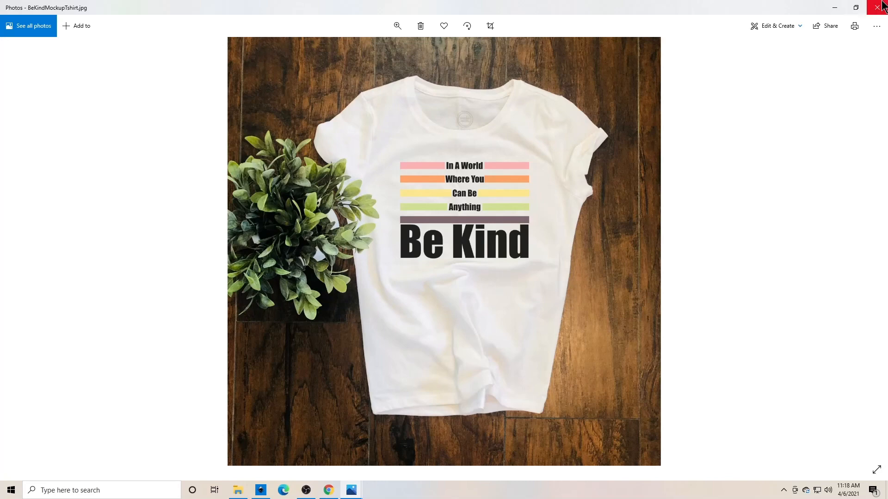